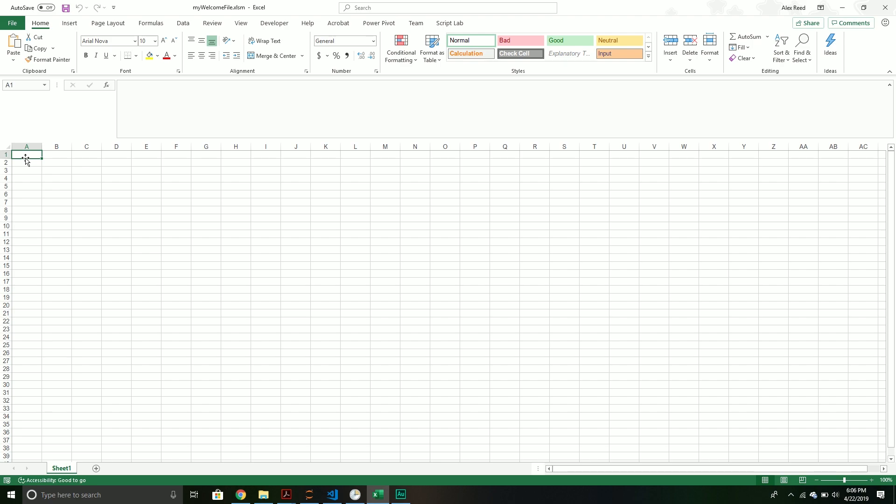
mouse_move(71, 227)
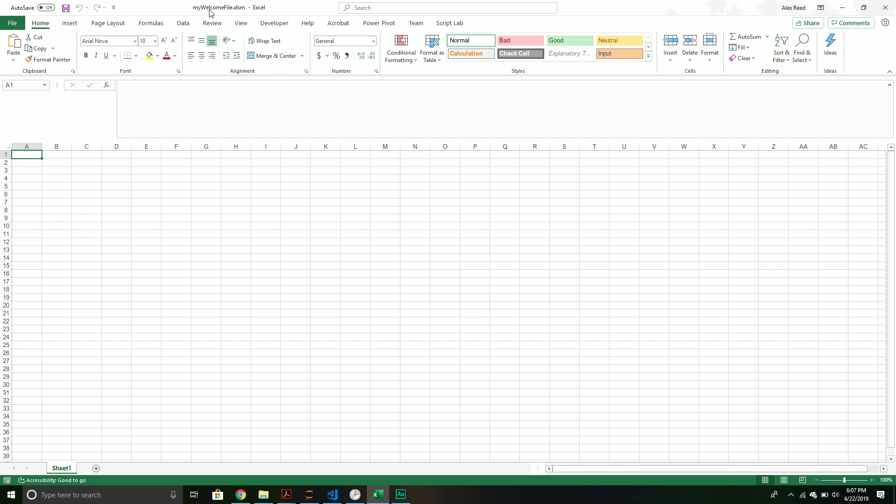
mouse_move(233, 14)
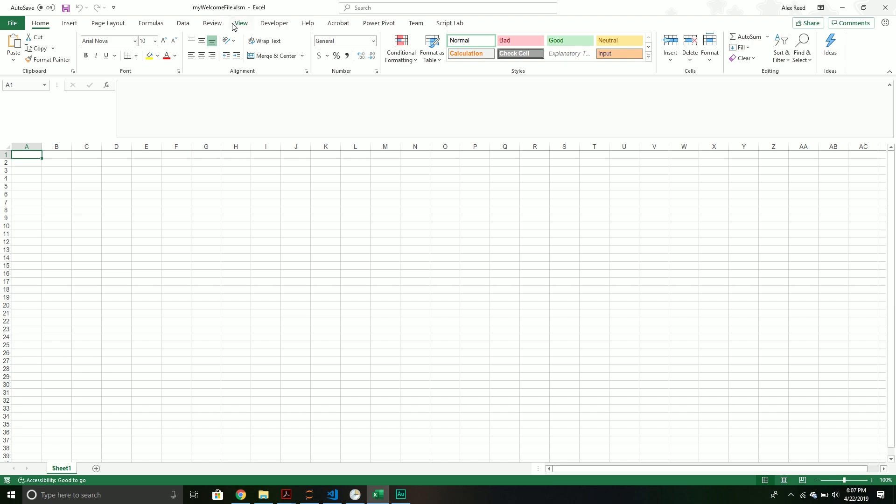
mouse_move(234, 39)
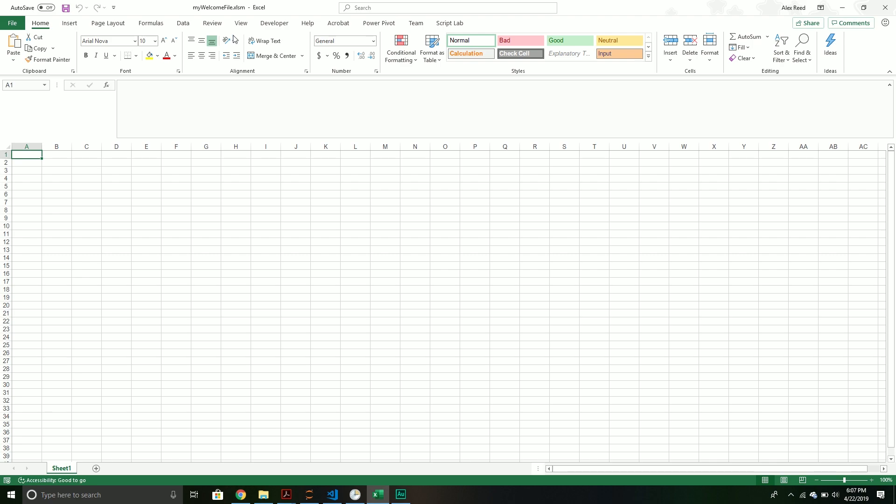
Step: Review Module1's MyWelcomeMessage macro in the VBA editor from the Developer tab
click(274, 23)
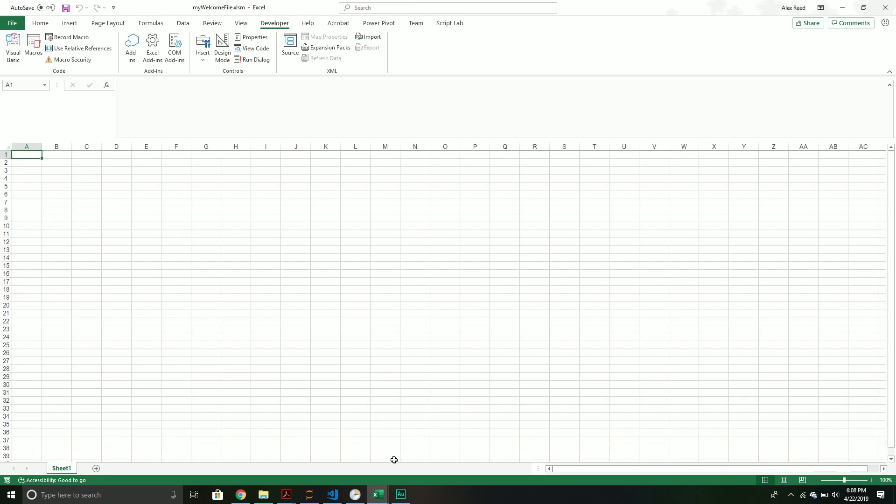
click(12, 47)
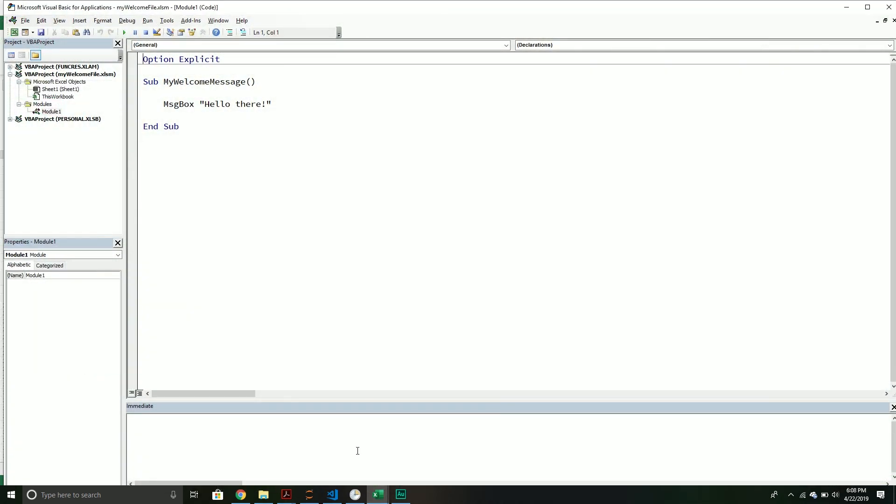
mouse_move(393, 176)
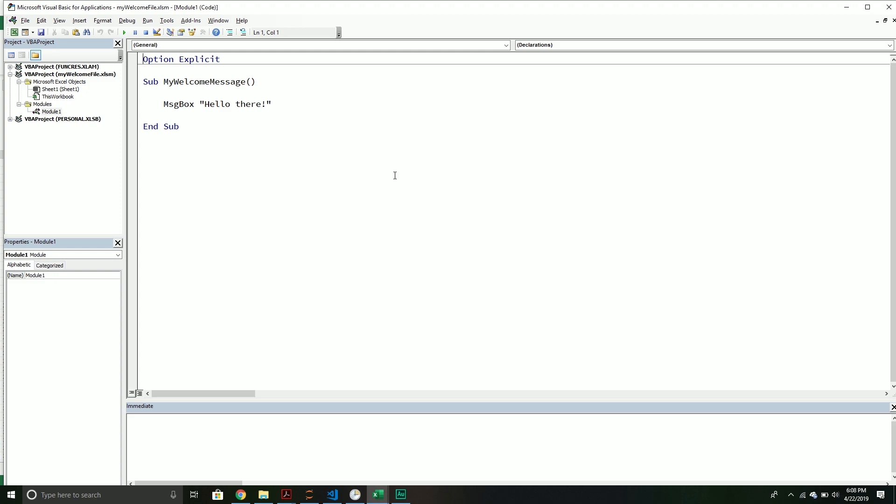
click(273, 88)
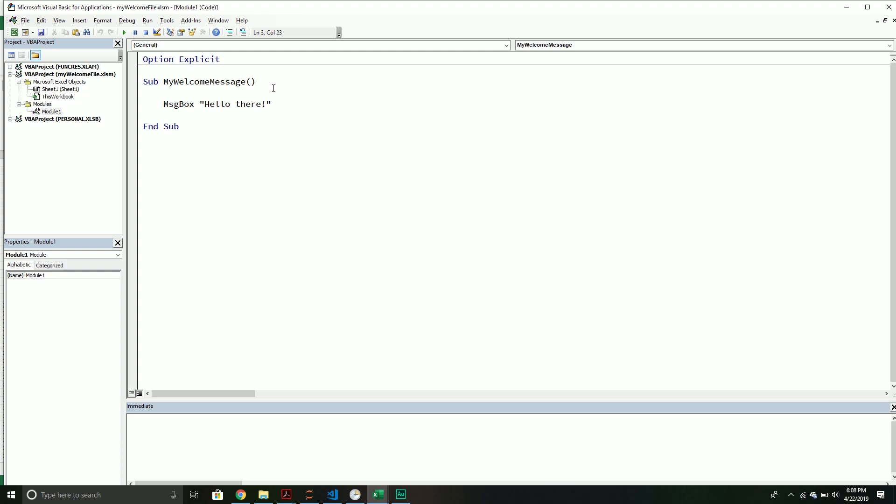
click(257, 82)
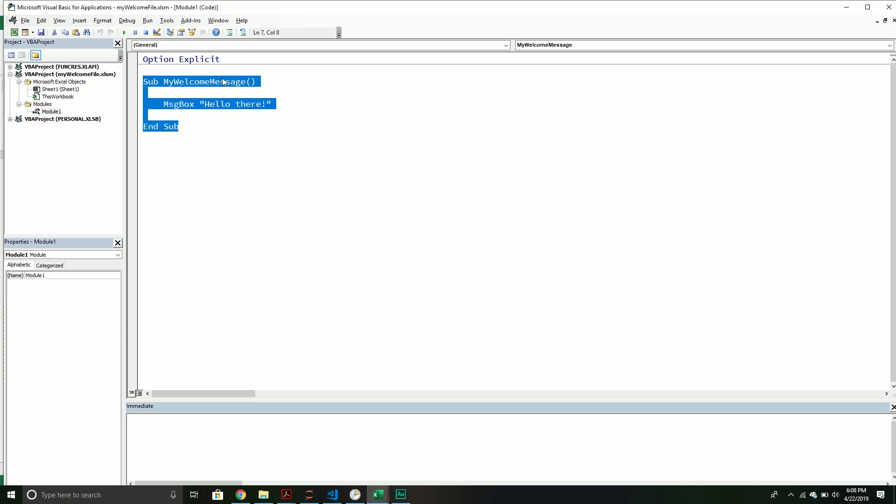
click(214, 59)
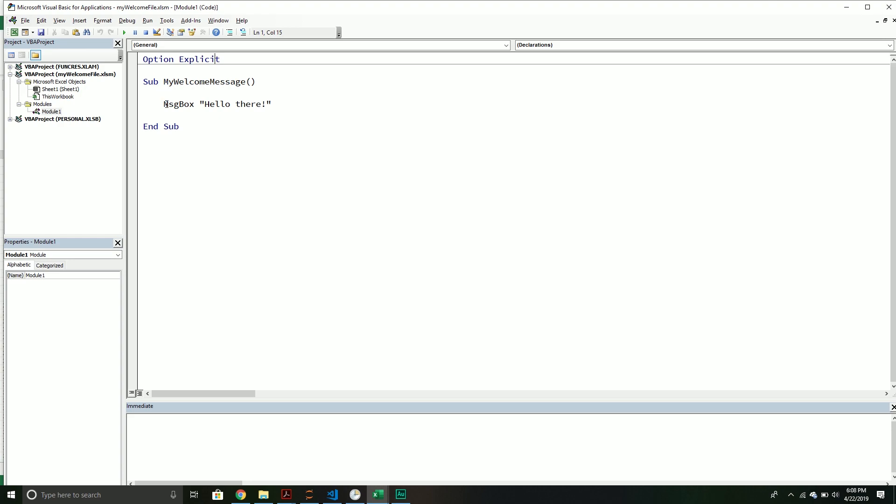
drag(164, 103, 258, 103)
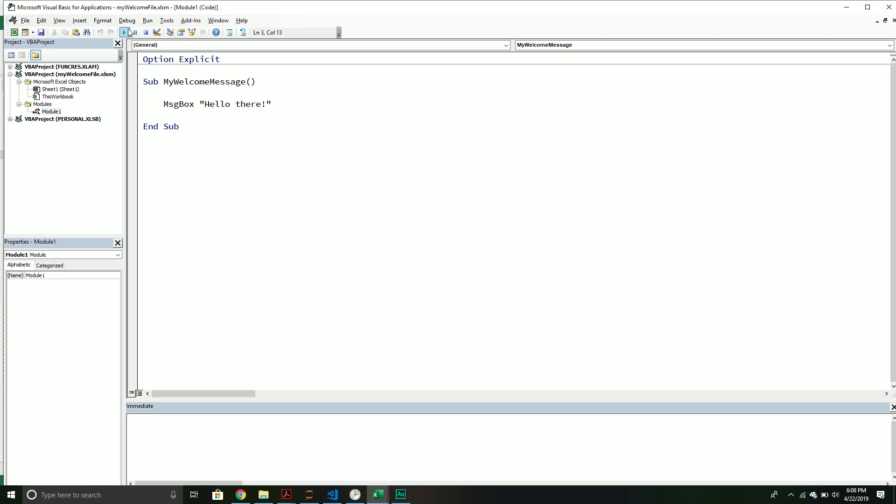
Step: Run MyWelcomeMessage, dismiss its 'Hello there!' message and close the VBA editor
click(123, 31)
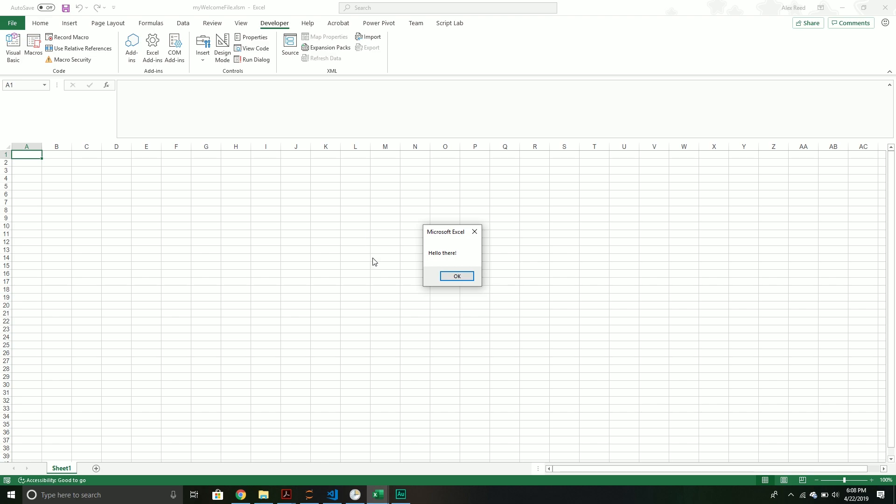
click(457, 277)
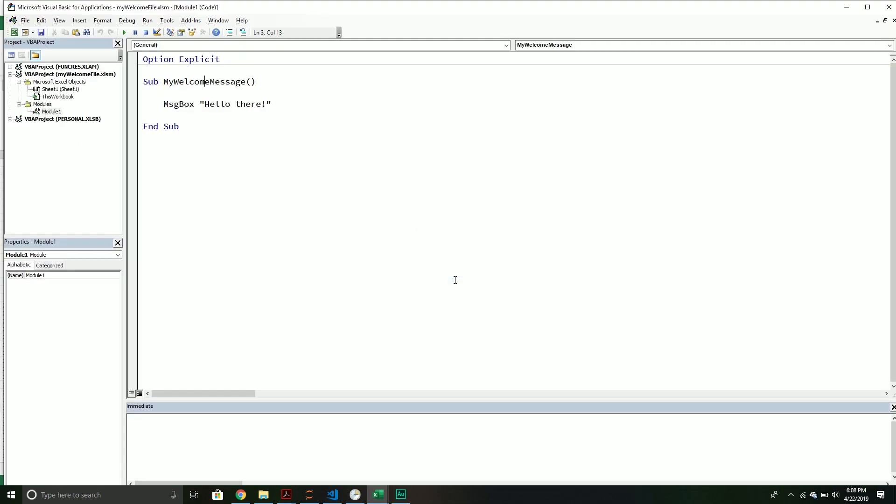
mouse_move(286, 136)
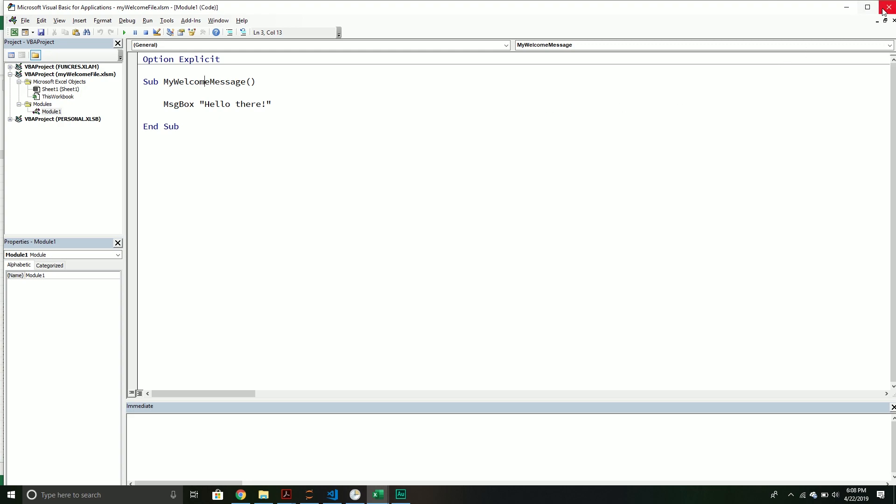
click(889, 6)
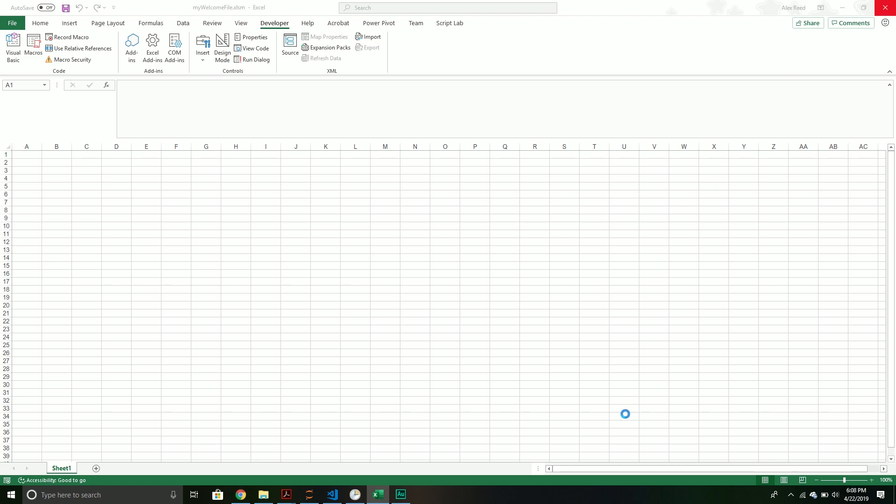
Step: Close Excel to return to the desktop
click(401, 495)
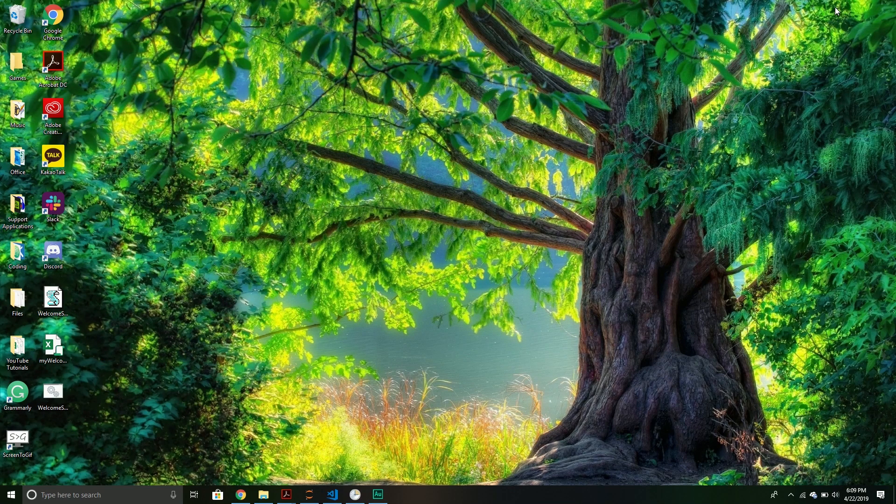
mouse_move(581, 272)
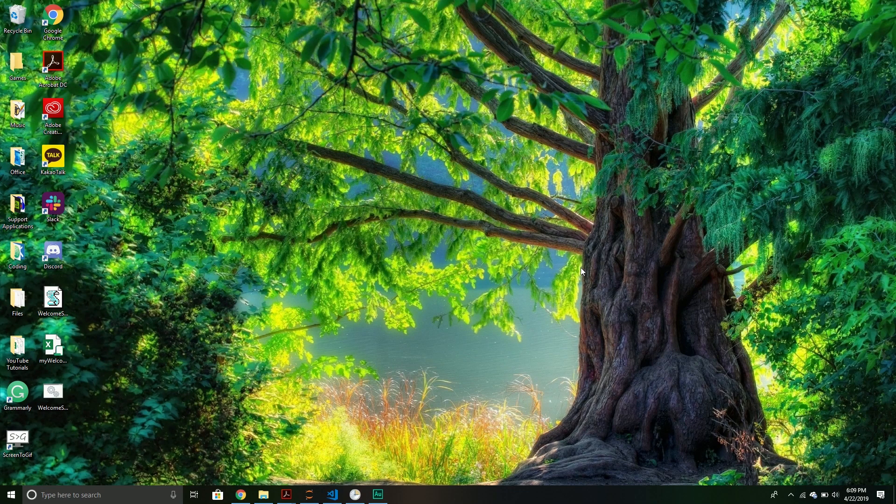
Step: Write Set xlsxApp = CreateObject("Excel.Application") in WelcomeScript.vbs
click(332, 494)
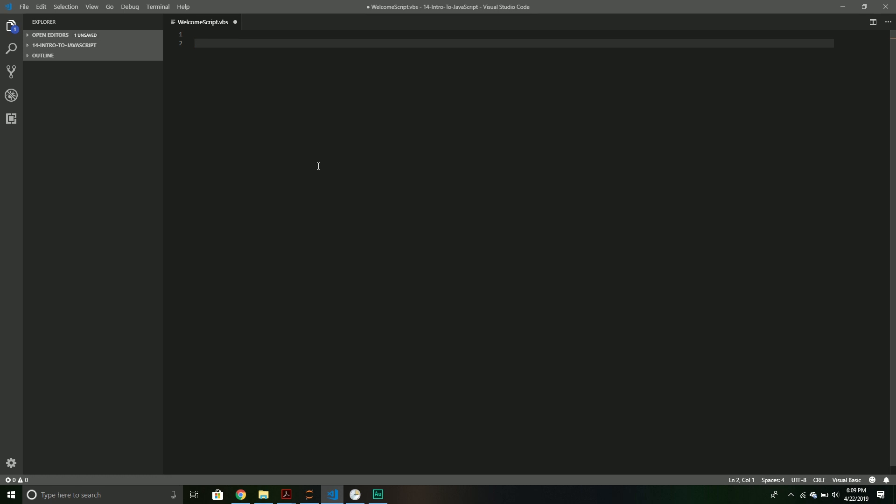
text(Set)
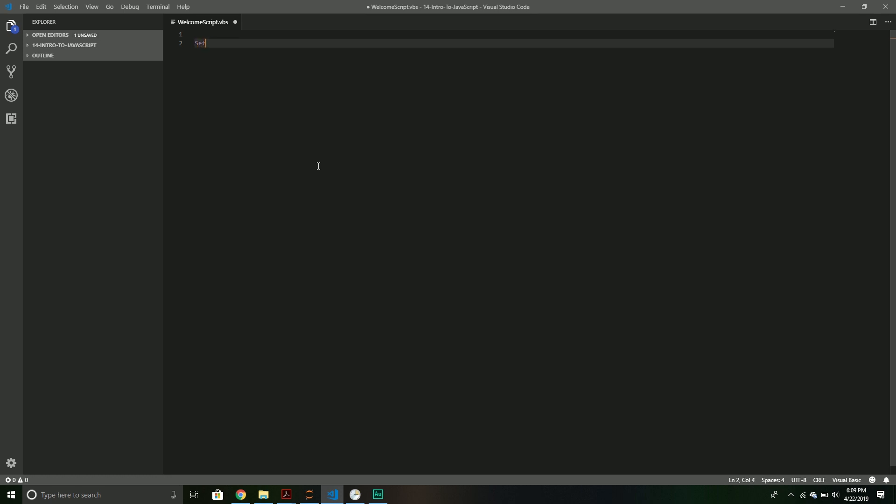
text(xlsxApp = Cr)
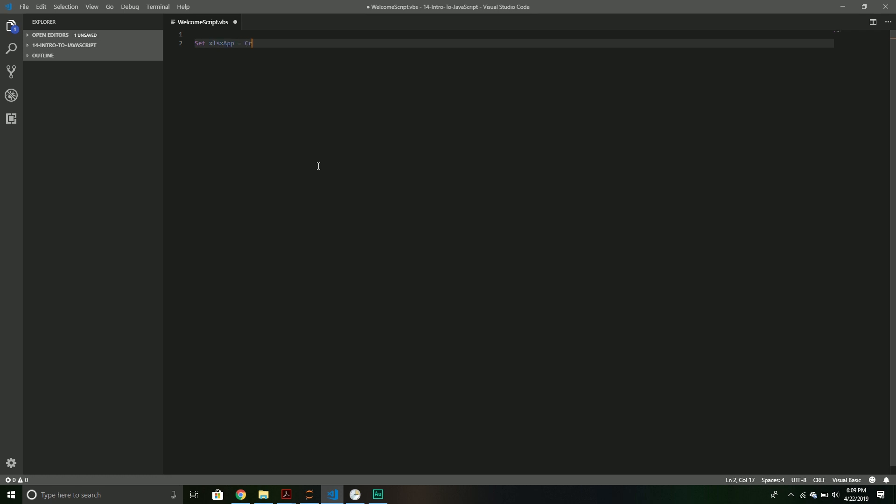
text(eateObject())
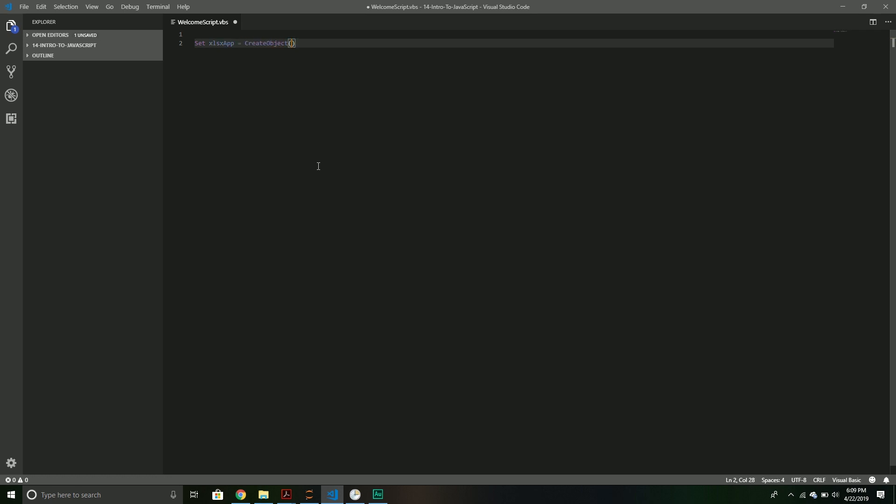
text("")
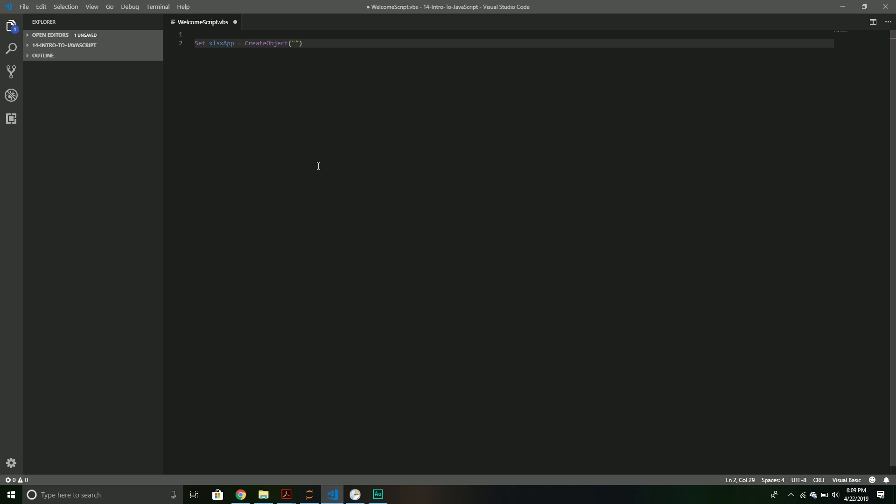
text(E)
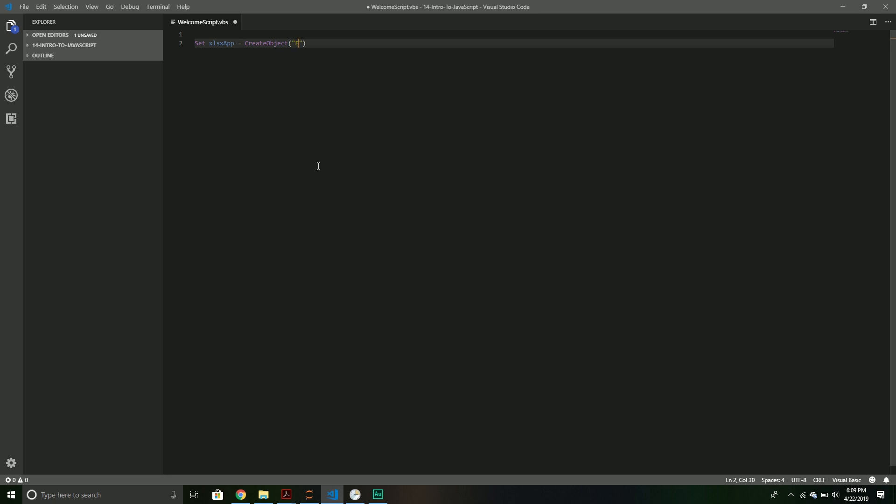
text(xcel.Appl)
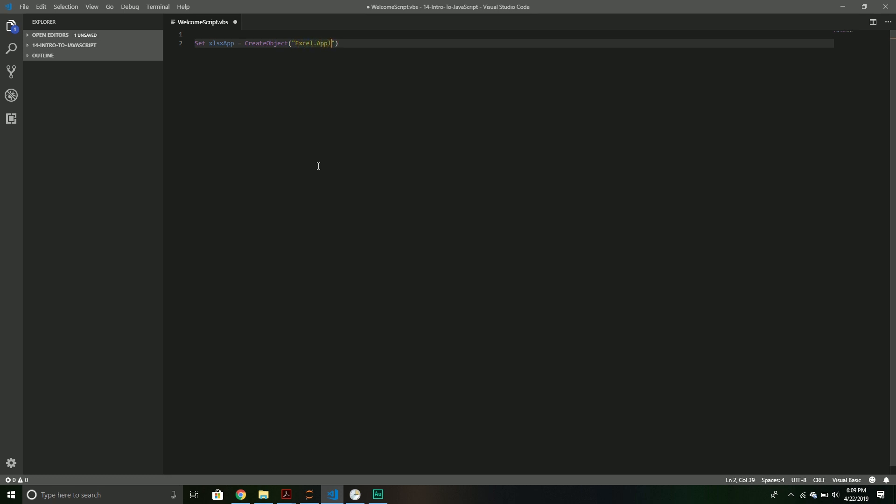
text(ication)
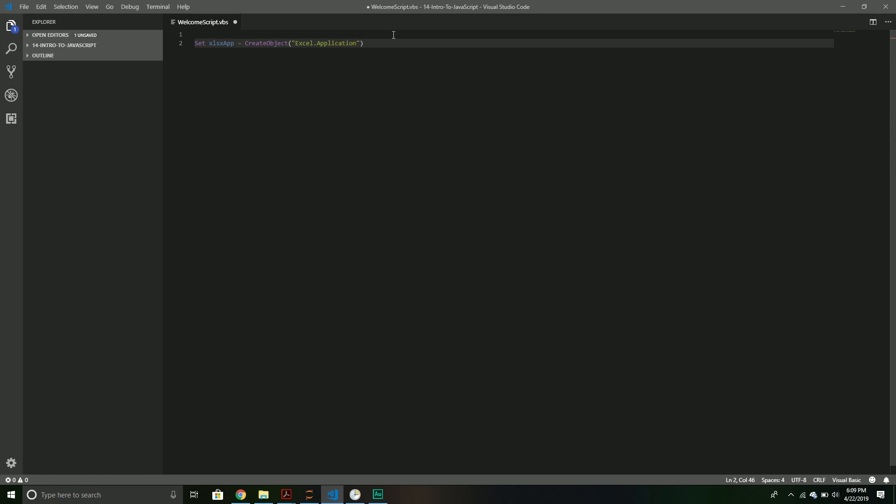
key(enter)
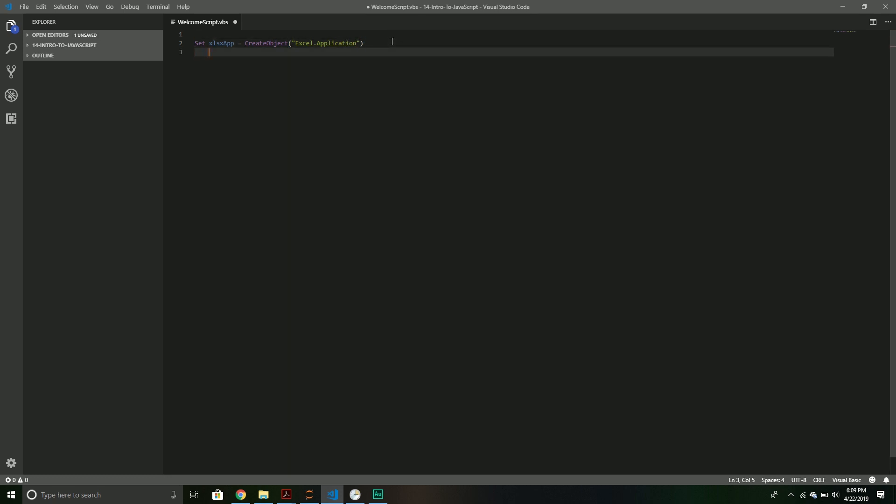
Step: Add the line xlsxApp.Visible = True
text(xlsx)
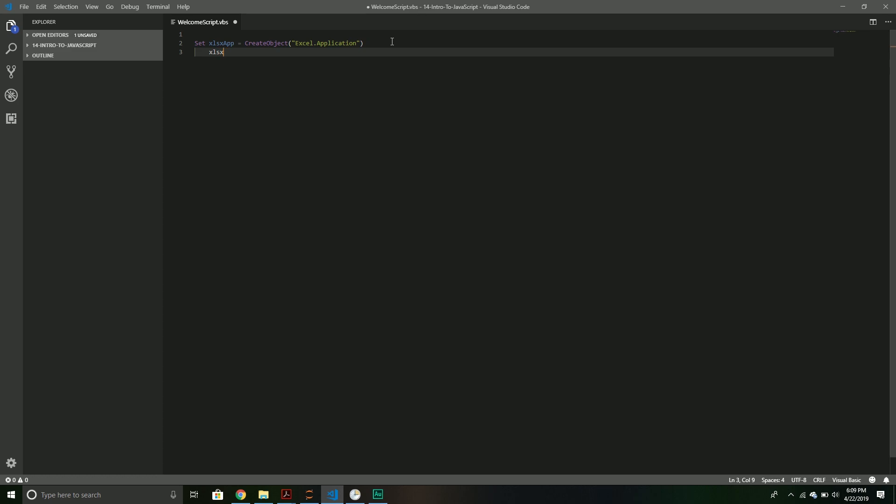
text(App.Visi)
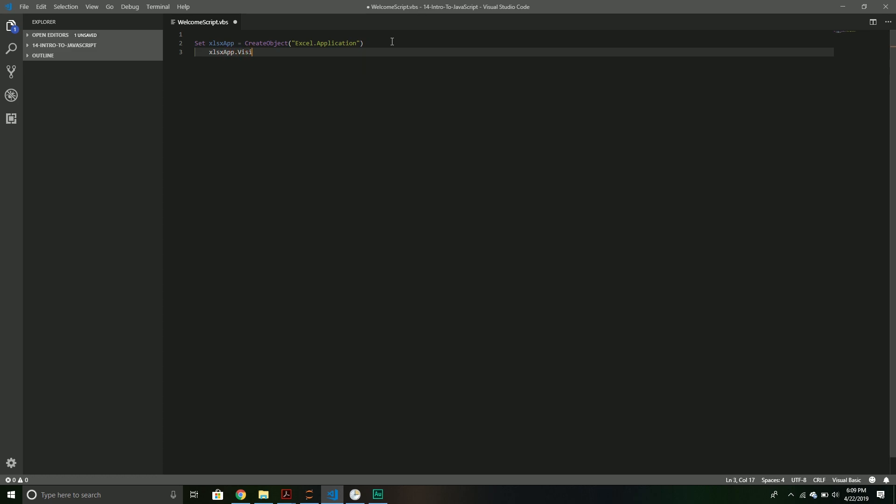
text(ble = True)
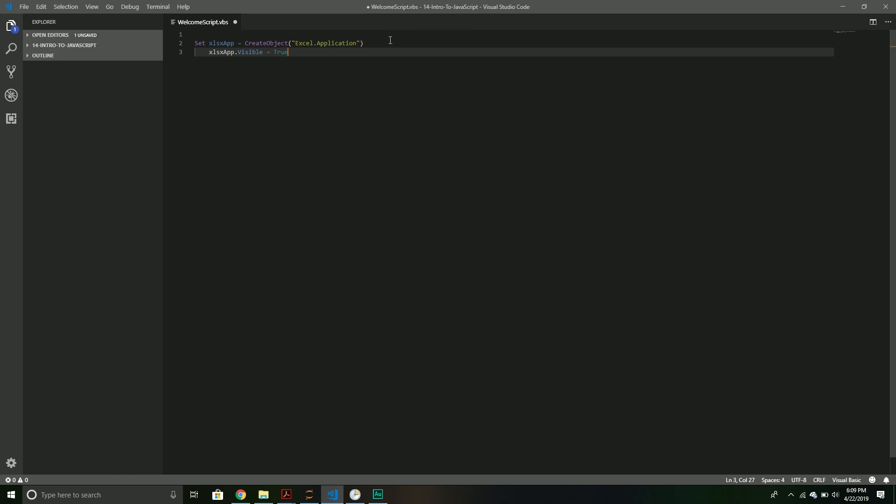
key(Enter)
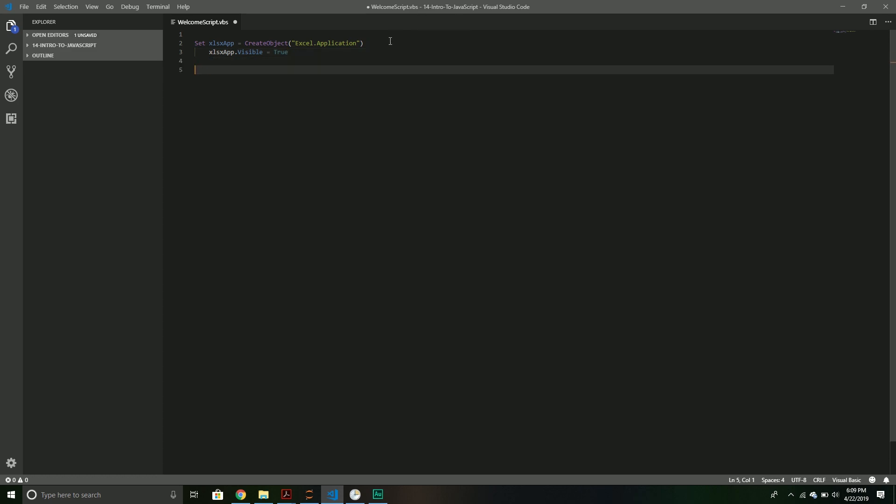
Step: Start line 5 with Set xlsxWorkbook = xlsxApp.Workbooks.Open
text(Set)
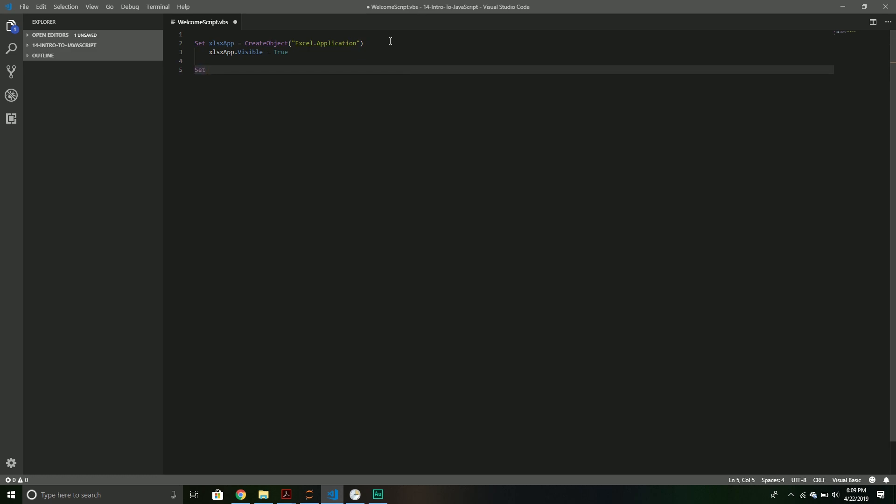
text(x)
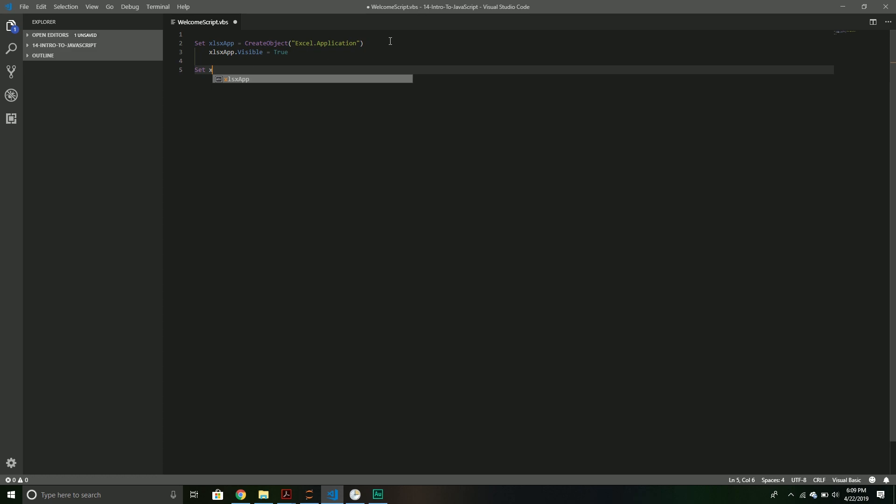
text(lsxW)
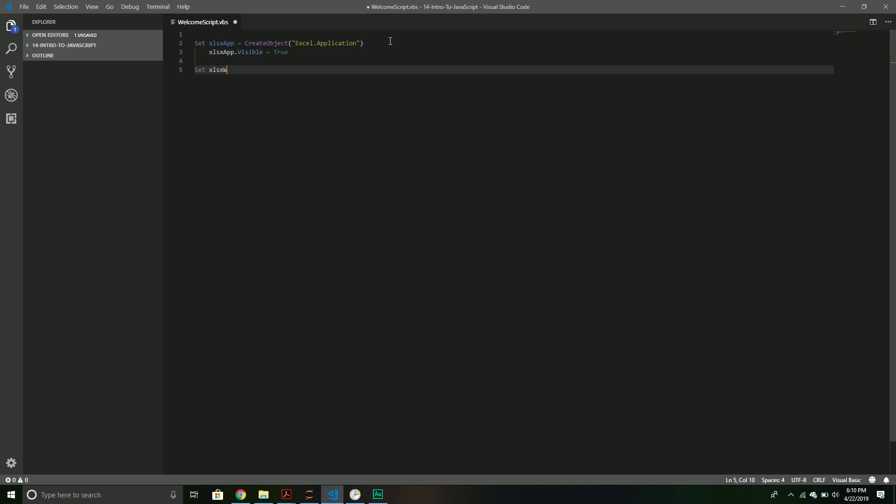
text(orkbook =)
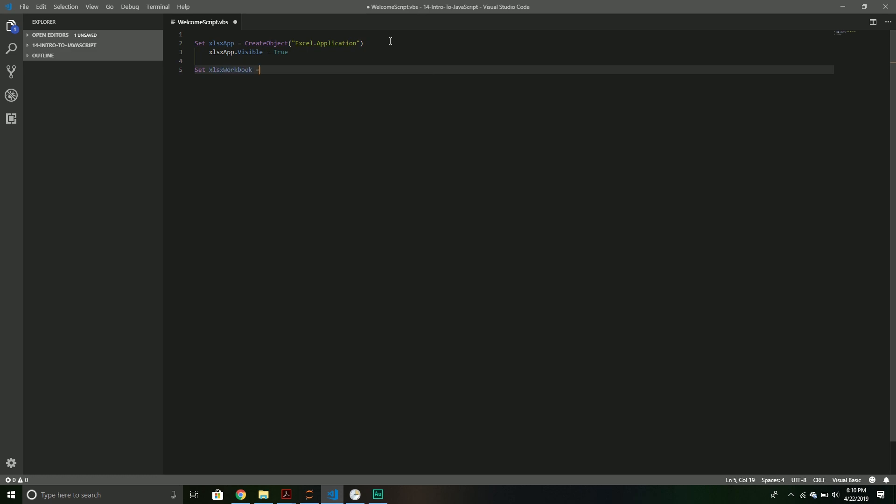
text(xlsxApp.)
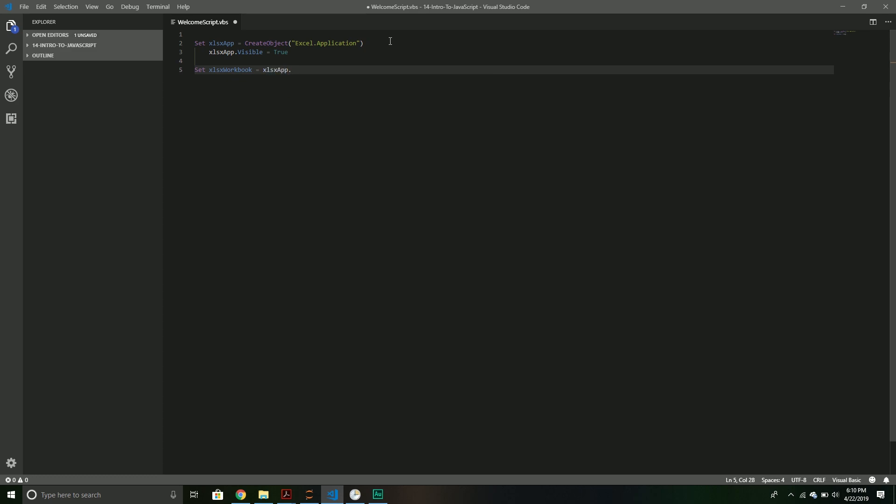
text(Workbooks.)
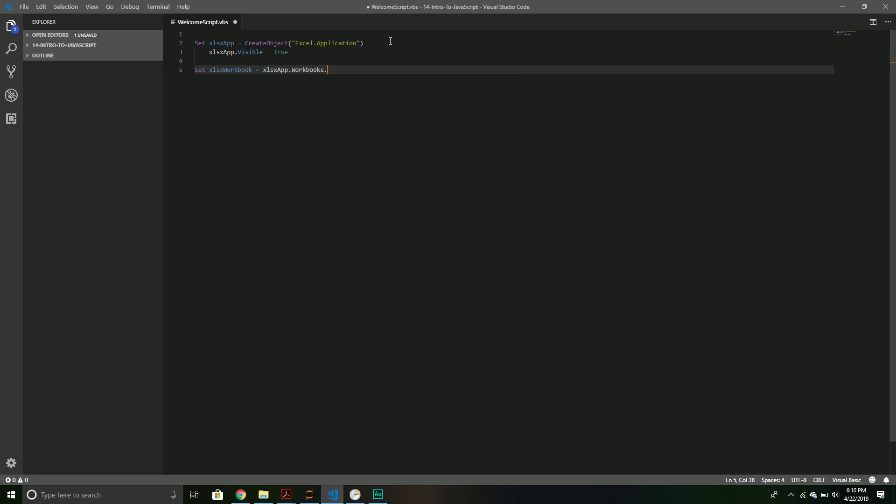
text(Open)
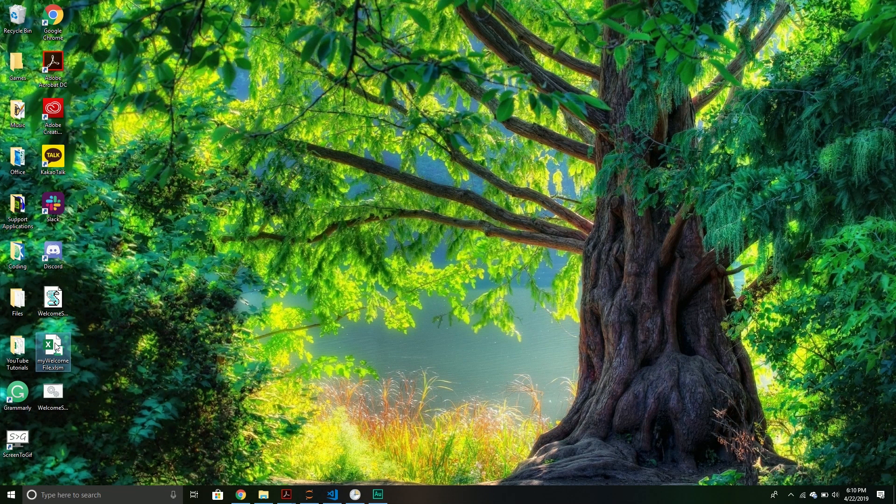
right_click(52, 351)
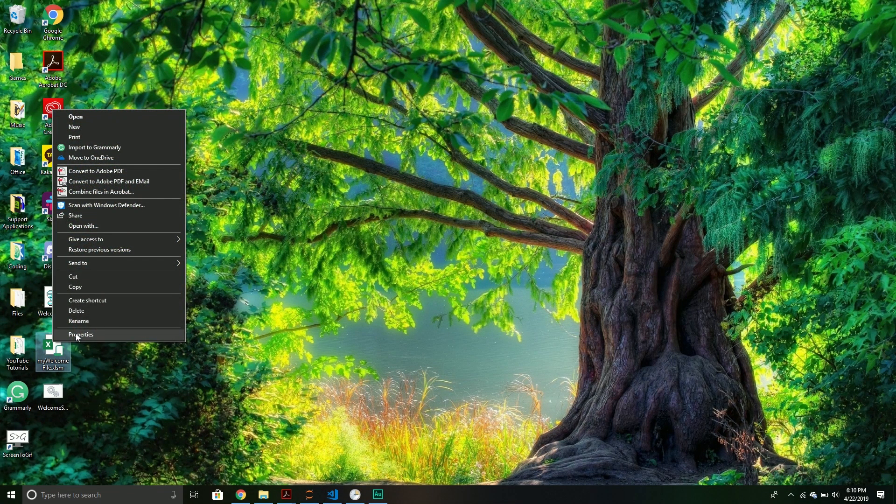
click(80, 334)
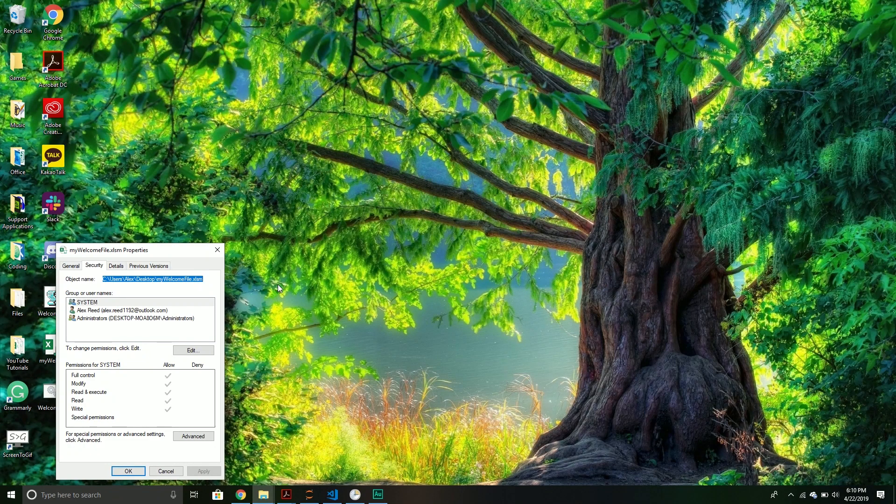
click(166, 470)
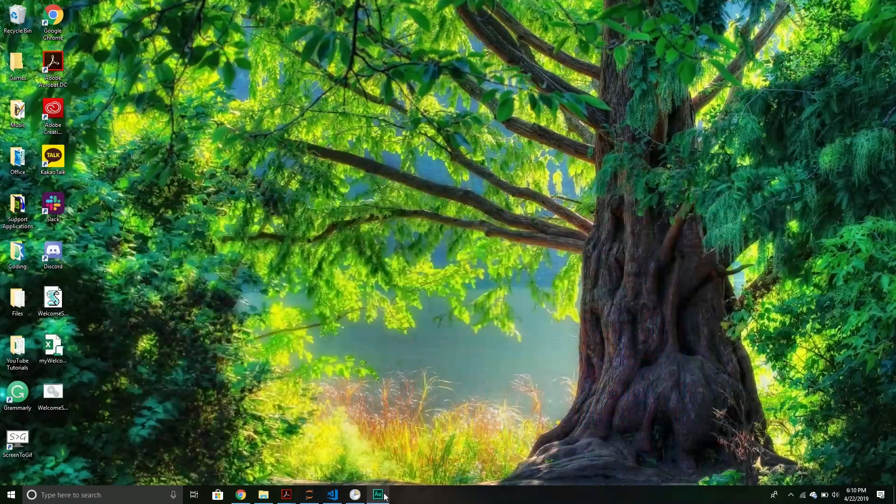
Step: Give Workbooks.Open the path C:\Users\Alex\Desktop\myWelcomeFile.xlsm
click(332, 495)
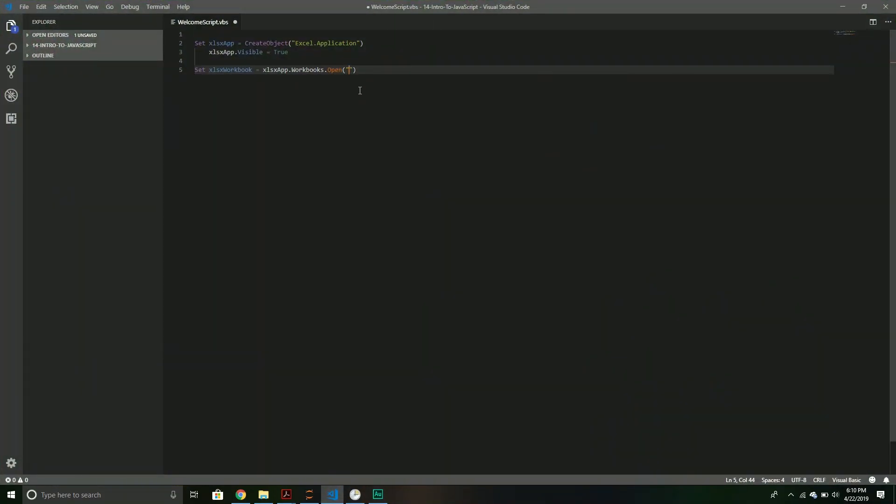
text(C:\Users\Alex\Desktop\myWelcomeFile.xlsm)
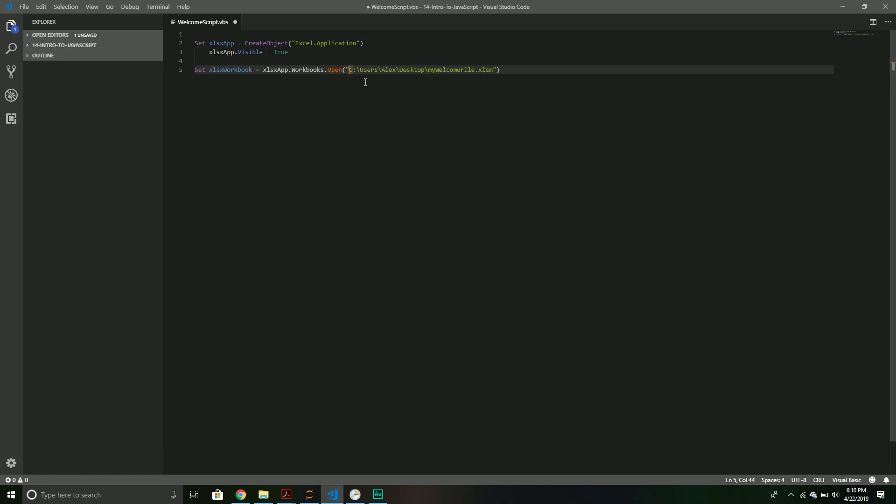
mouse_move(415, 65)
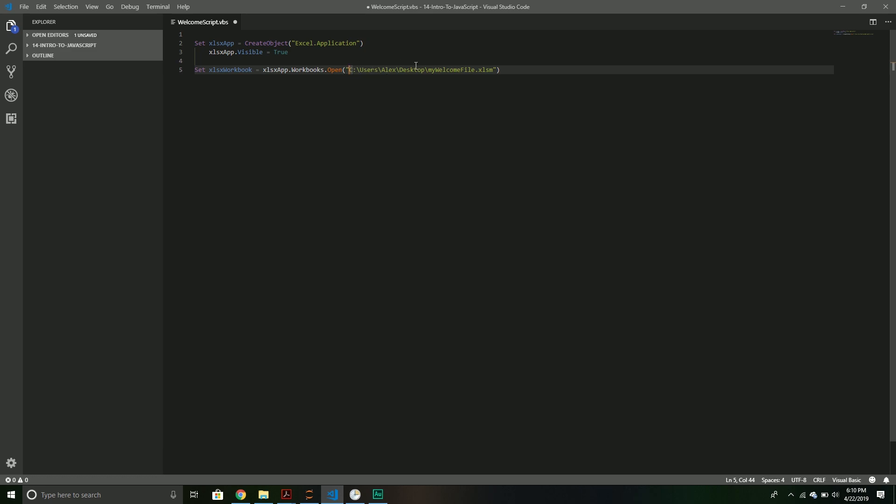
mouse_move(413, 57)
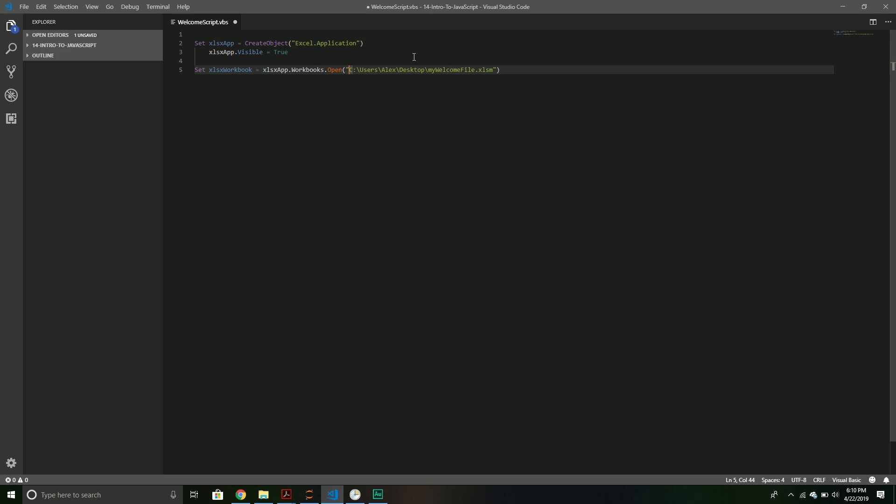
click(502, 70)
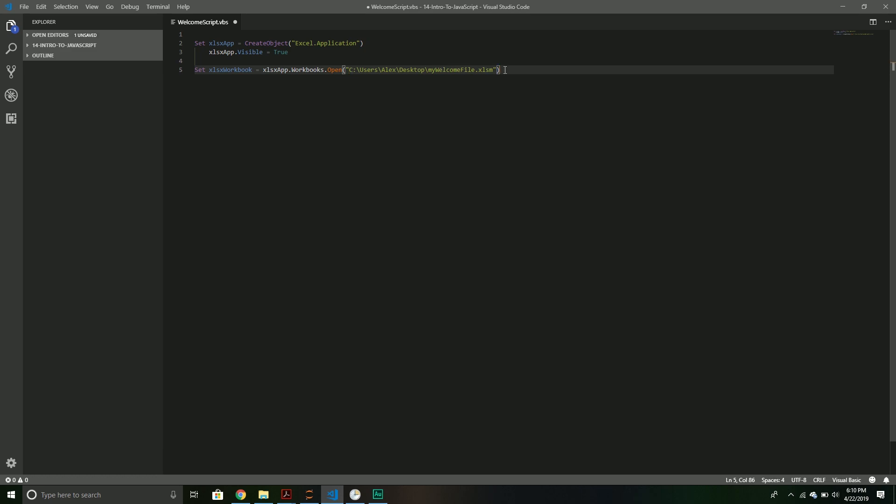
Step: Add line 6 calling xlsxApp.Run("MyHelloMessage")
key(Return)
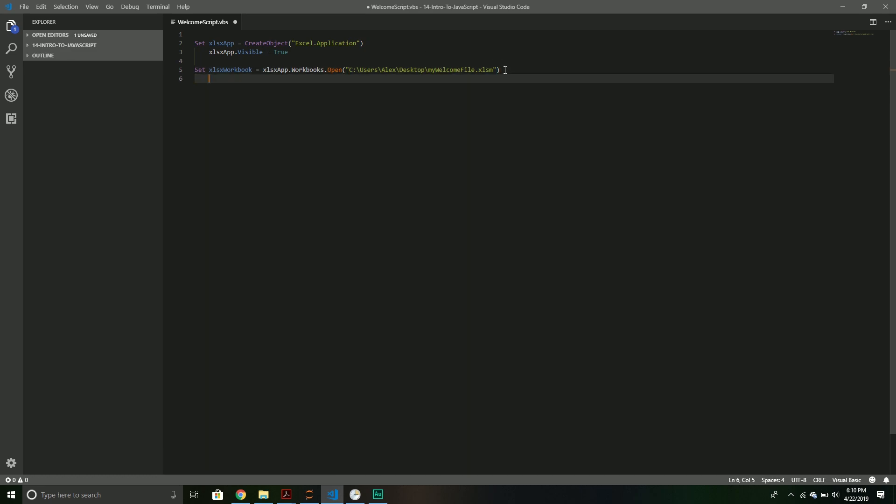
text(xsl)
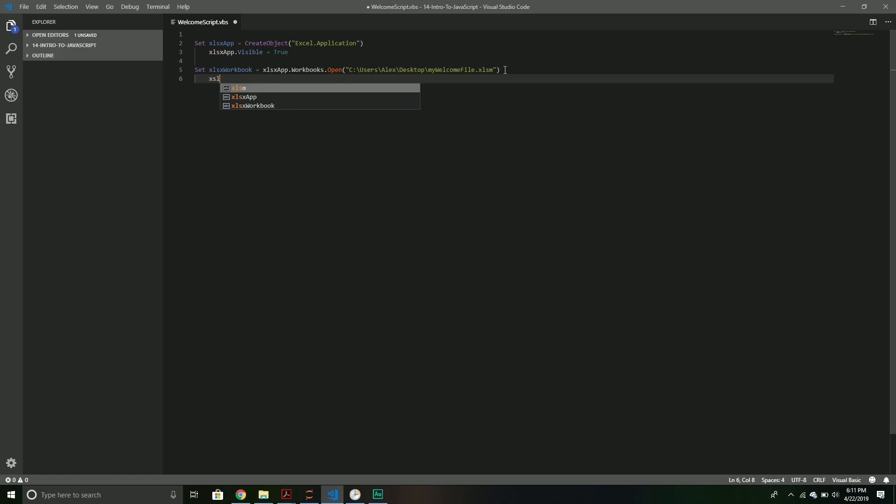
key(Backspace)
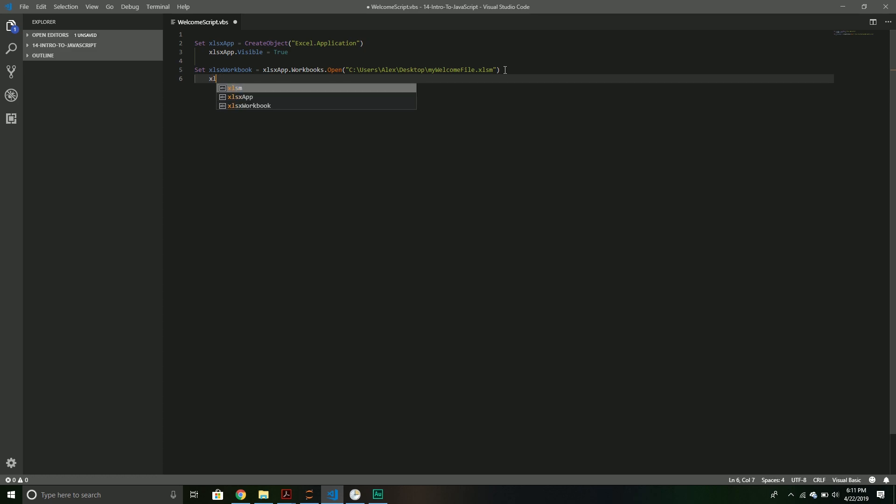
text(sx)
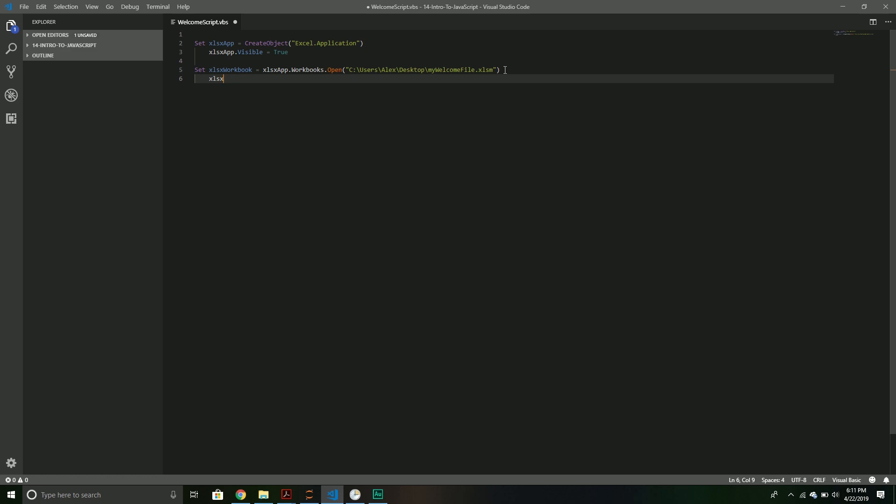
text(App.Run(")
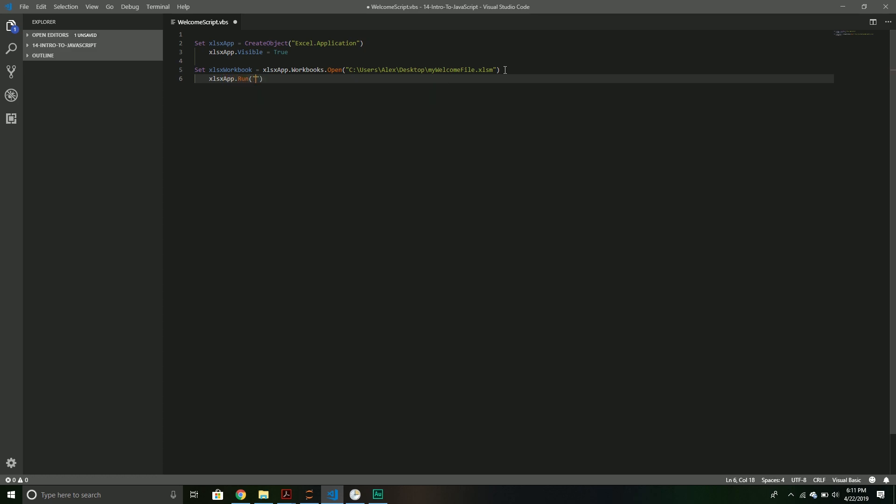
text(MyHelloMessa)
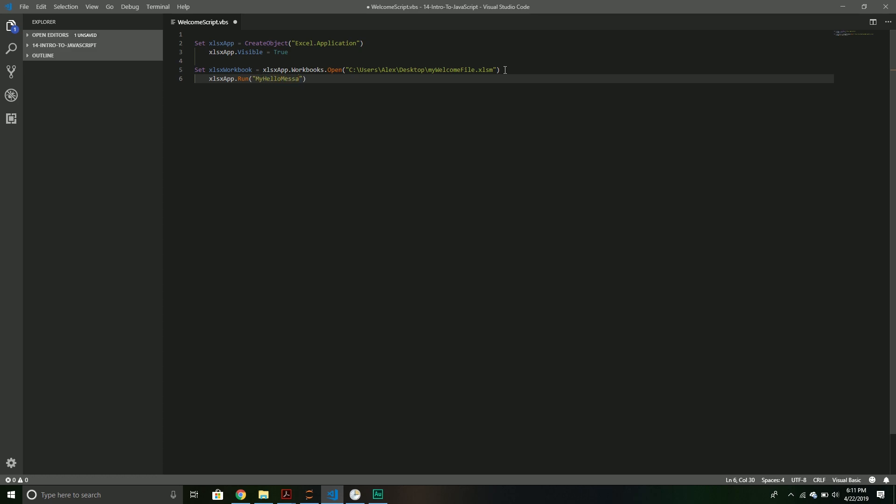
text(ge)
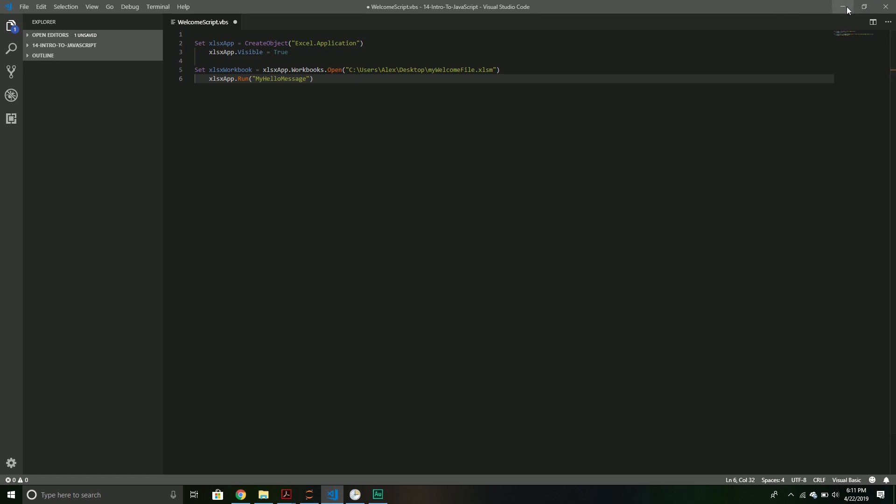
Step: Check in myWelcomeFile.xlsm's VBA module that the macro is named MyWelcomeMessage
click(842, 7)
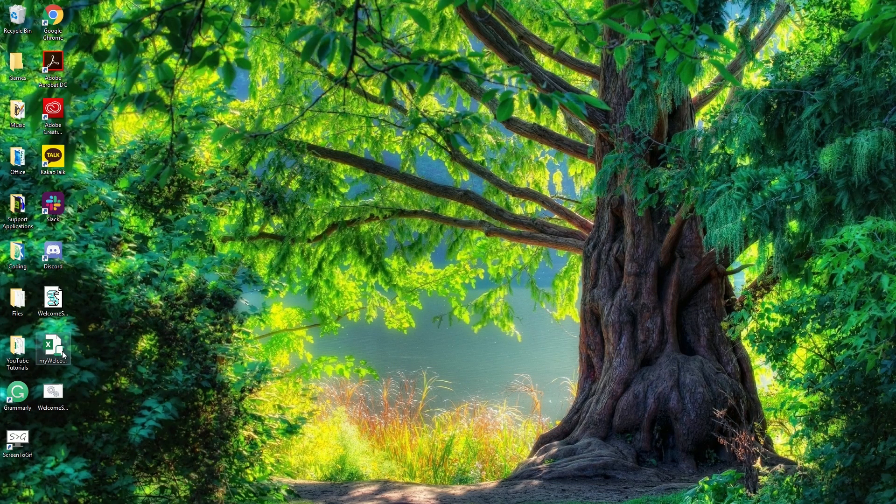
double_click(52, 347)
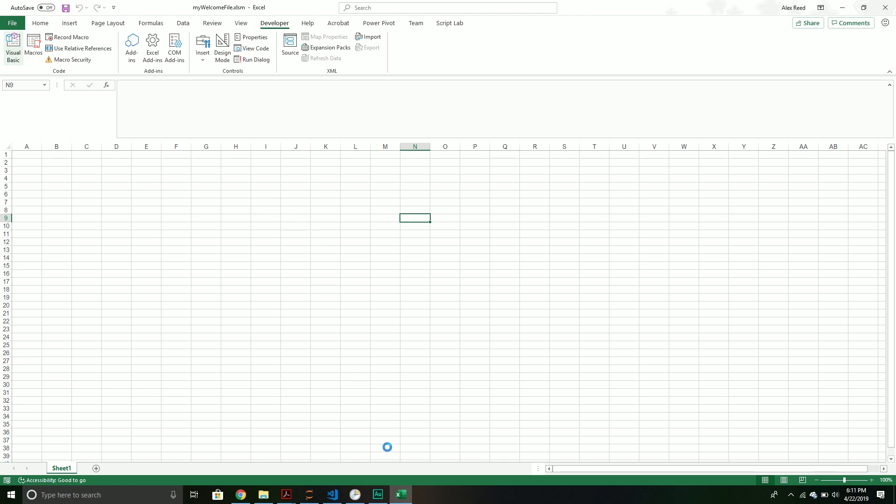
click(12, 48)
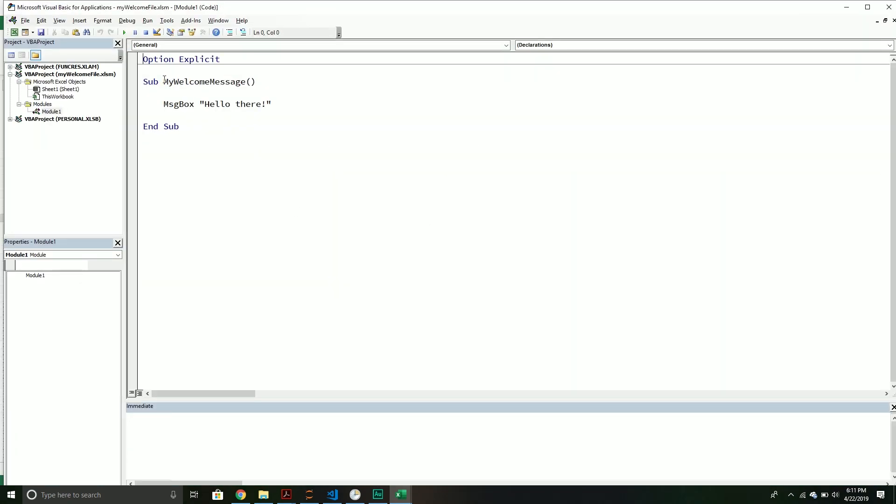
double_click(203, 81)
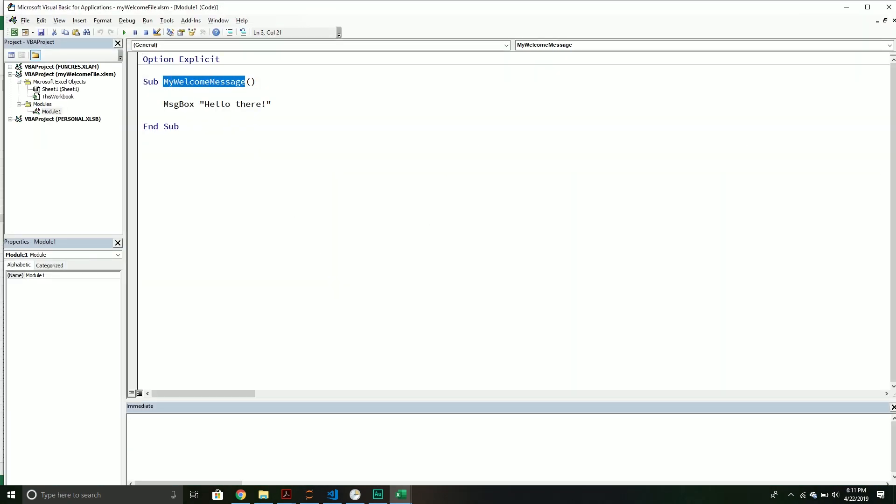
mouse_move(317, 467)
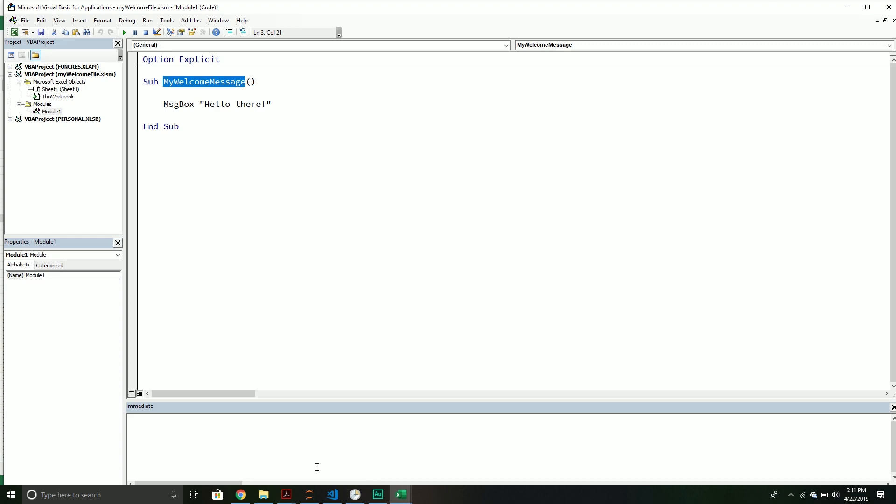
Step: Change the script's Run argument to MyWelcomeMessage
click(331, 495)
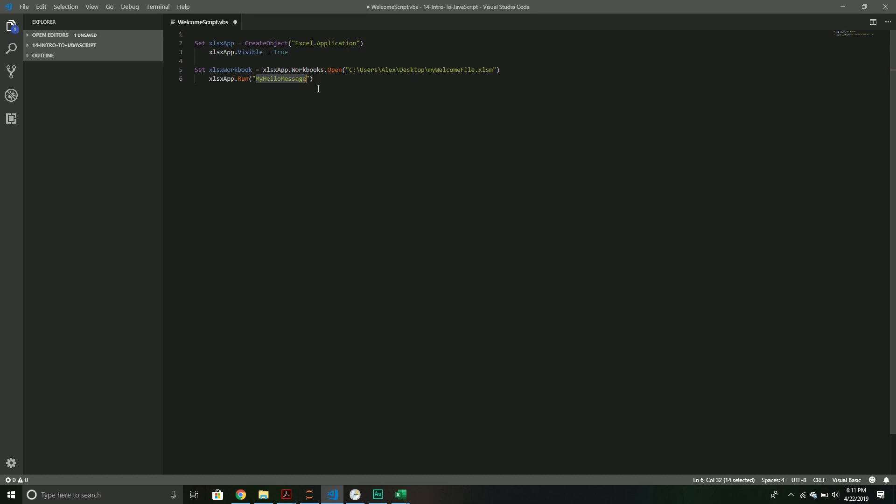
text(MyWelcomeMessage)
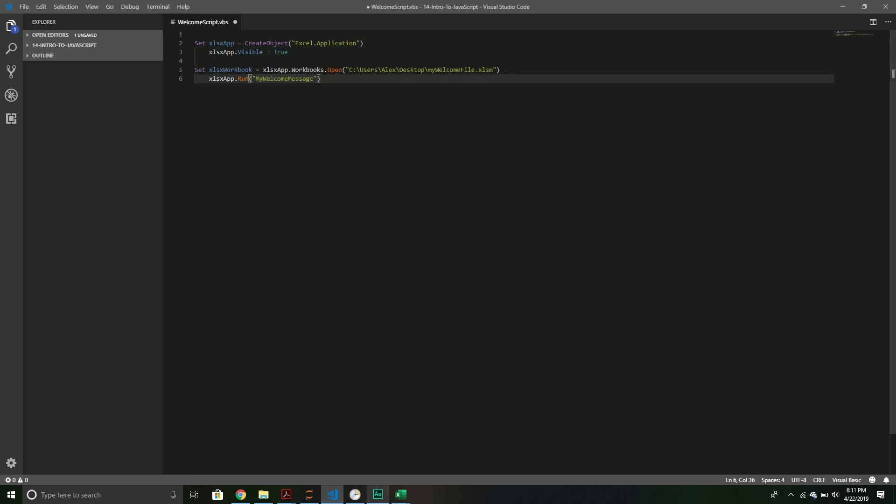
click(398, 495)
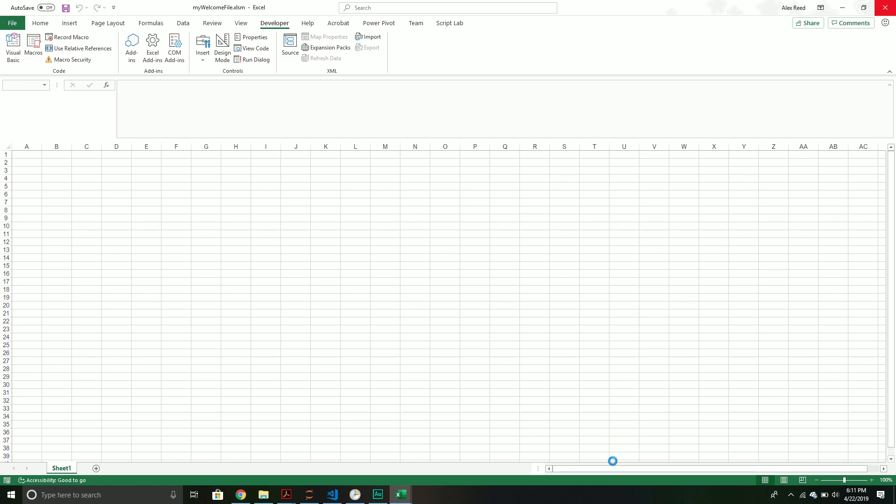
Step: Set WelcomeScript.vbs to Visual Basic language mode from the status-bar list
click(332, 494)
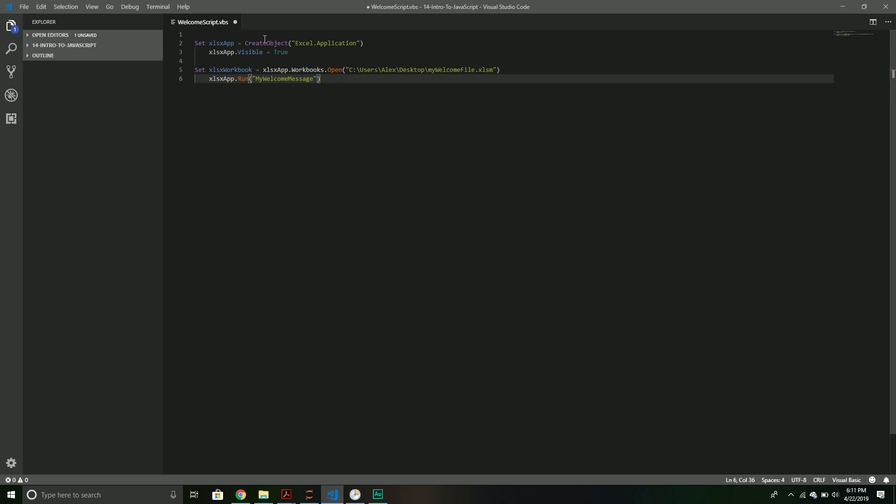
mouse_move(331, 66)
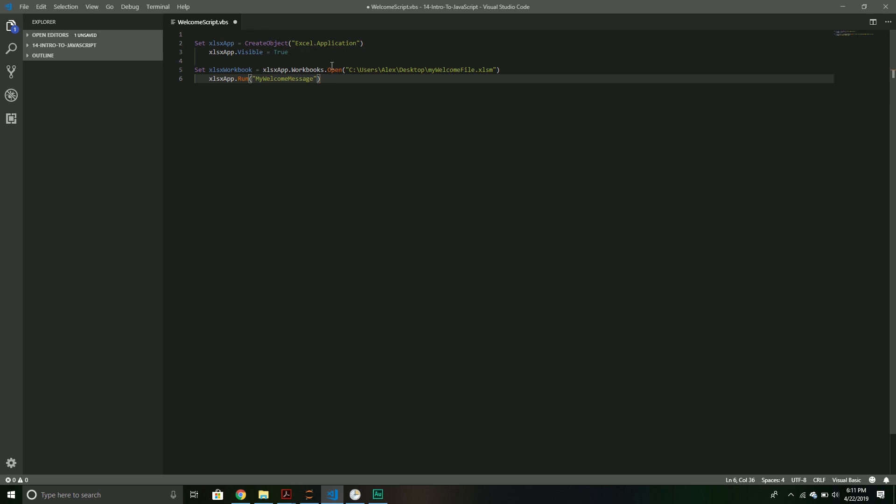
mouse_move(385, 103)
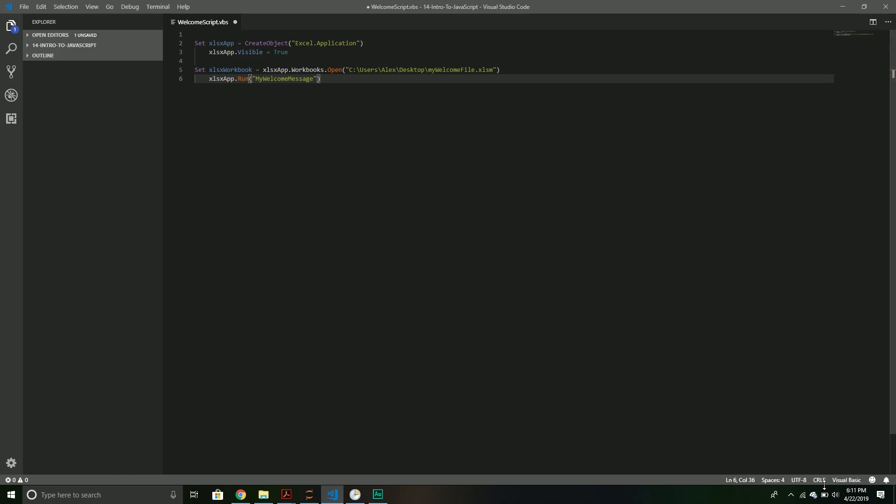
click(845, 480)
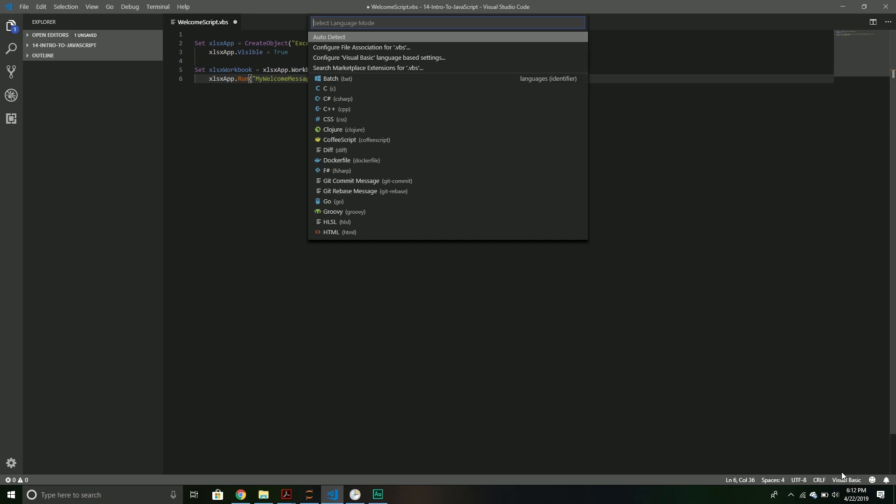
mouse_move(479, 98)
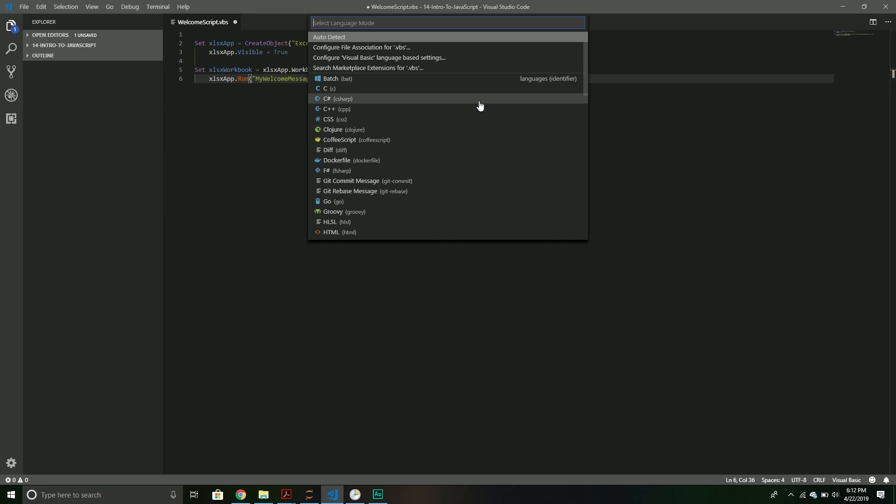
scroll(down, 3)
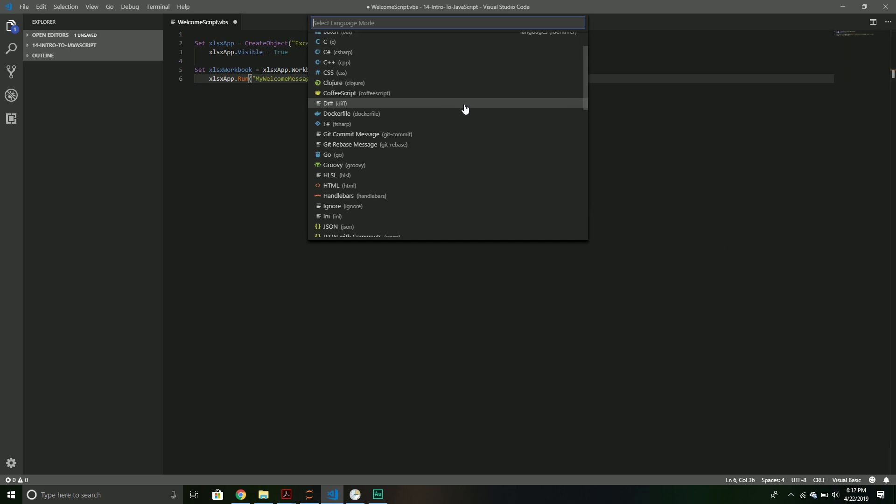
scroll(down, 3)
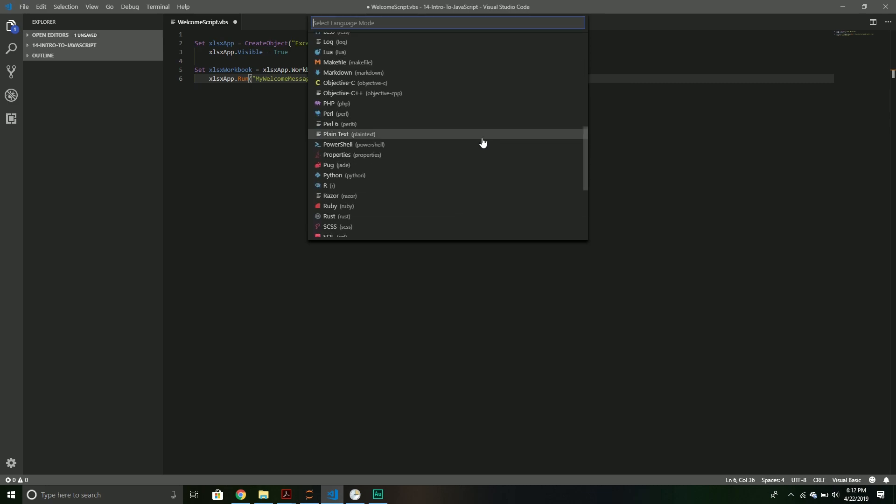
scroll(down, 3)
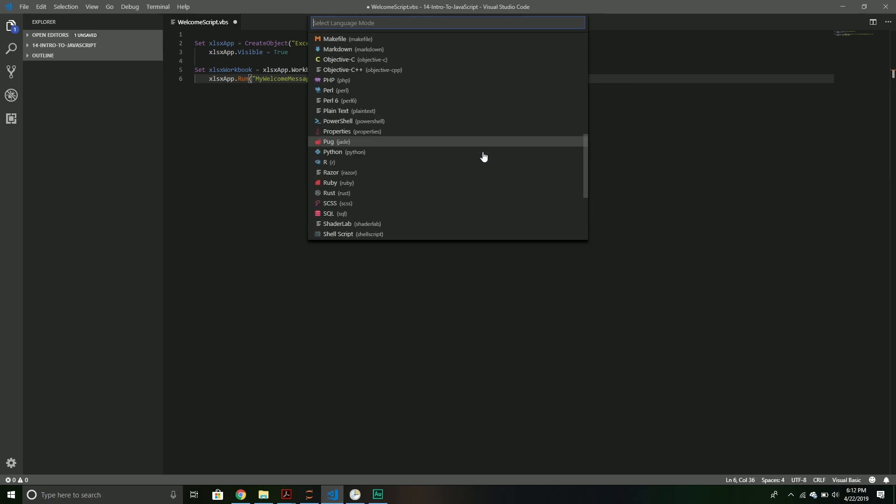
scroll(down, 3)
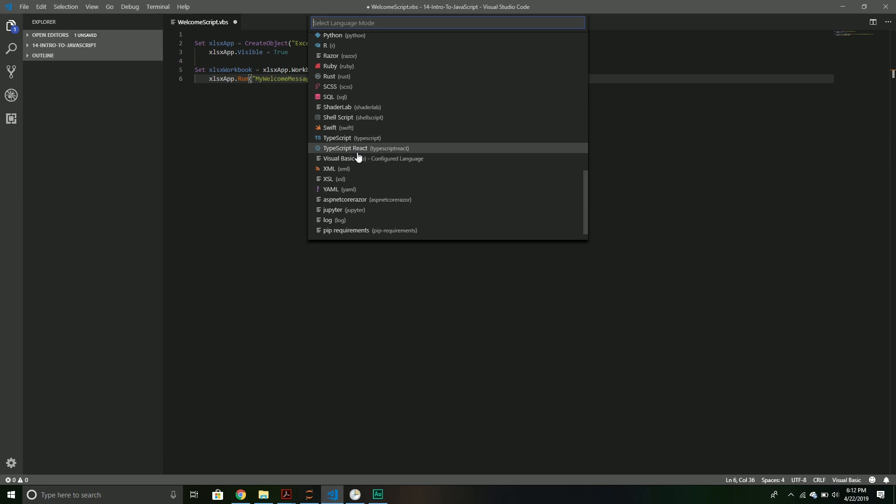
mouse_move(365, 159)
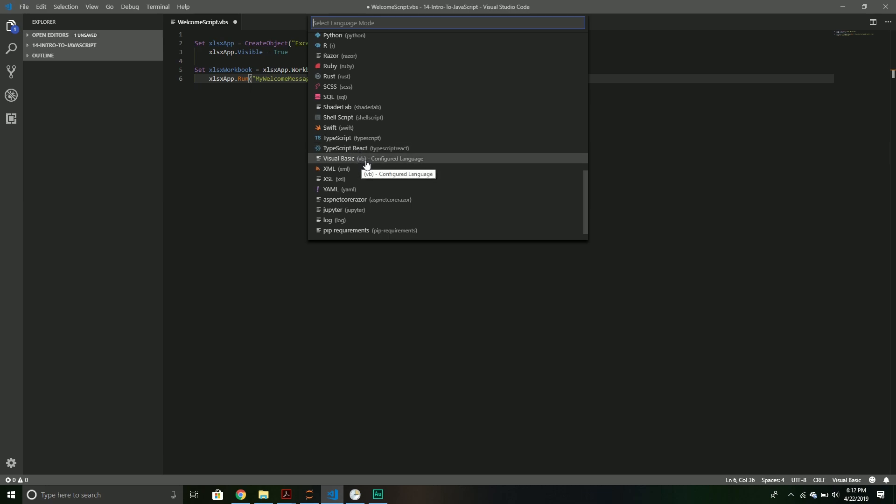
mouse_move(337, 159)
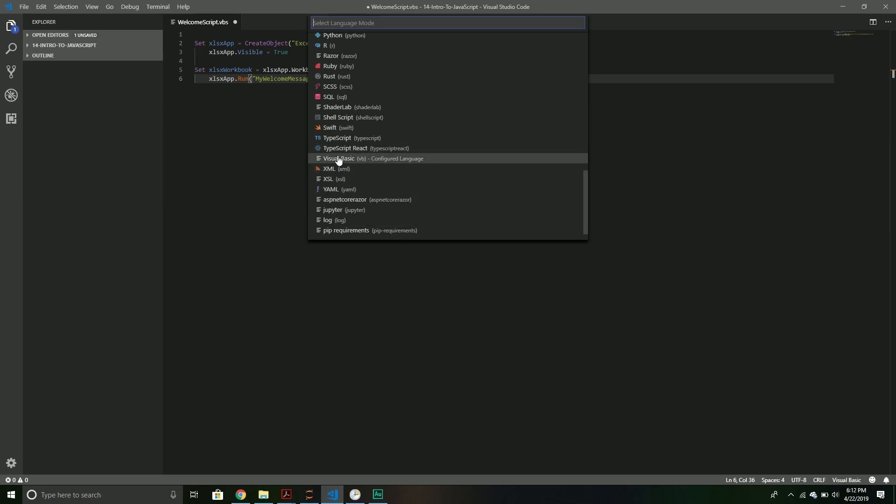
mouse_move(345, 166)
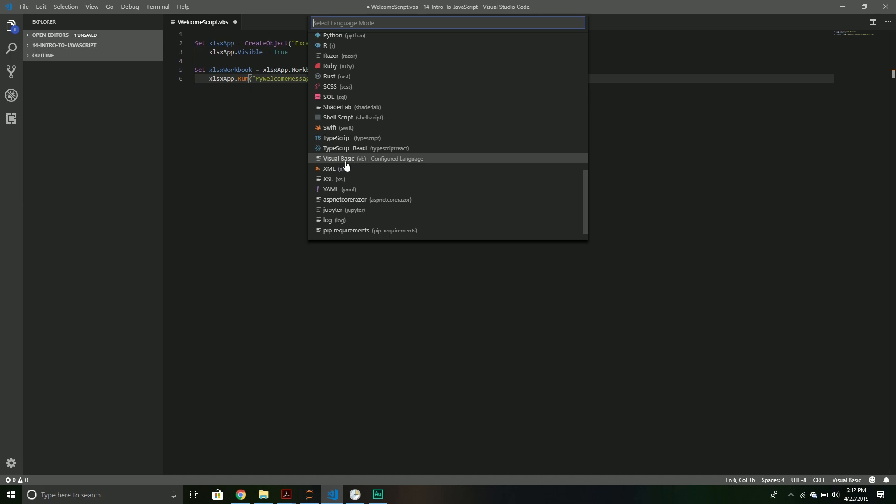
click(338, 159)
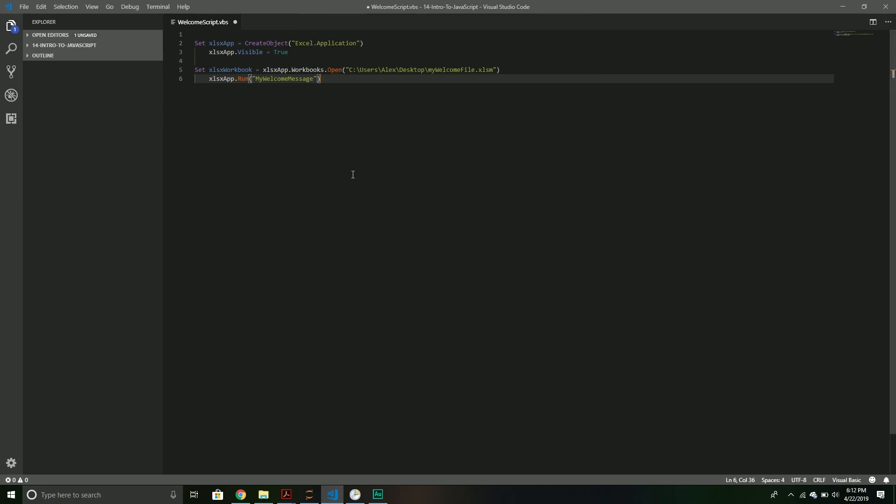
mouse_move(197, 26)
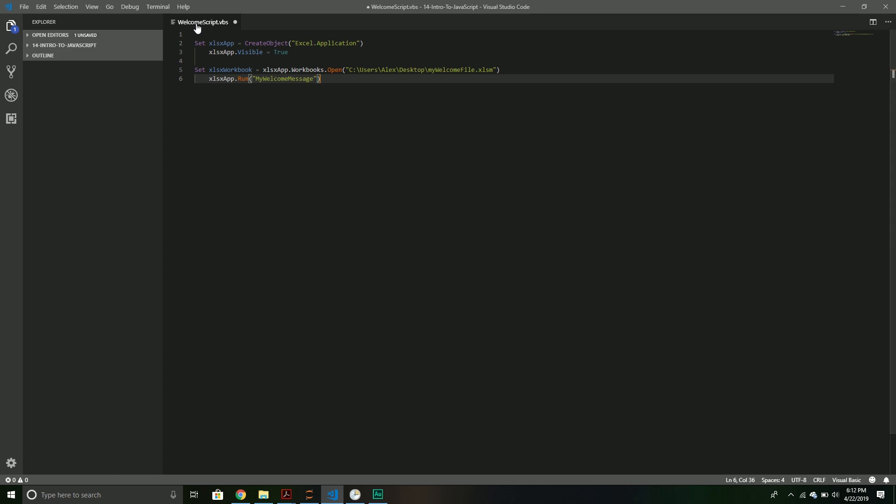
mouse_move(217, 26)
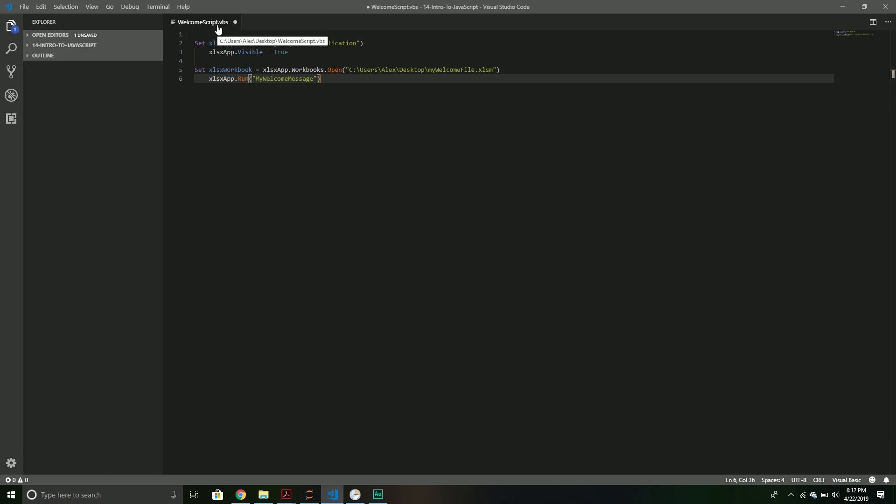
Step: Save the script as WelcomeScript.vbs on the Desktop, replacing the existing file
click(24, 7)
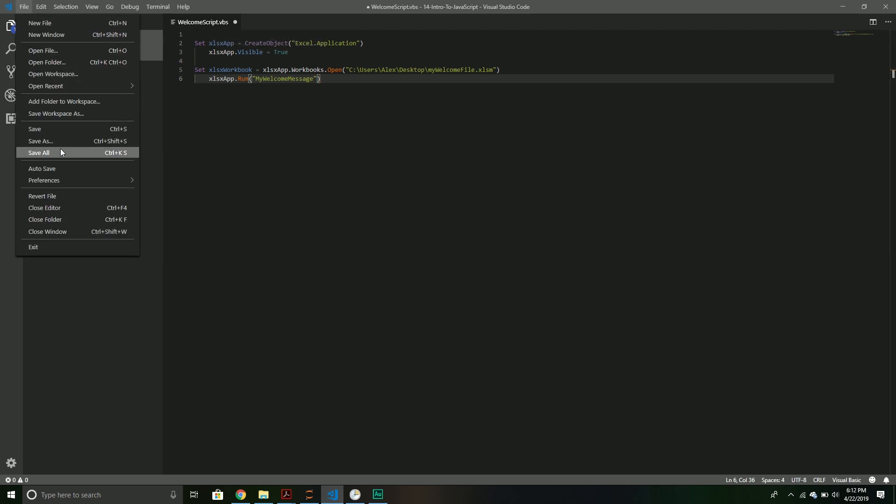
click(40, 141)
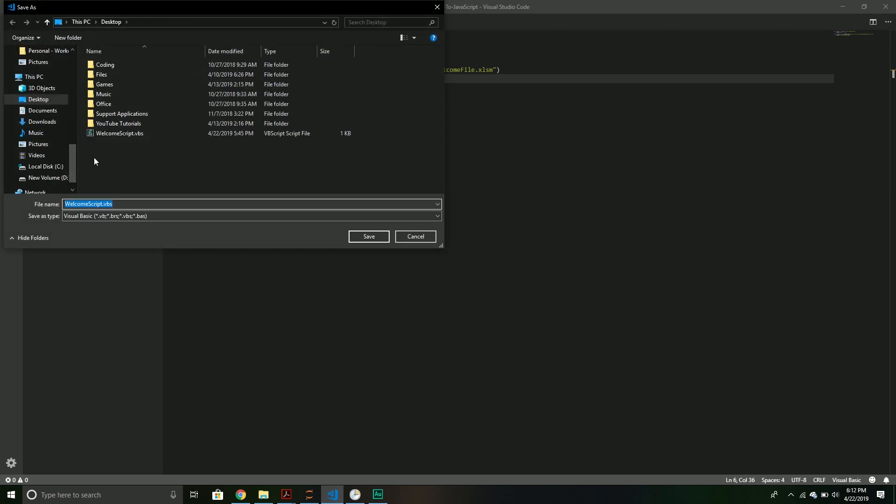
mouse_move(127, 197)
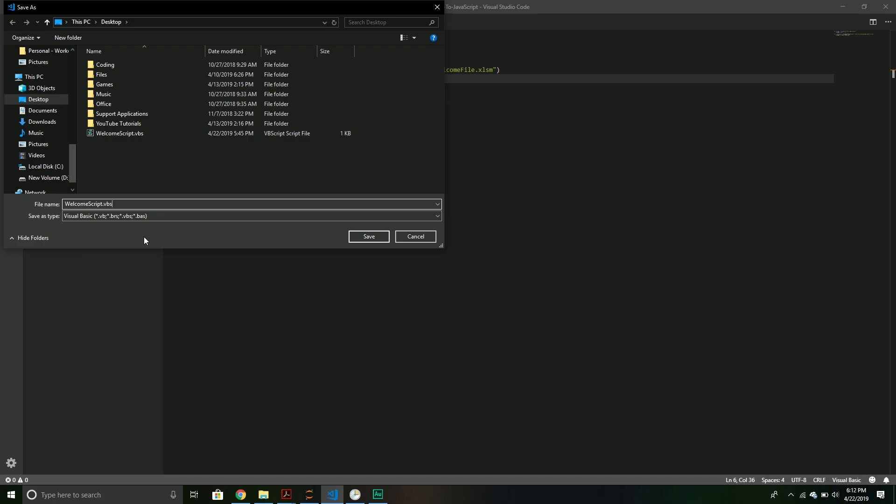
mouse_move(231, 236)
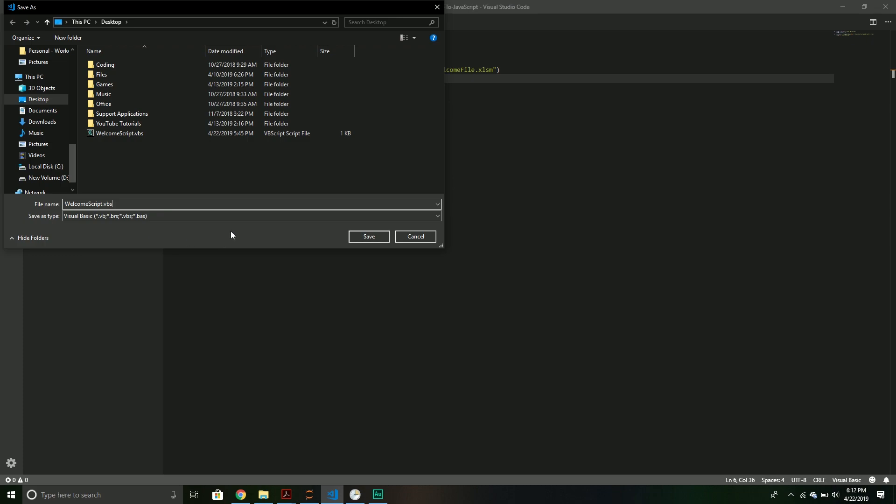
mouse_move(368, 236)
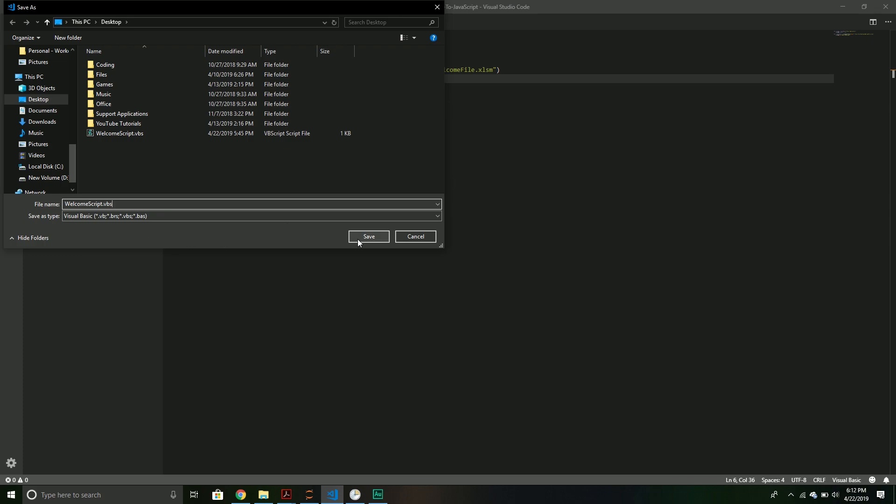
click(369, 236)
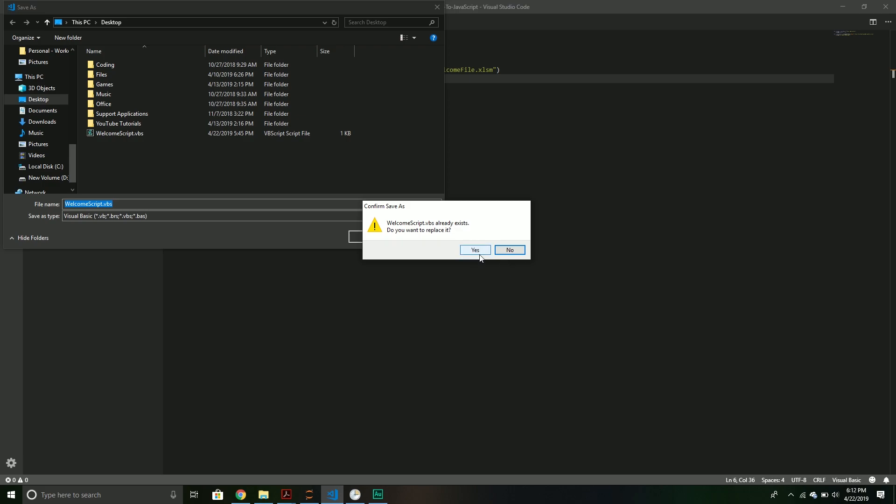
click(474, 250)
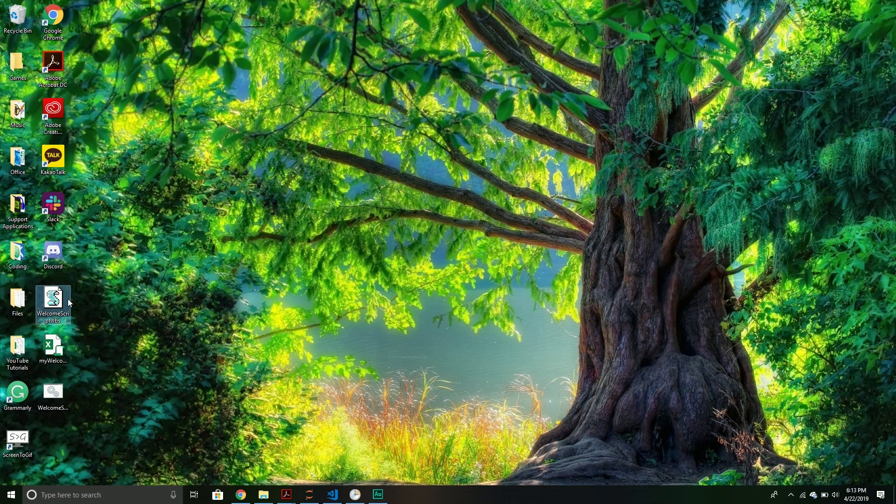
Step: Run WelcomeScript from the desktop and dismiss Excel's 'Hello there!' message
double_click(52, 348)
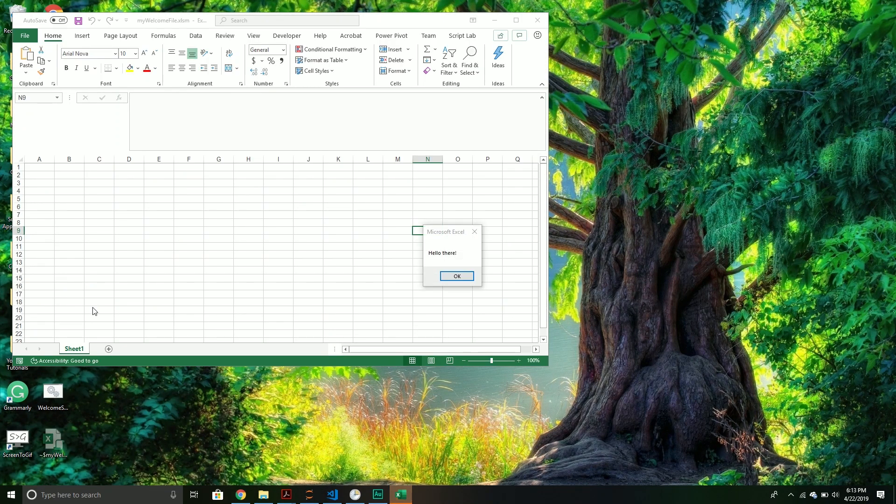
mouse_move(457, 276)
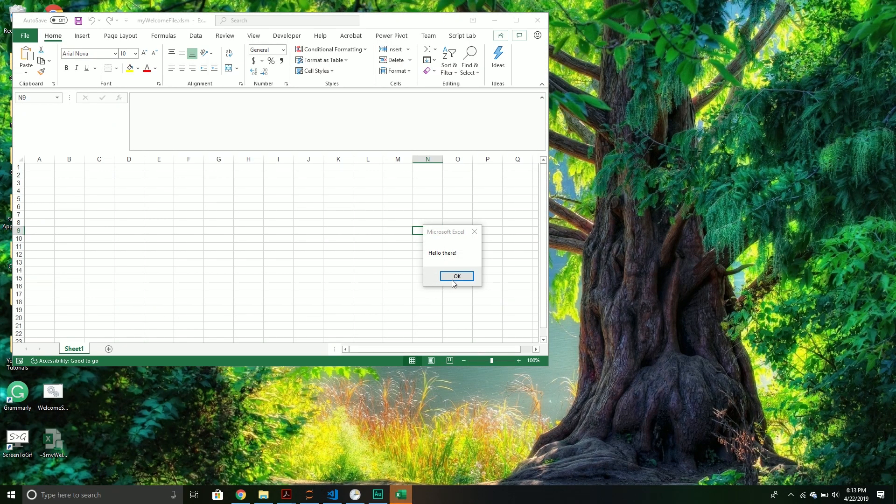
click(456, 276)
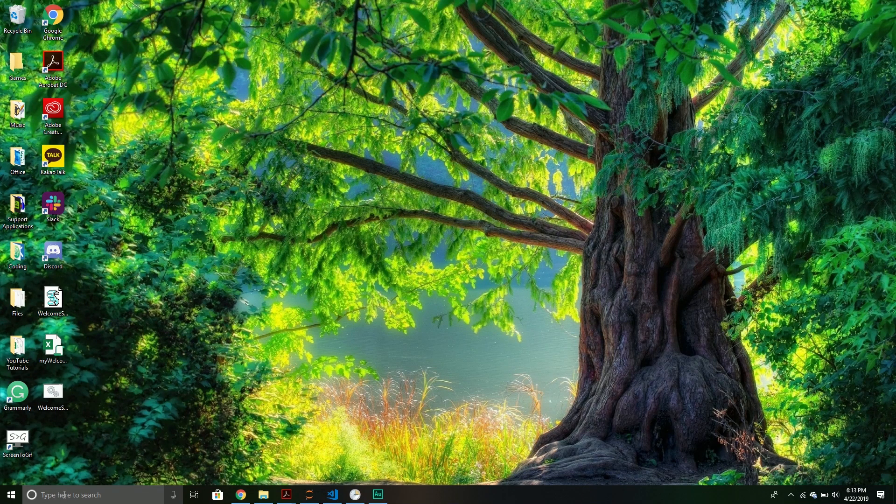
Step: Launch an administrator Command Prompt from the cmd search
text(notepad)
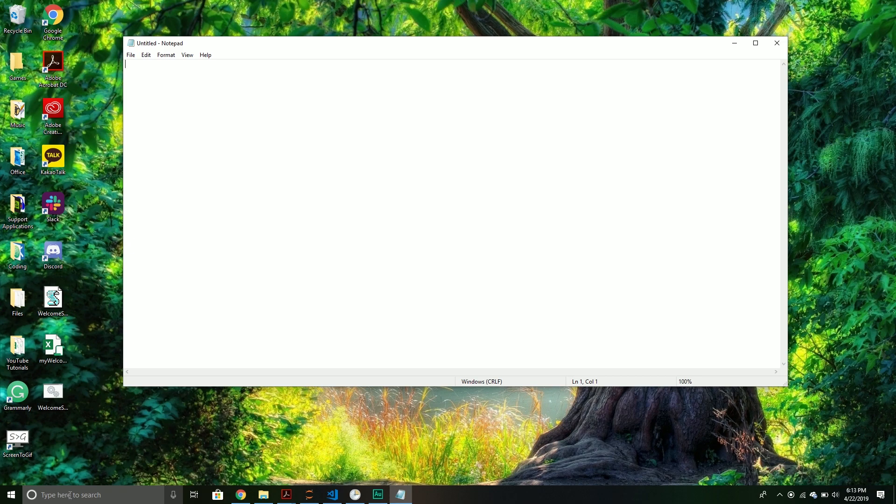
mouse_move(293, 482)
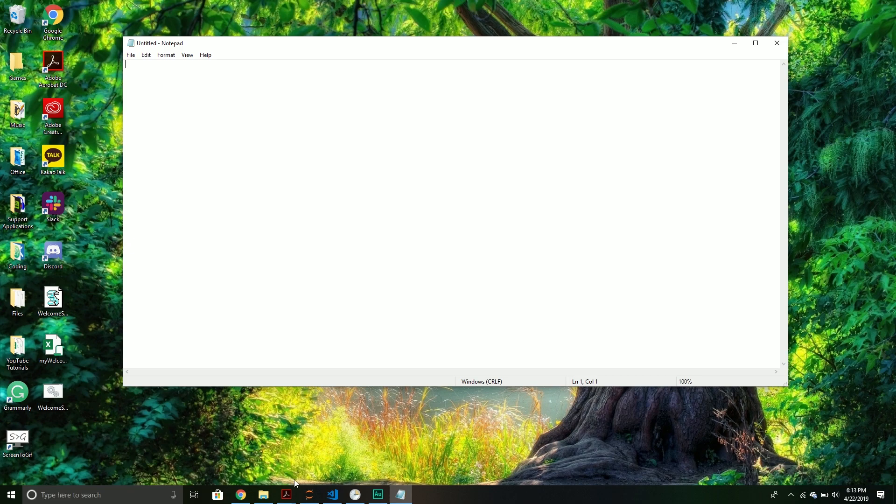
text(cmd)
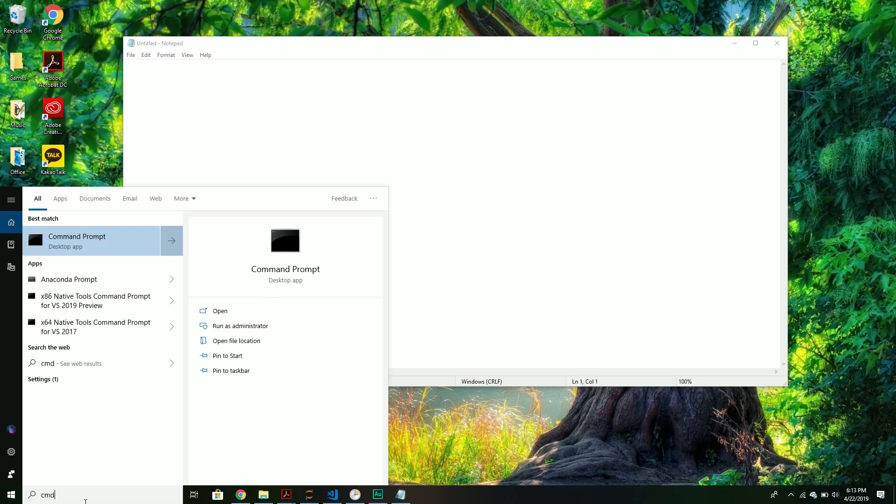
mouse_move(240, 325)
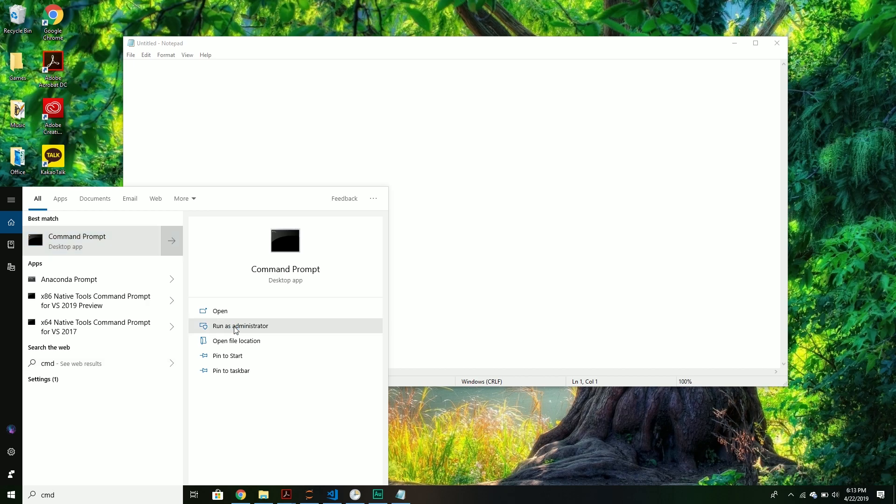
click(240, 325)
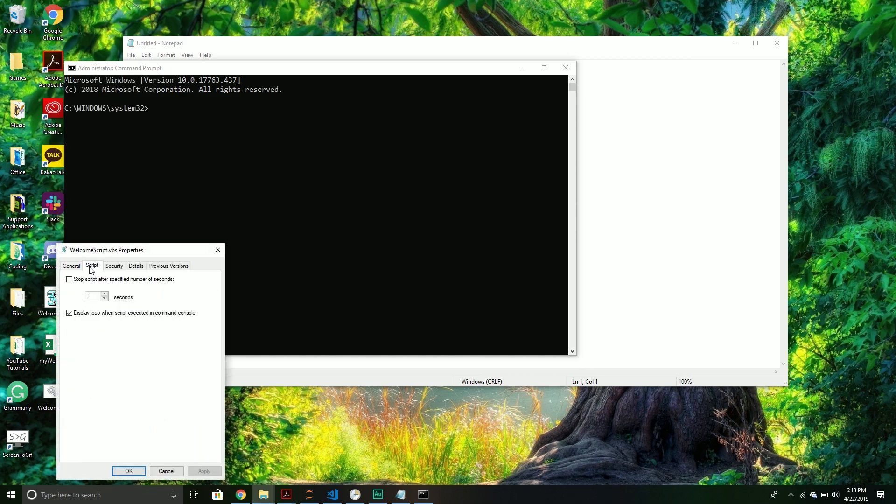
Step: Run C:\Users\Alex\Desktop\WelcomeScript.vbs from the prompt and dismiss 'Hello there!'
click(114, 265)
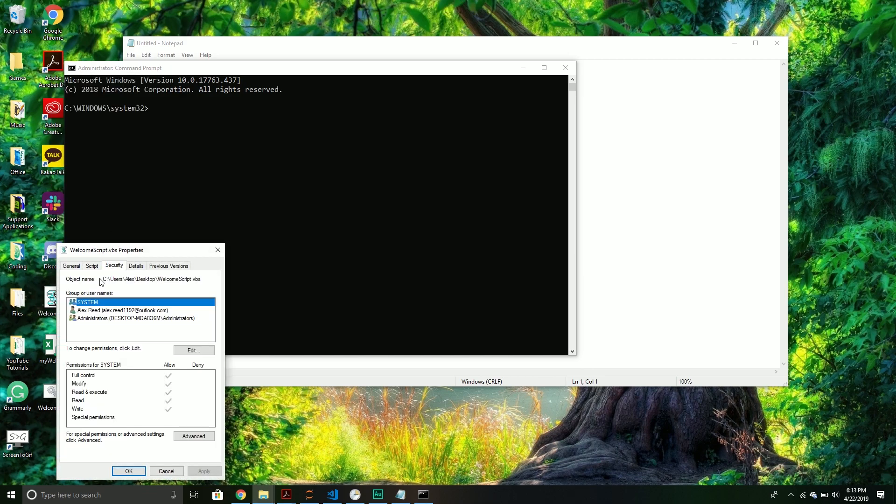
double_click(152, 279)
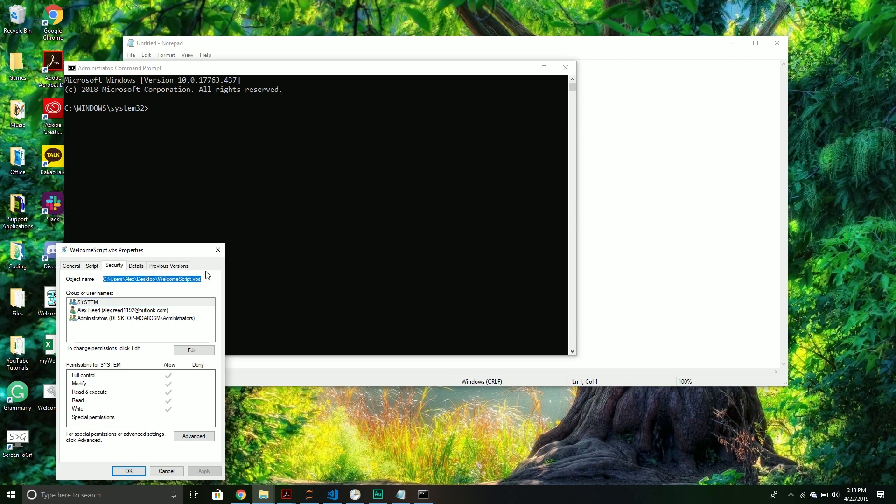
click(166, 471)
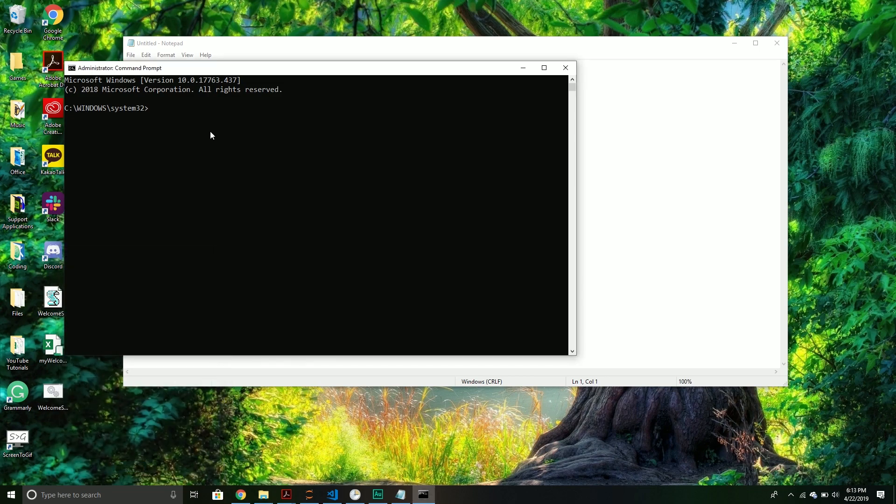
text(C:\Users\Alex\Desktop\WelcomeScript.vbs)
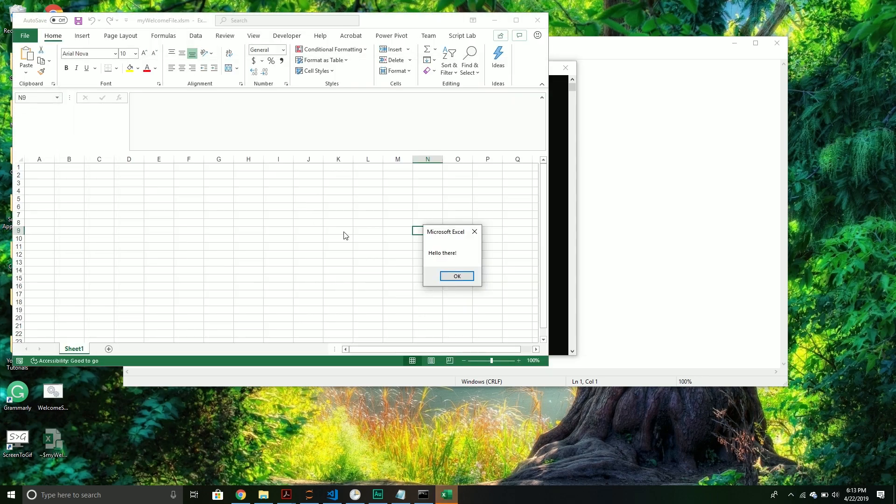
click(456, 277)
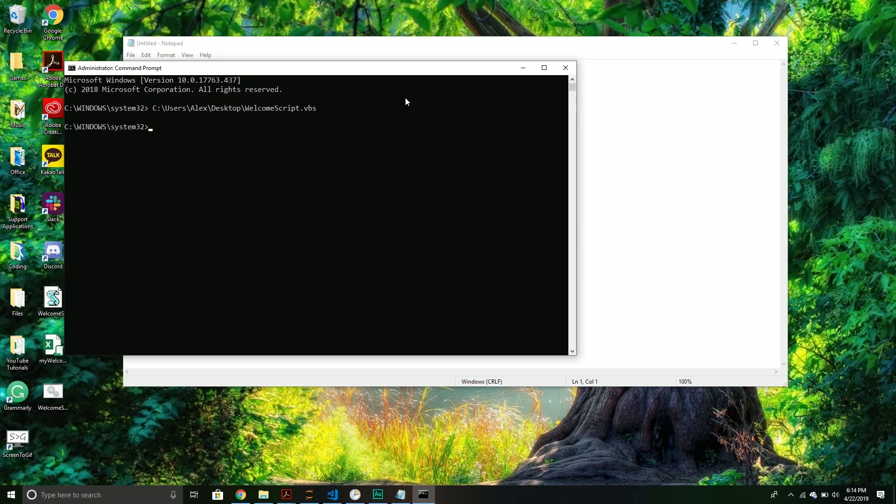
mouse_move(241, 114)
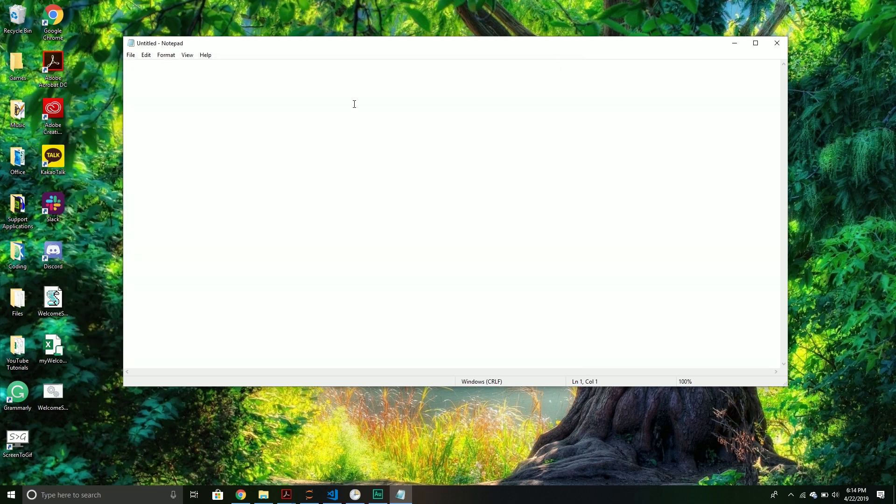
Step: Write the batch text: the WelcomeScript.vbs desktop path on line one and pause on line two
text(C:\Users\Alex\Desktop\WelcomeScript.vbs")
text(pu)
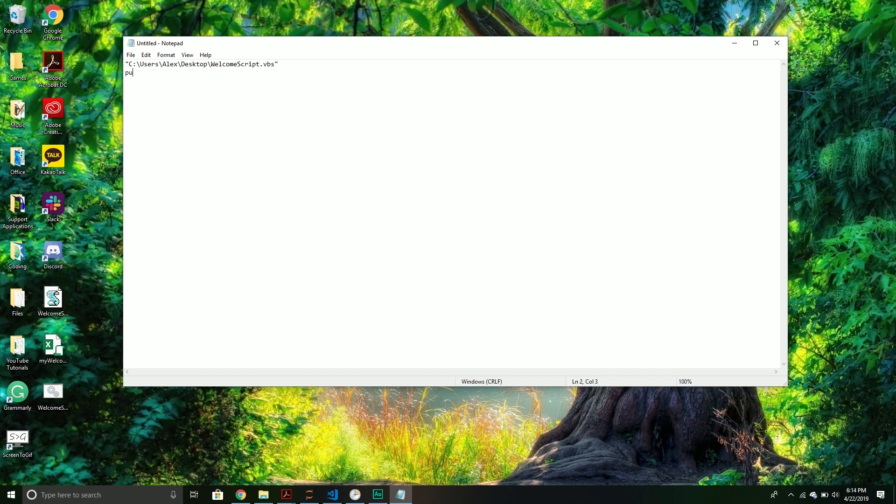
text(ase)
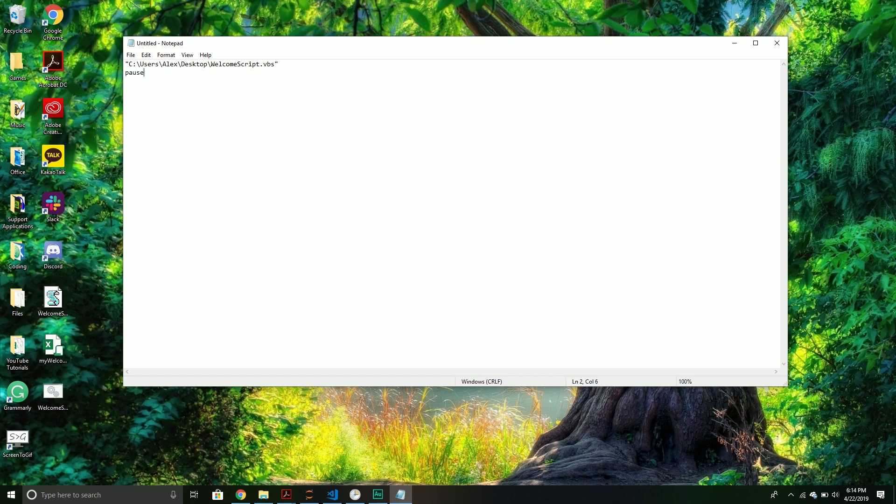
click(131, 55)
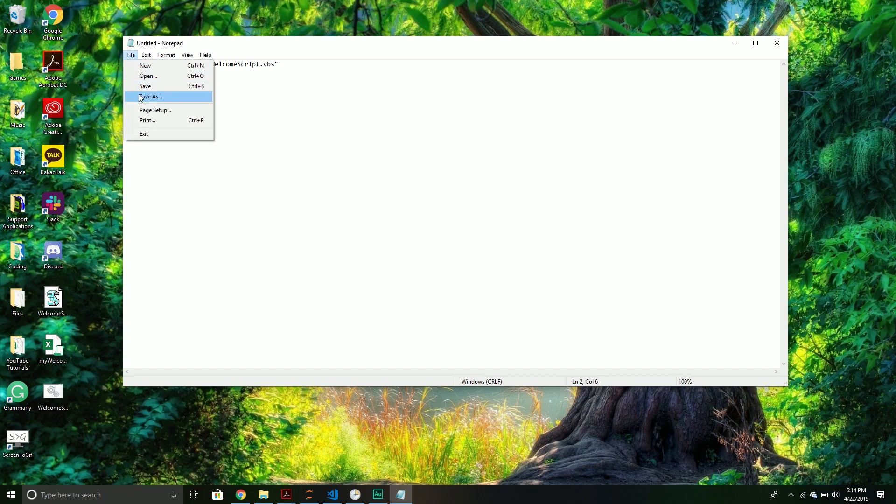
Step: Save the note as WelcomeScript.bat on the Desktop, replacing the existing file, and close Notepad
click(150, 96)
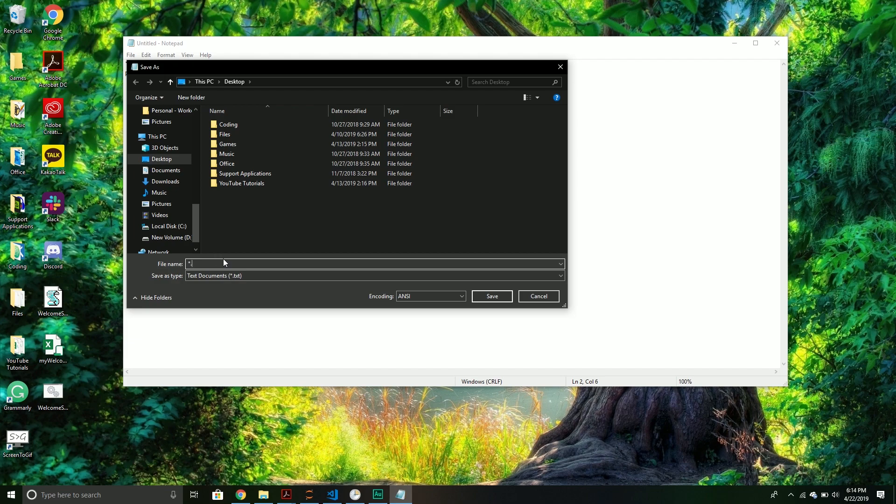
text(.bat)
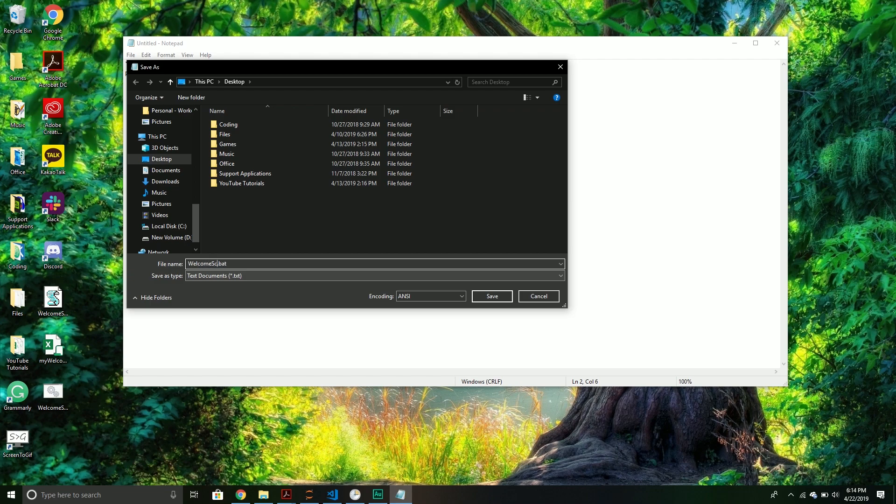
text(ript)
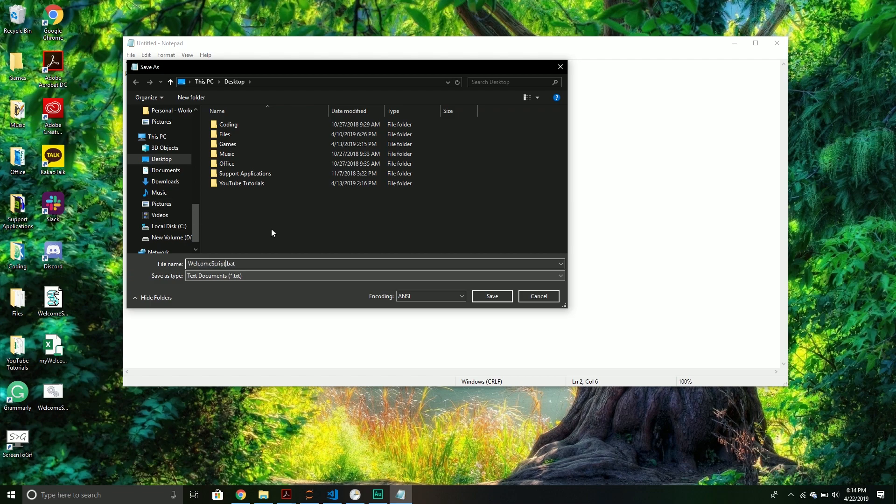
click(490, 295)
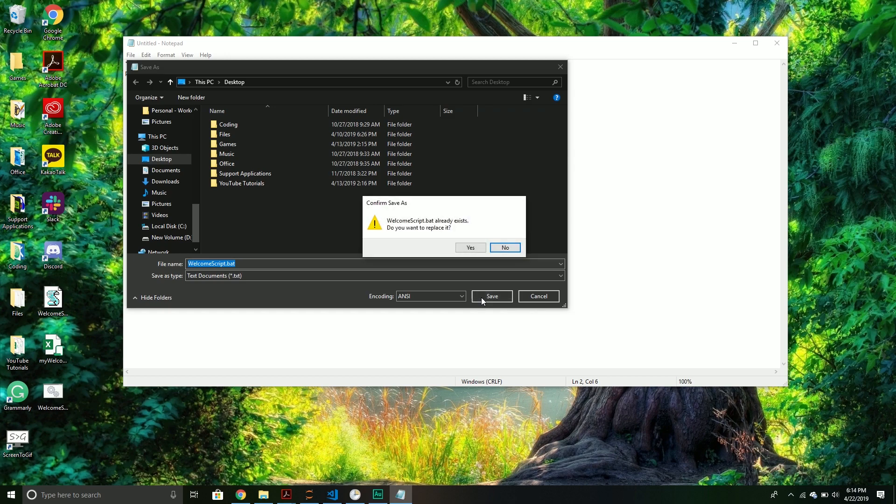
mouse_move(469, 247)
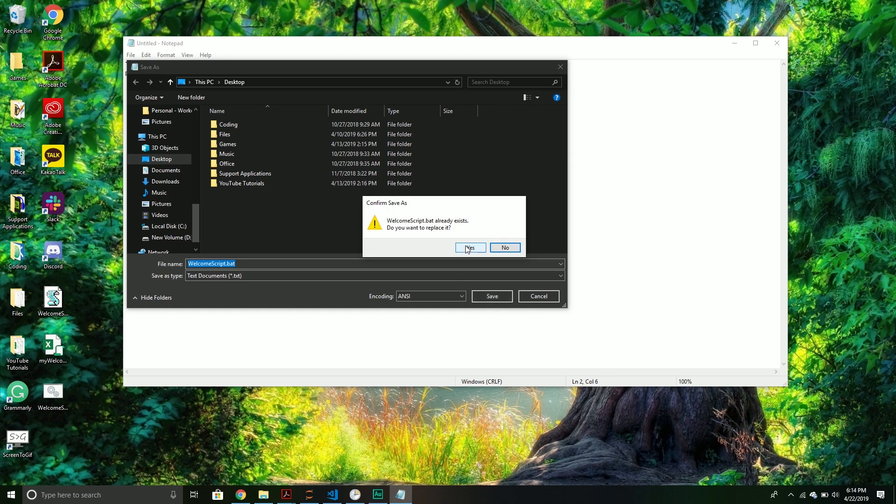
click(468, 247)
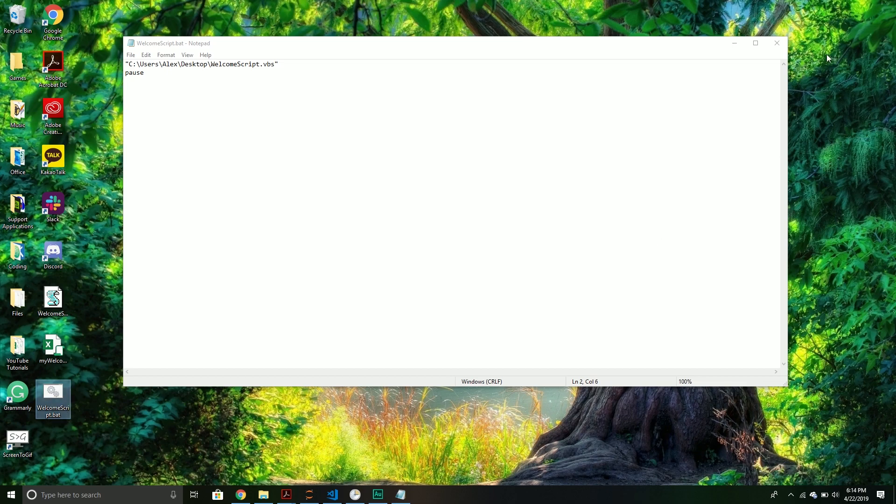
click(775, 43)
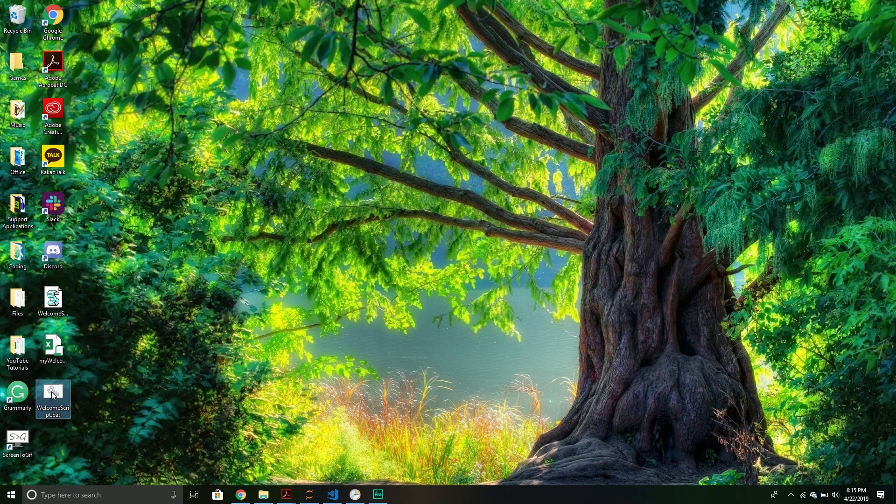
Step: Run WelcomeScript.bat from the desktop, dismiss the Hello there! message and close Excel
double_click(52, 395)
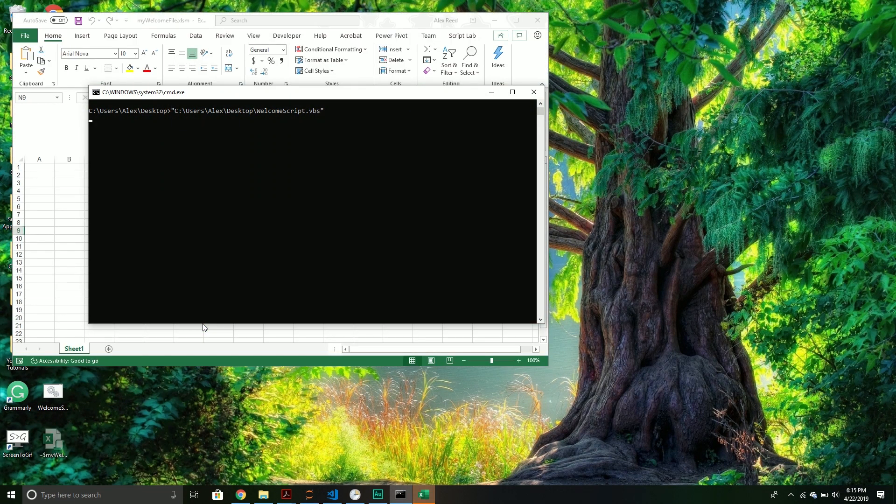
mouse_move(513, 92)
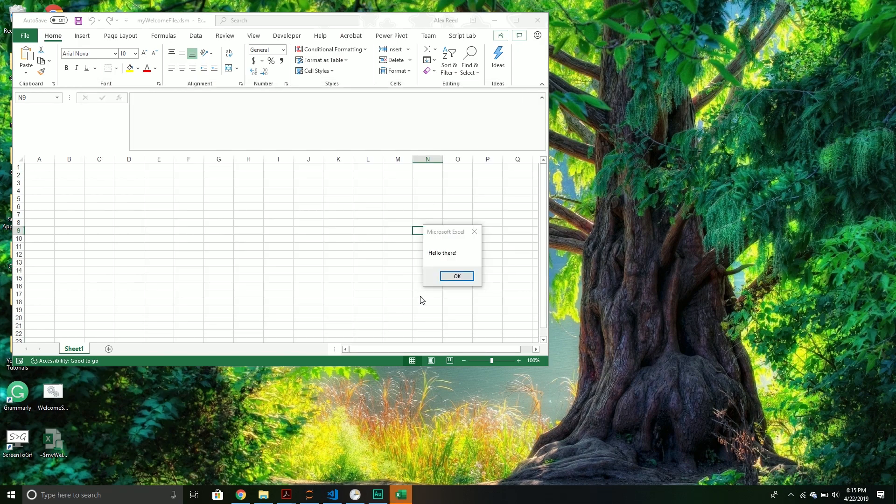
click(457, 276)
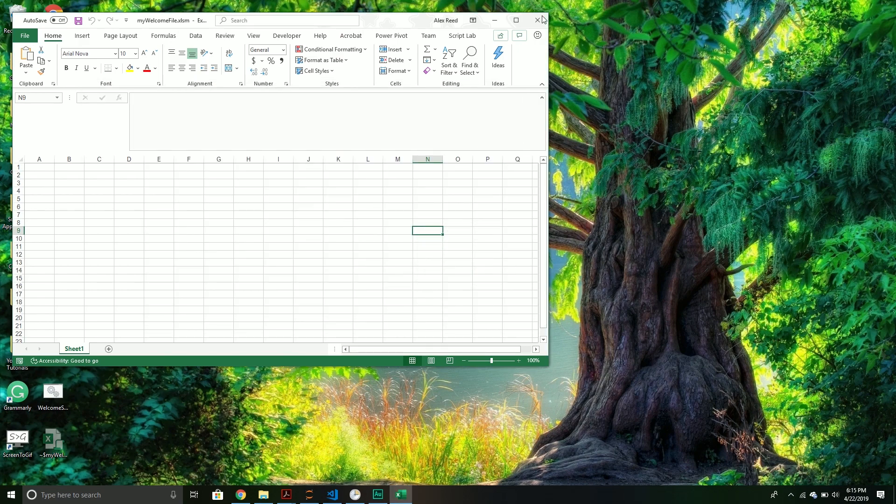
click(536, 20)
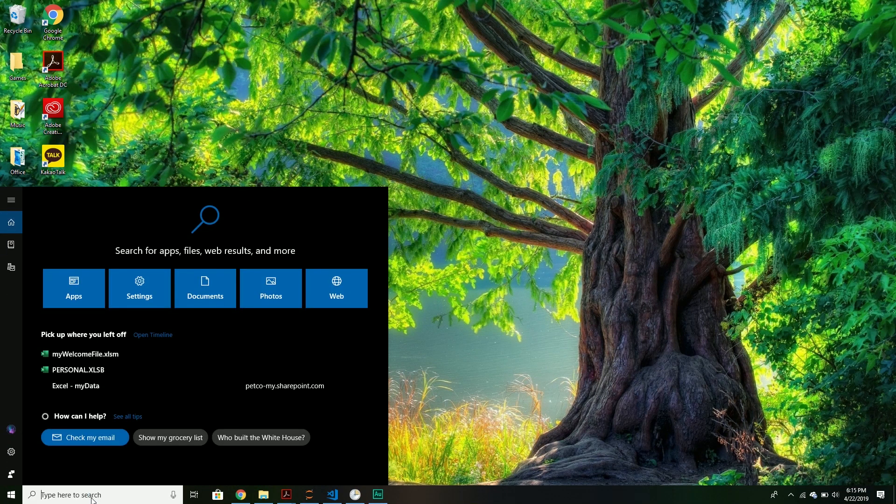
Step: Launch Task Scheduler from Windows search and look through the library's scheduled tasks
text(ta)
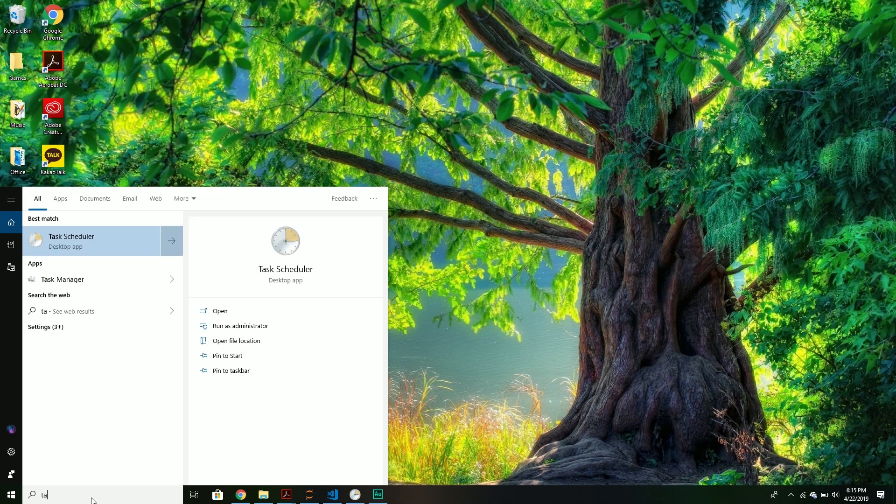
text(sk)
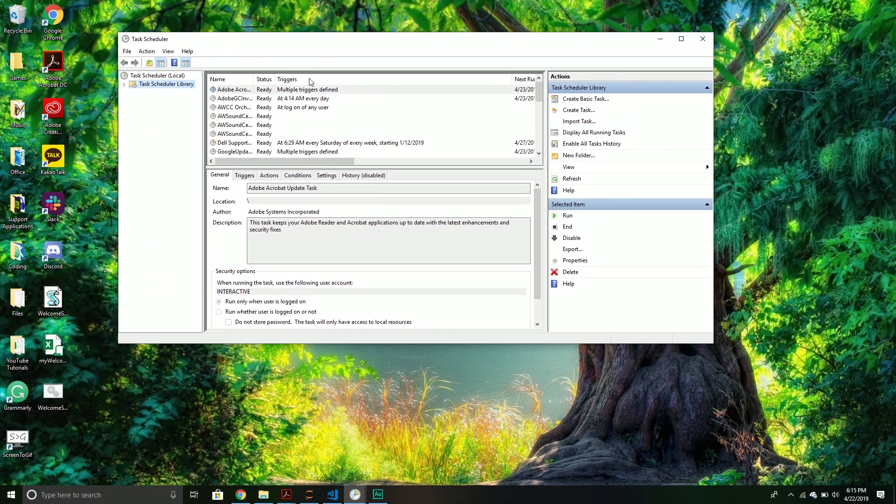
mouse_move(240, 129)
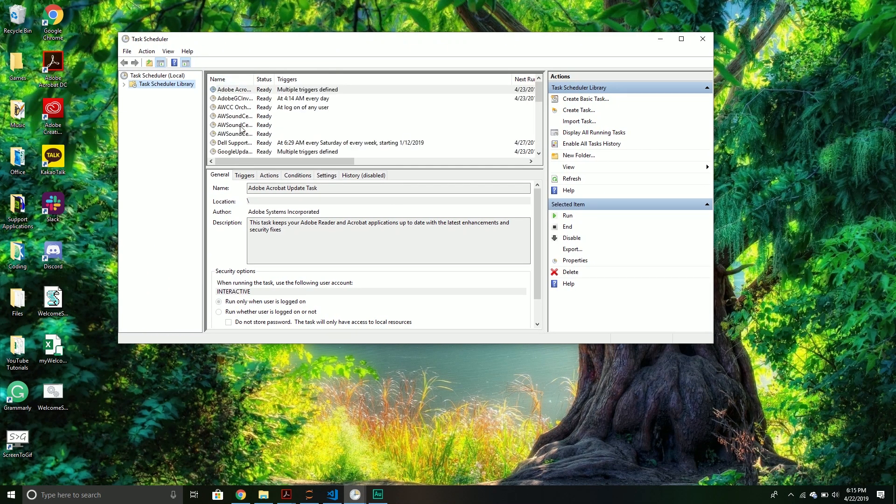
mouse_move(251, 133)
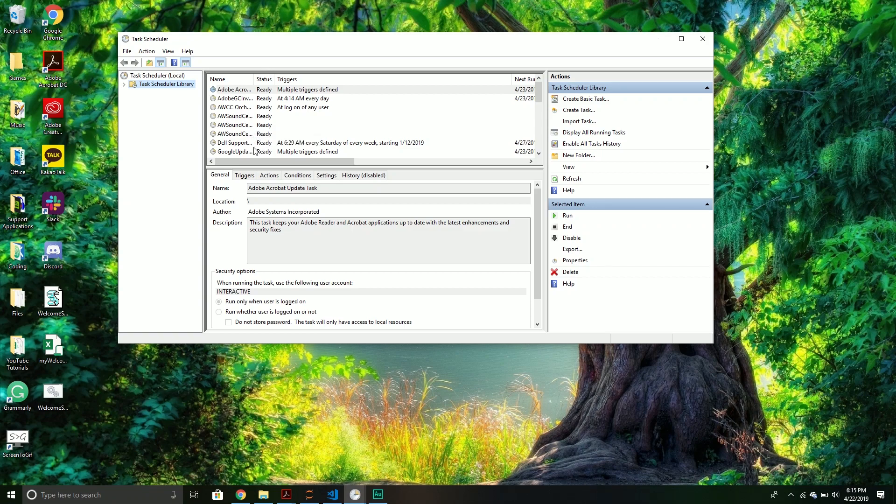
scroll(down, 3)
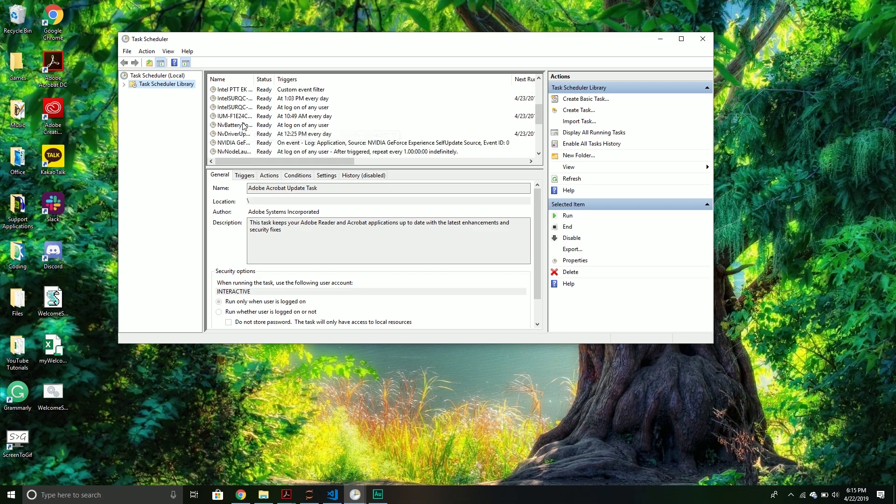
scroll(down, 3)
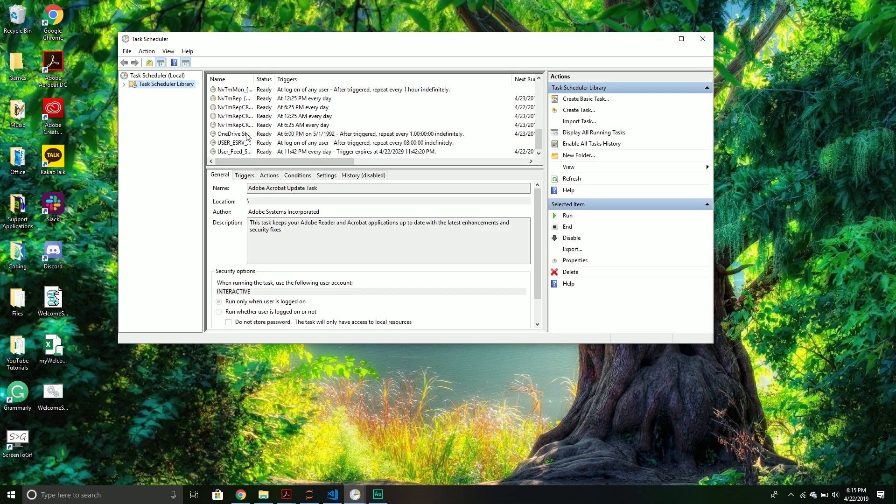
mouse_move(234, 134)
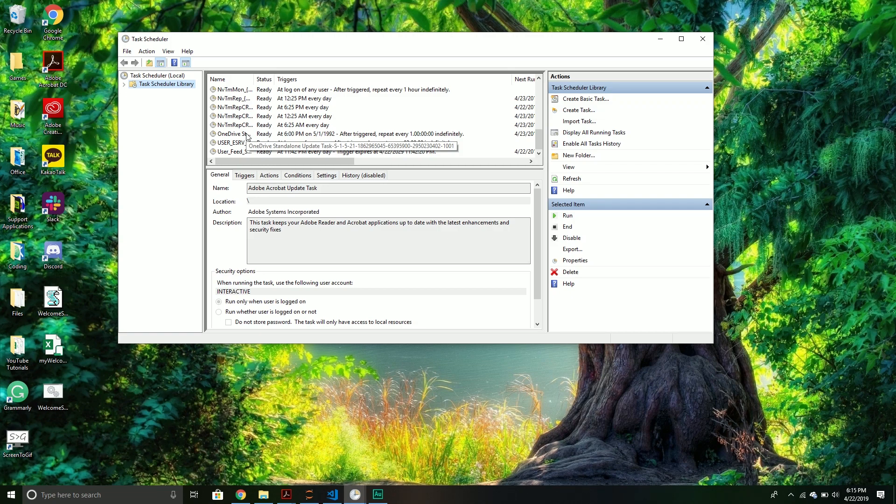
mouse_move(582, 140)
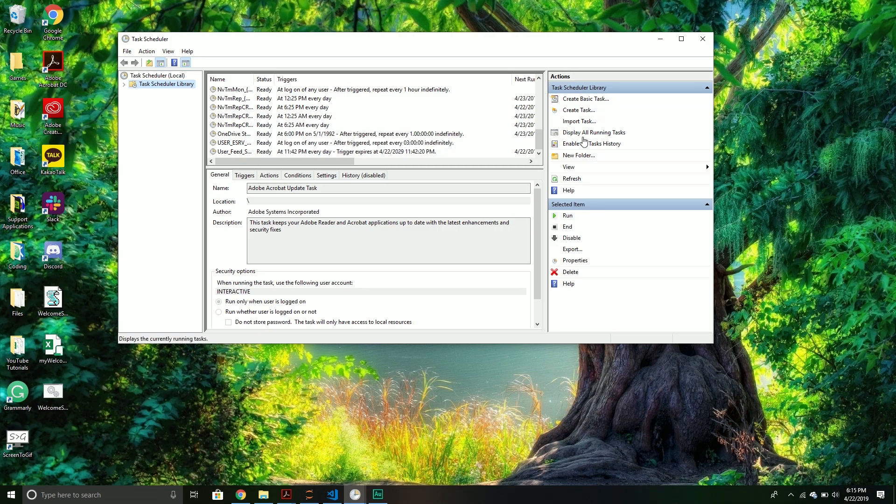
mouse_move(579, 110)
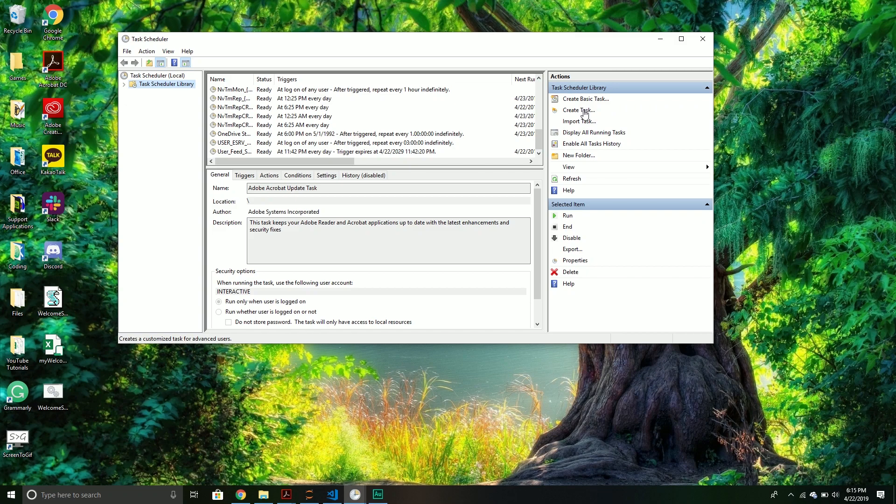
mouse_move(585, 99)
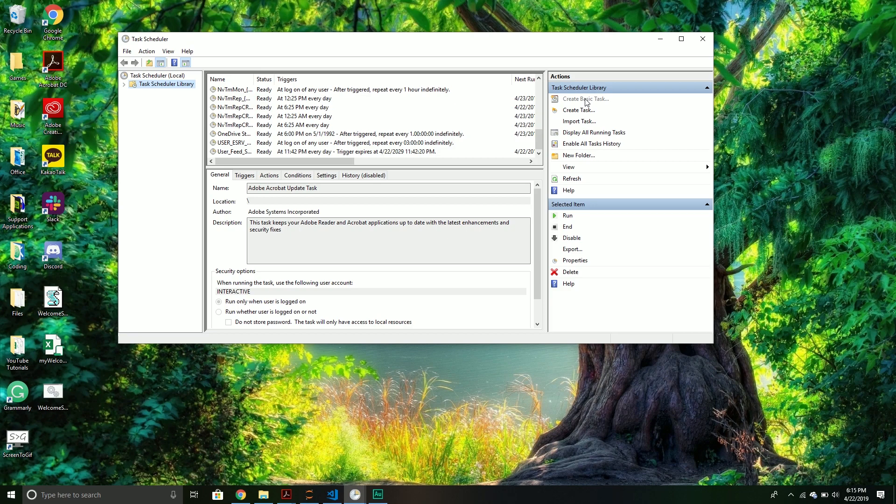
Step: Create a basic task named MyWelcomeScript and keep the Daily trigger
click(582, 99)
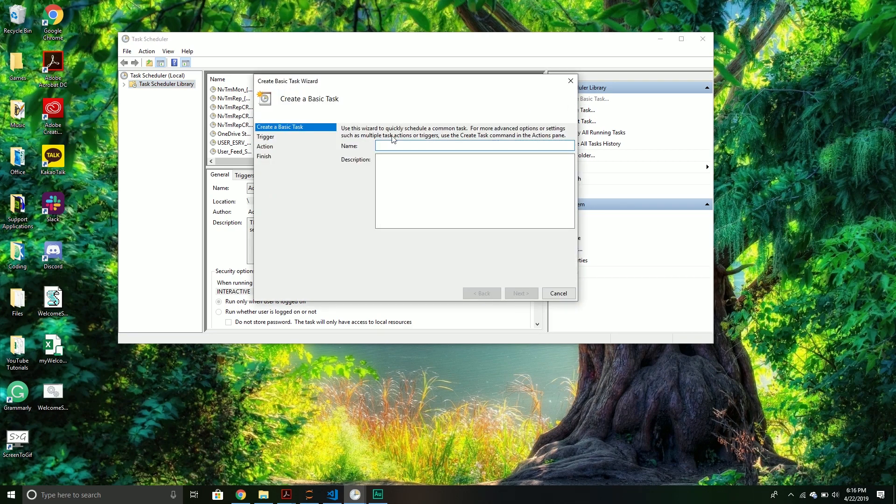
text(My)
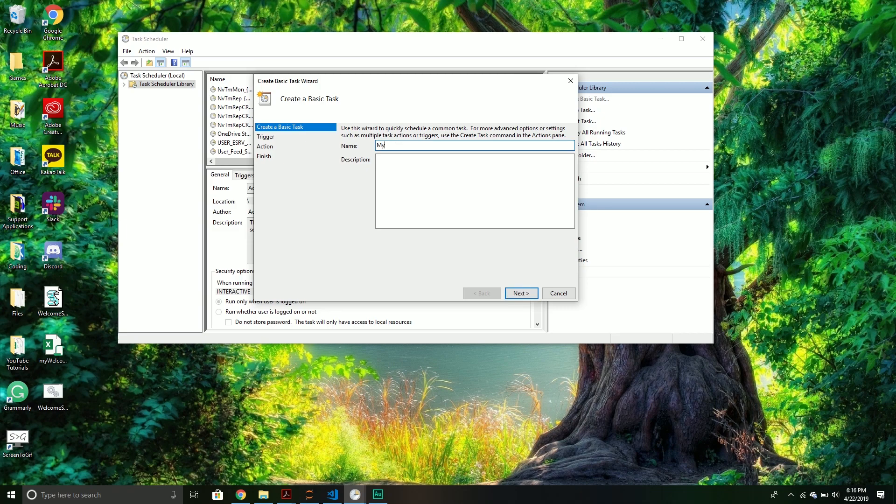
text(WelcomeScript)
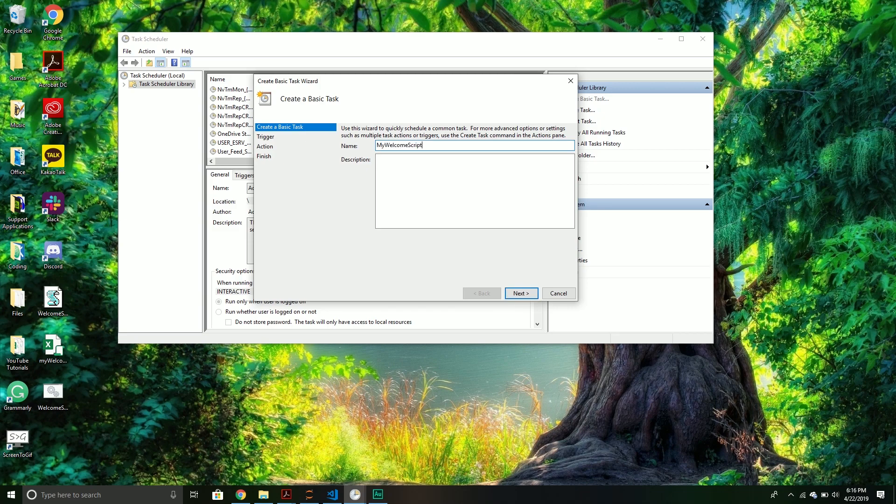
click(474, 191)
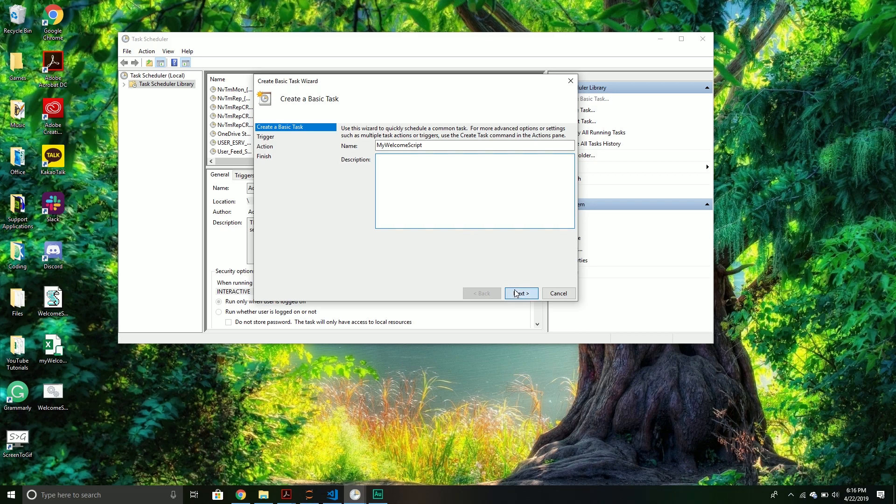
click(520, 293)
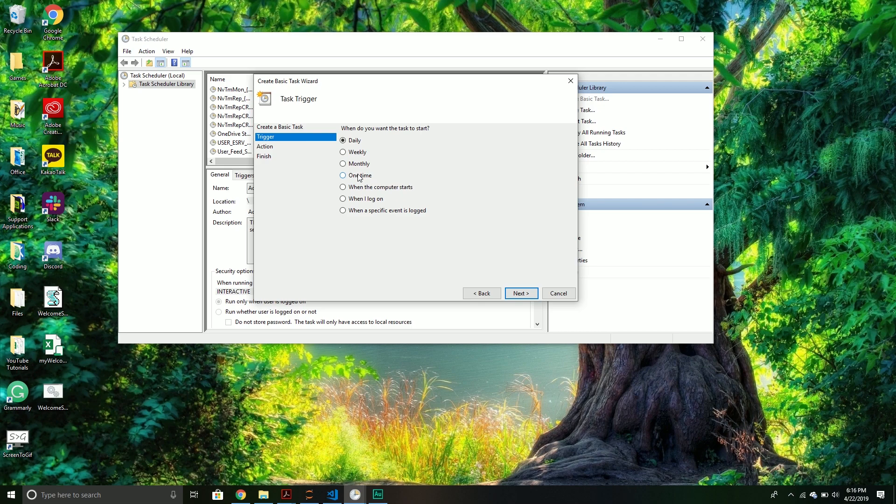
mouse_move(368, 186)
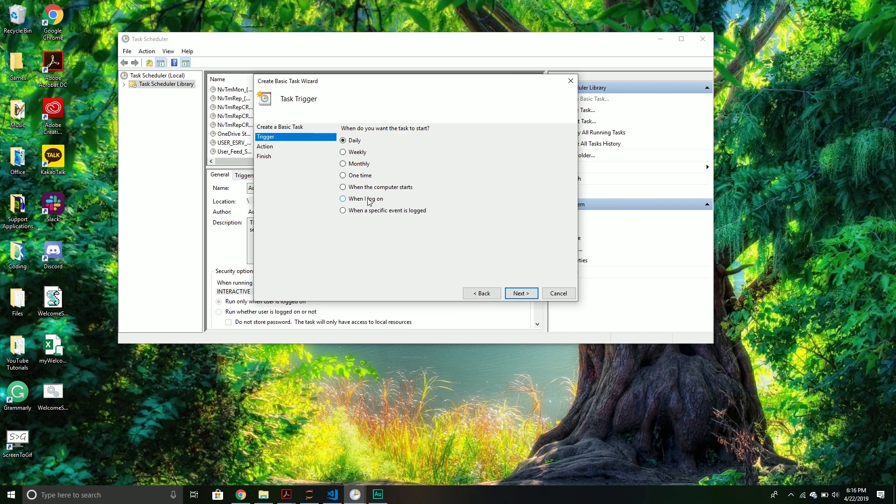
mouse_move(359, 156)
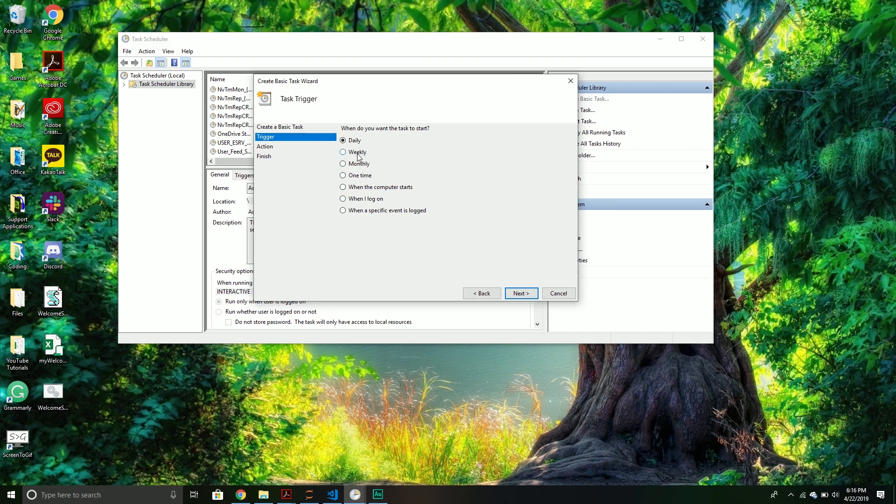
mouse_move(520, 293)
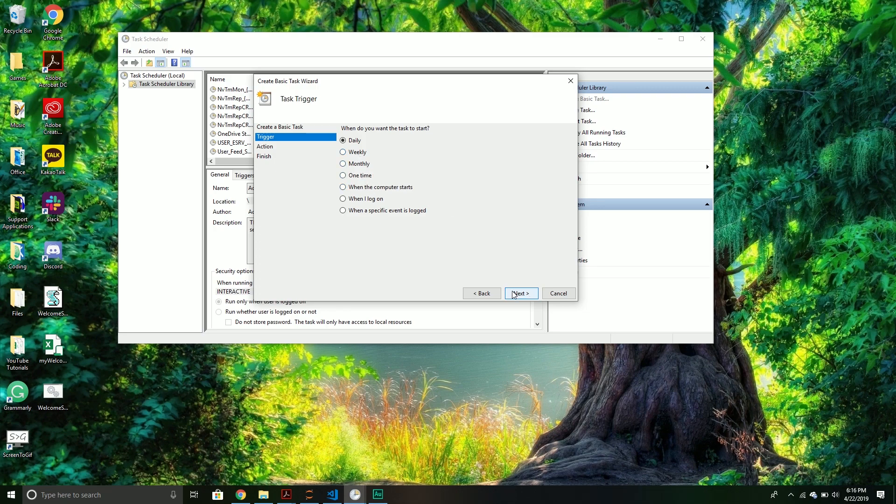
click(520, 292)
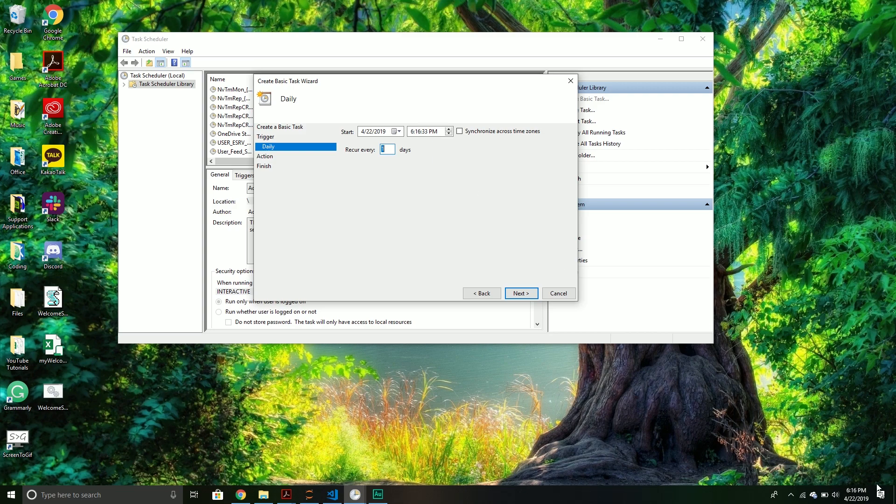
Step: Keep Recur every 1 day, set the start time and choose Start a program for WelcomeScript.bat
click(857, 494)
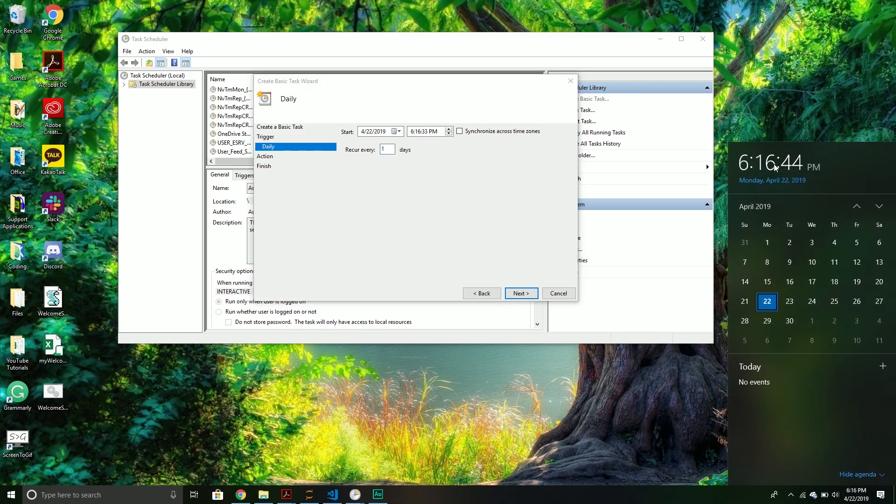
click(412, 131)
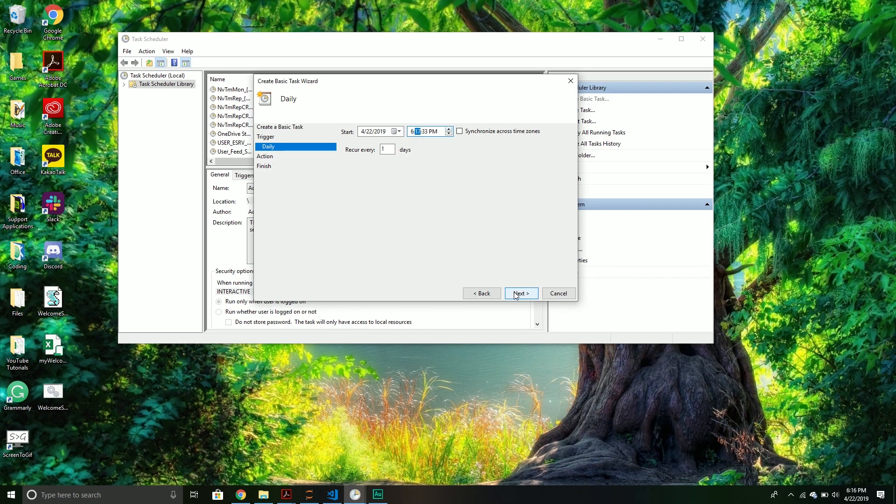
click(520, 293)
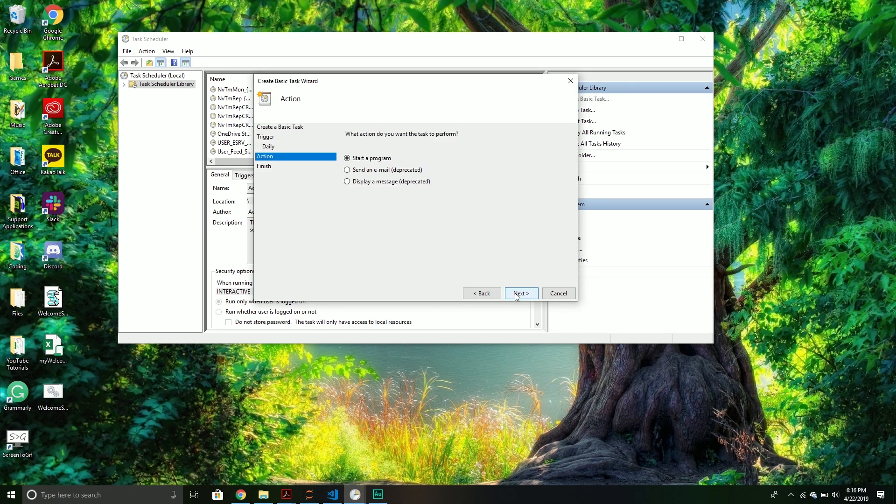
click(520, 293)
text(WelcomeScript.bat)
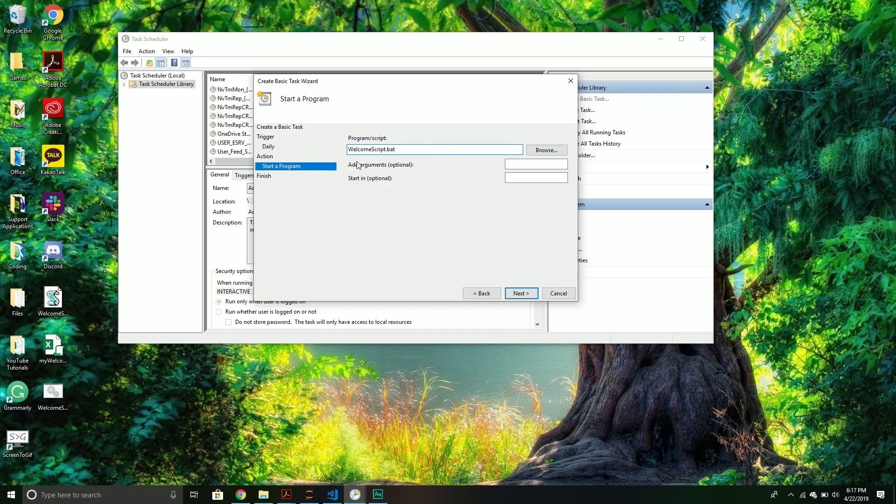
Step: Set Start in to C:\Users\Alex\Desktop\ and go back to set the daily start time to 6:18 PM
text(C:\Users\Alex\Desktop\)
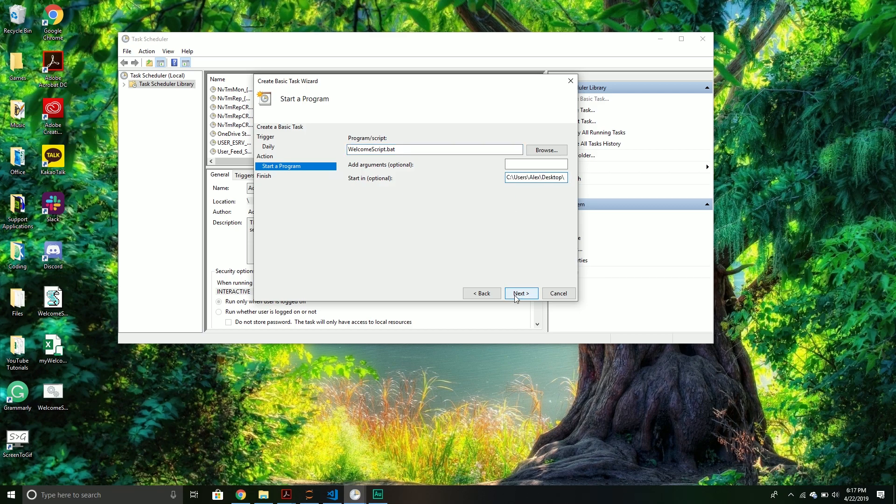
mouse_move(520, 300)
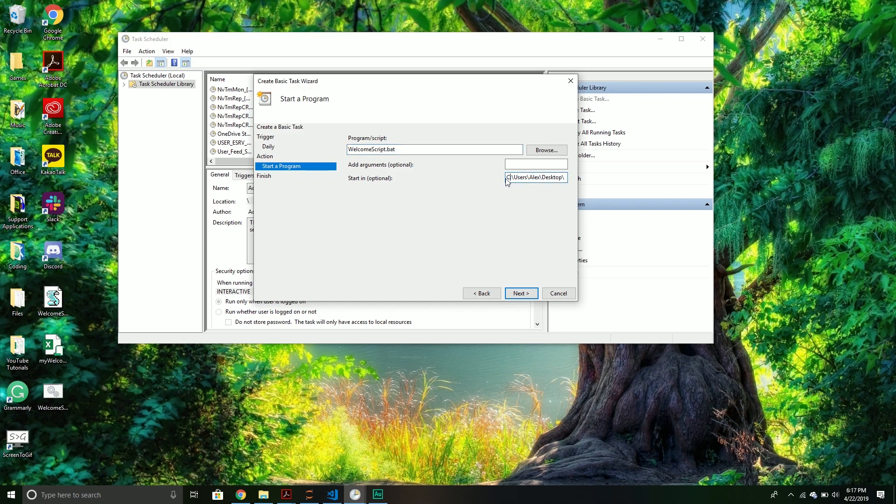
triple_click(535, 178)
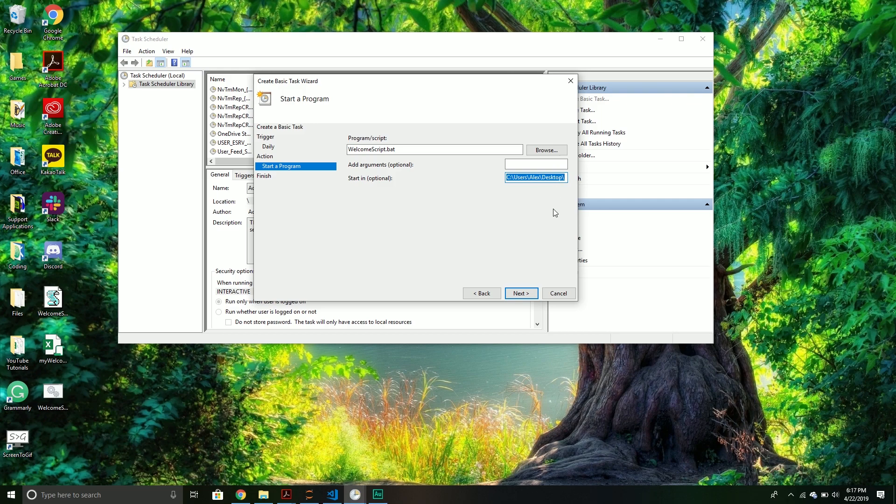
mouse_move(546, 208)
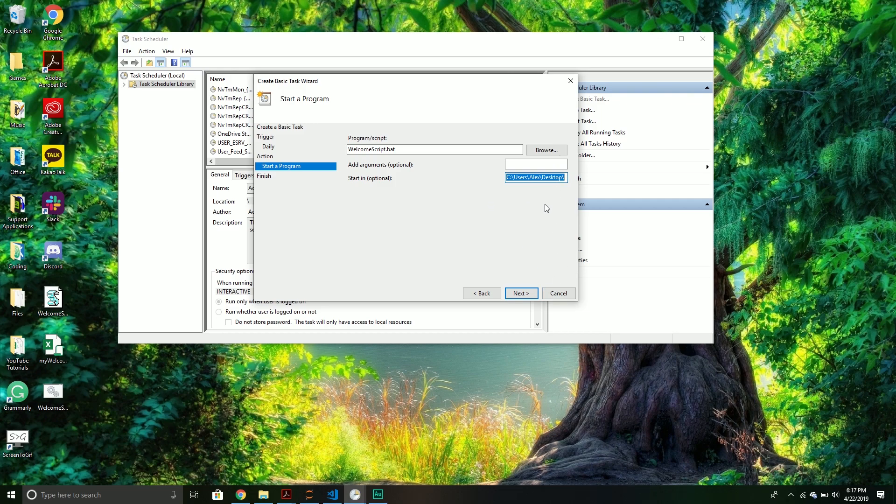
mouse_move(401, 153)
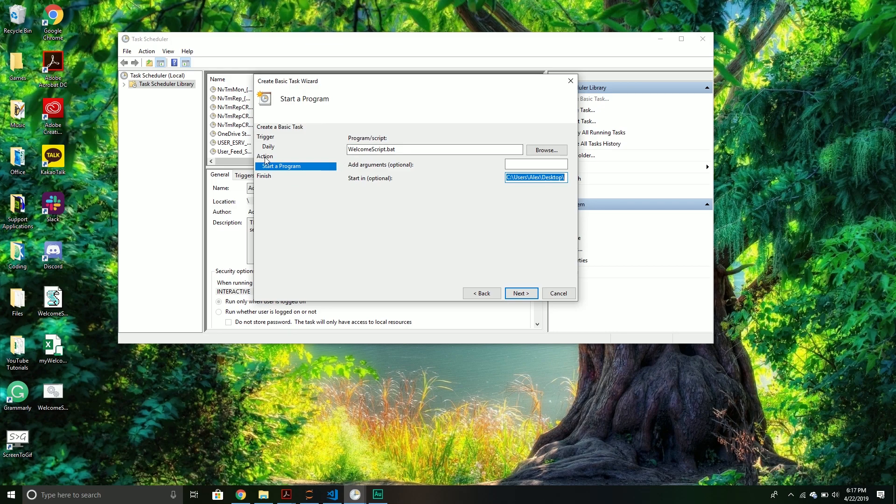
click(481, 293)
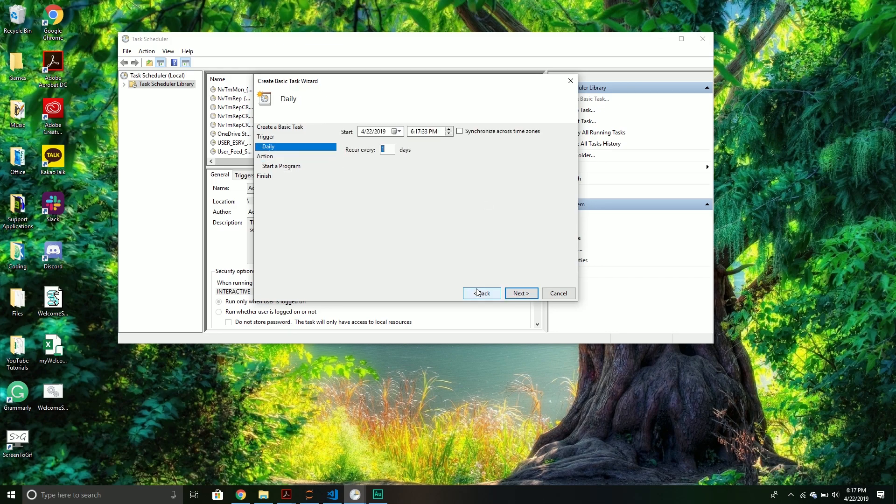
click(855, 495)
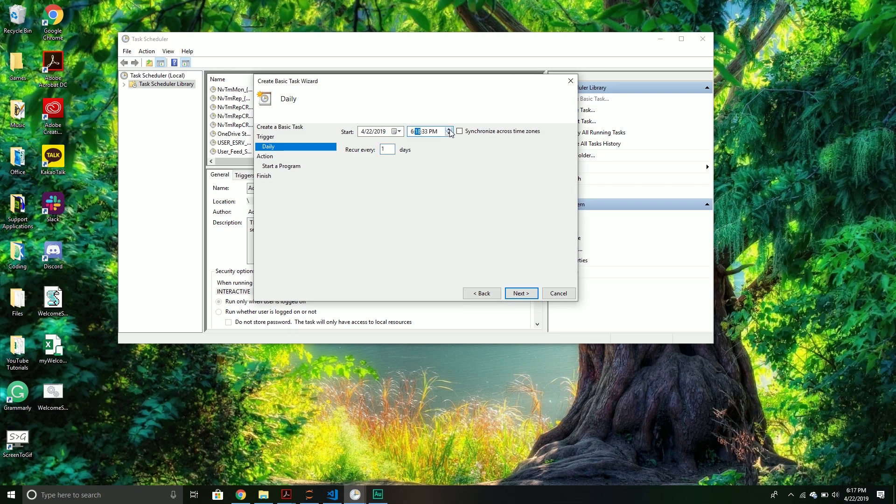
Step: Finish the wizard so MyWelcomeScript appears in the library and select it
click(520, 293)
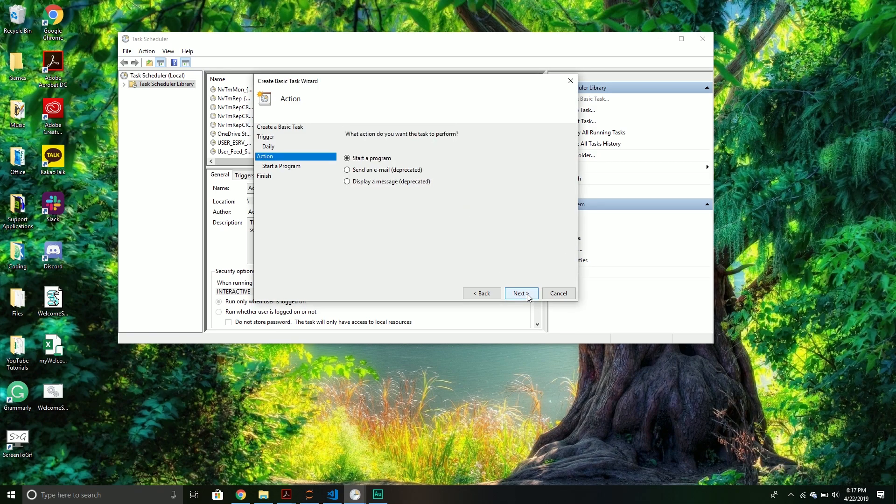
click(520, 293)
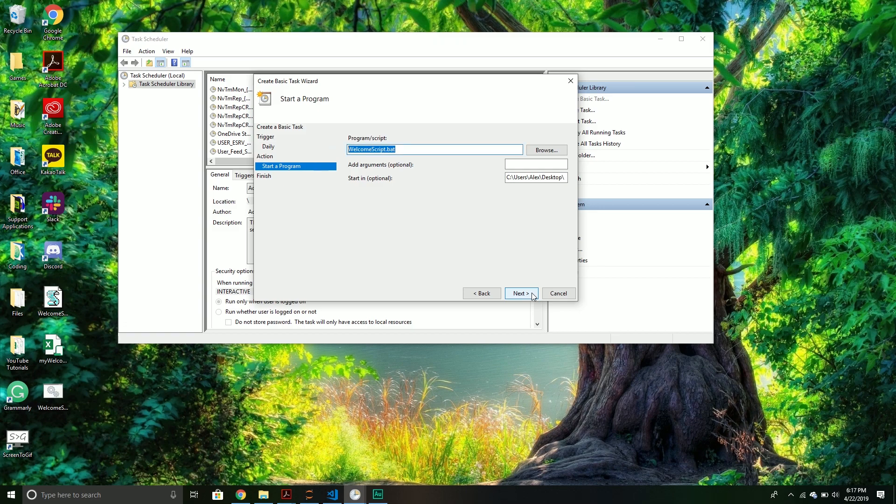
click(520, 293)
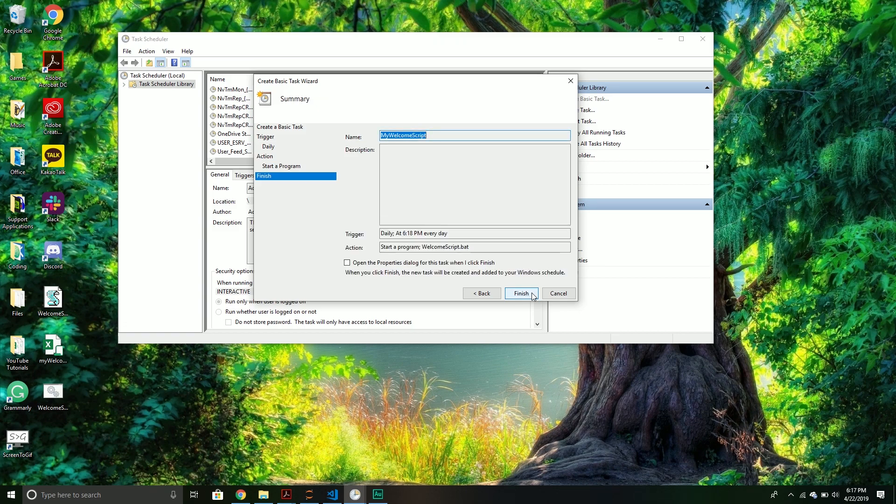
click(520, 293)
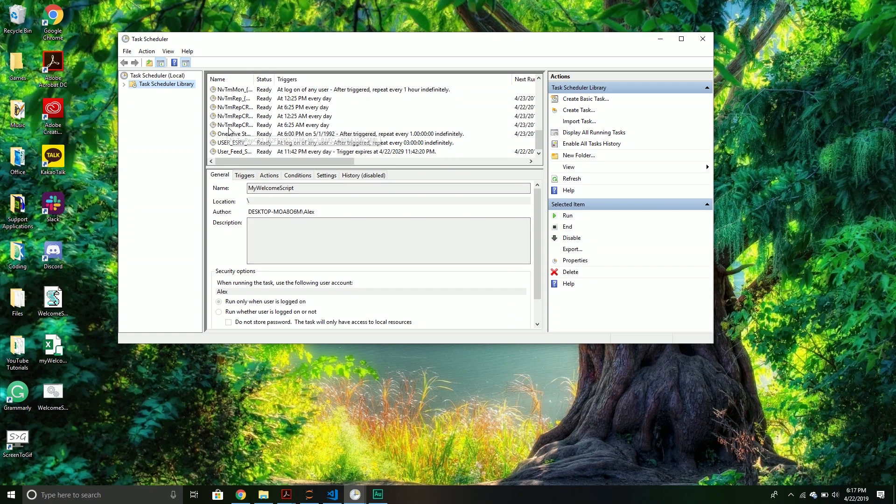
mouse_move(149, 85)
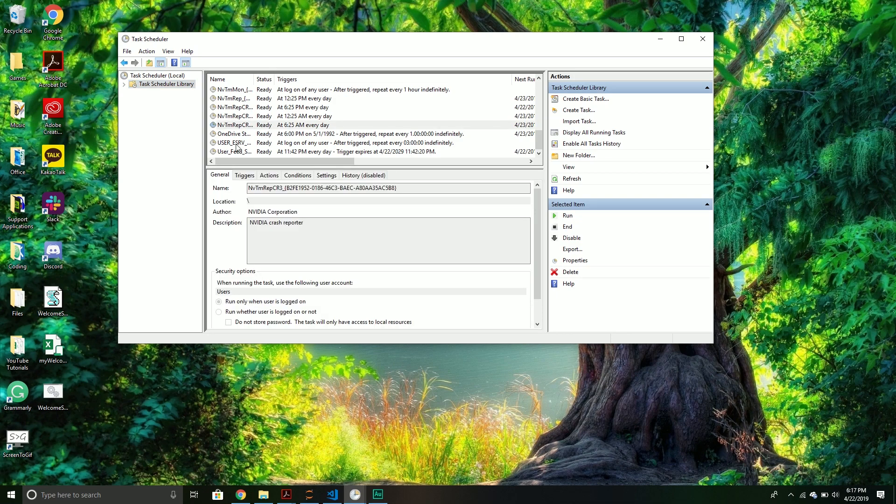
mouse_move(234, 133)
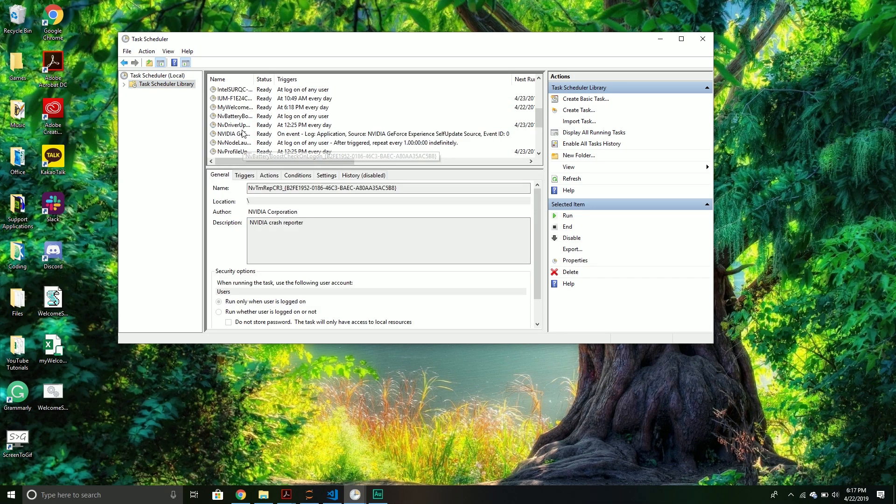
click(234, 108)
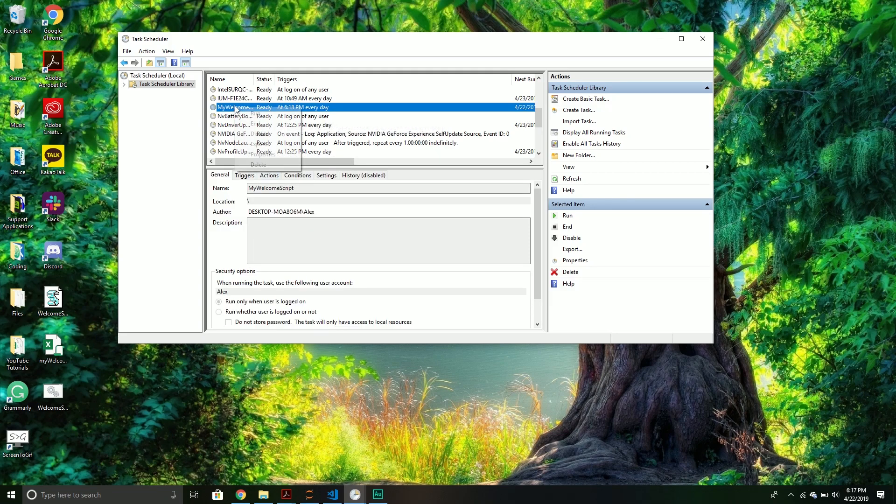
Step: In the task's Conditions, clear 'Start the task only if the computer is on AC power' and confirm
click(574, 260)
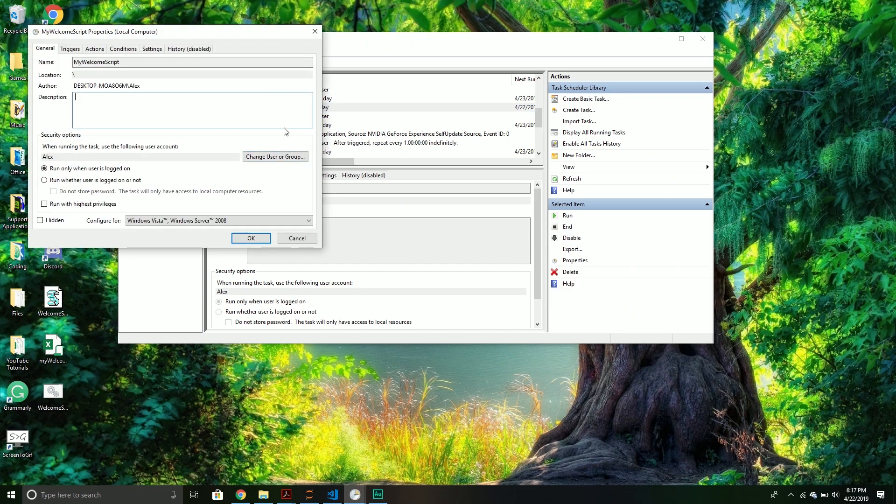
click(151, 49)
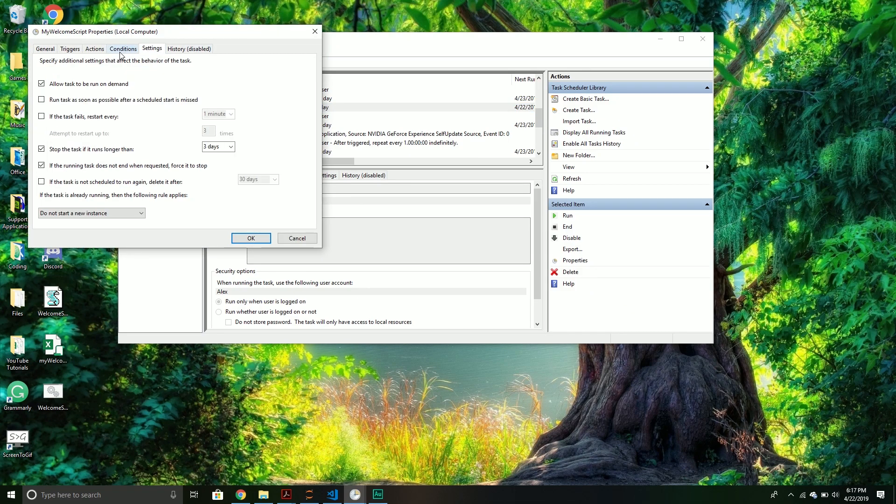
click(122, 48)
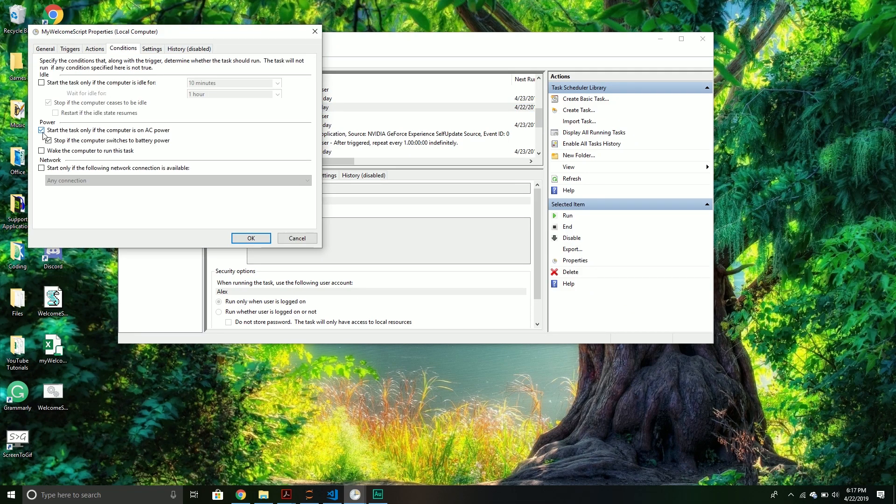
click(41, 131)
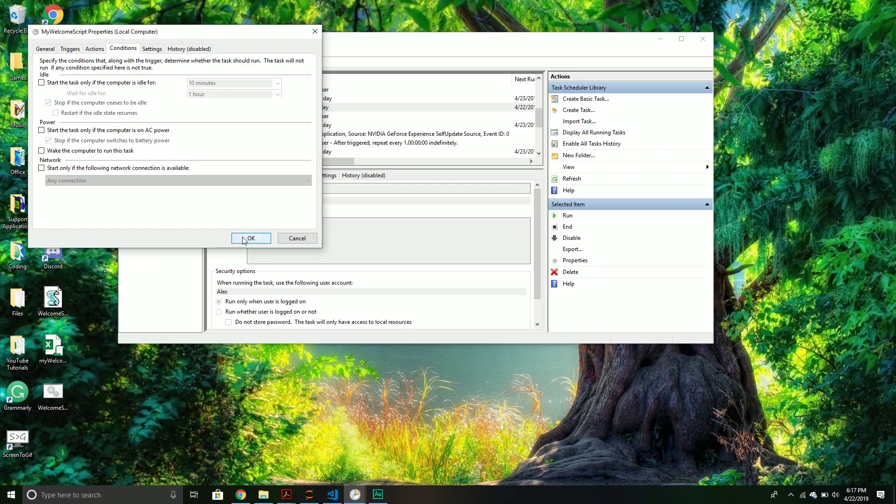
click(250, 238)
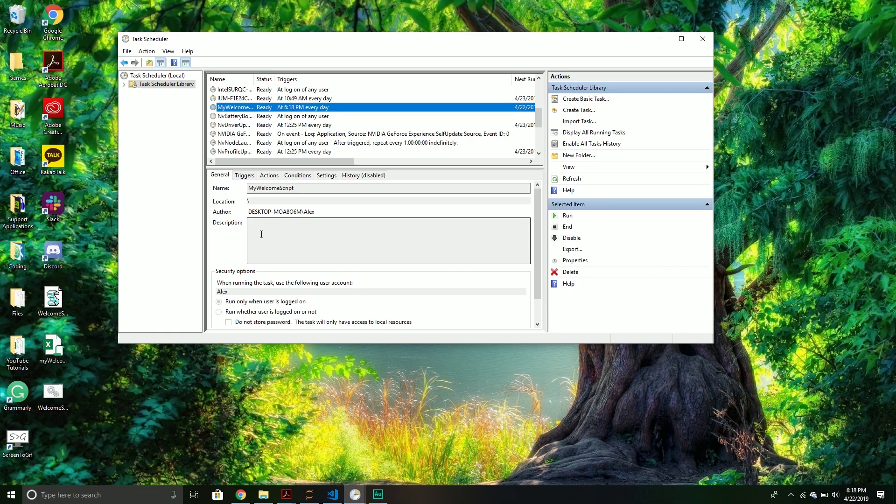
mouse_move(312, 232)
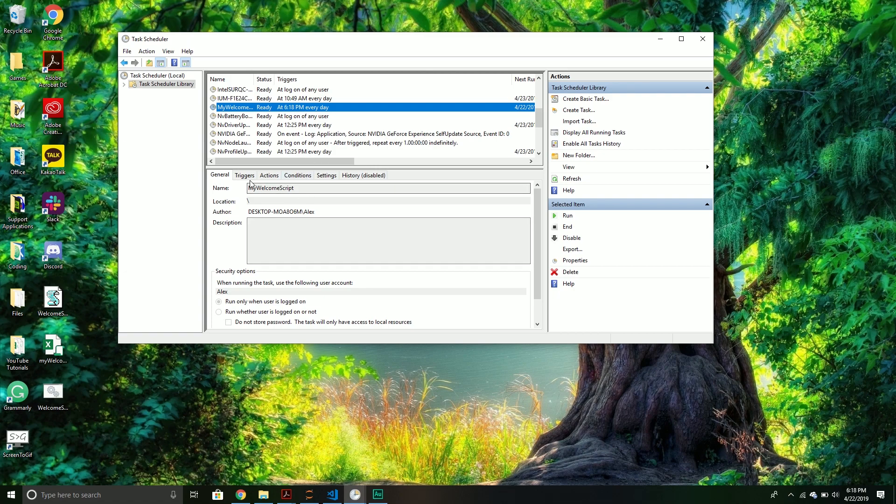
Step: Review the MyWelcomeScript trigger: Daily at 6:18 PM every day, enabled
click(245, 174)
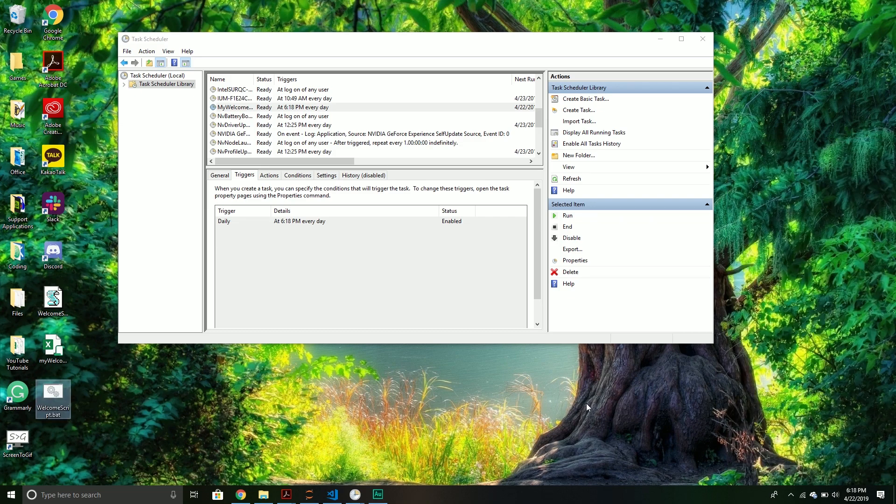
mouse_move(590, 403)
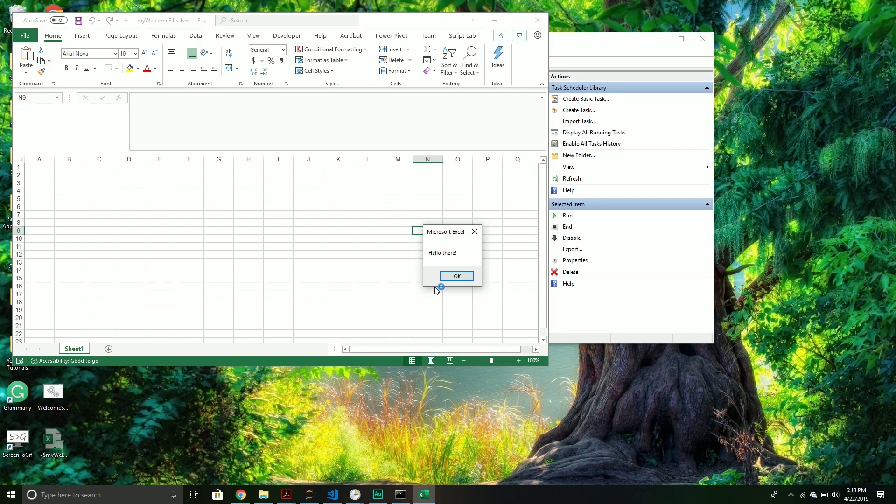
mouse_move(456, 276)
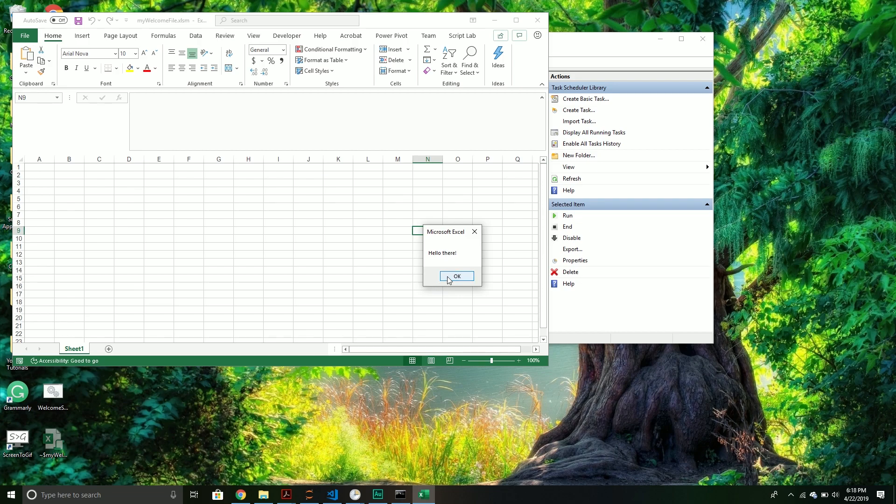
Step: Dismiss the scheduled Hello there! message, close the Excel workbook and the cmd.exe window
click(457, 276)
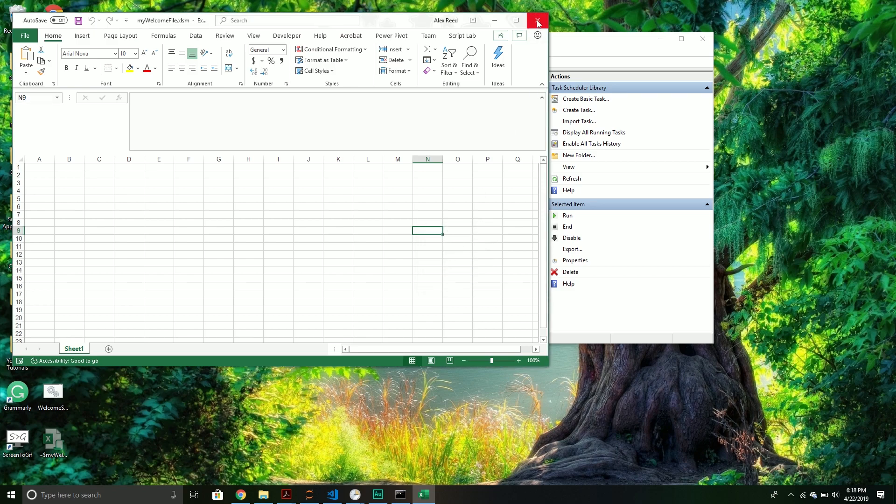
click(537, 19)
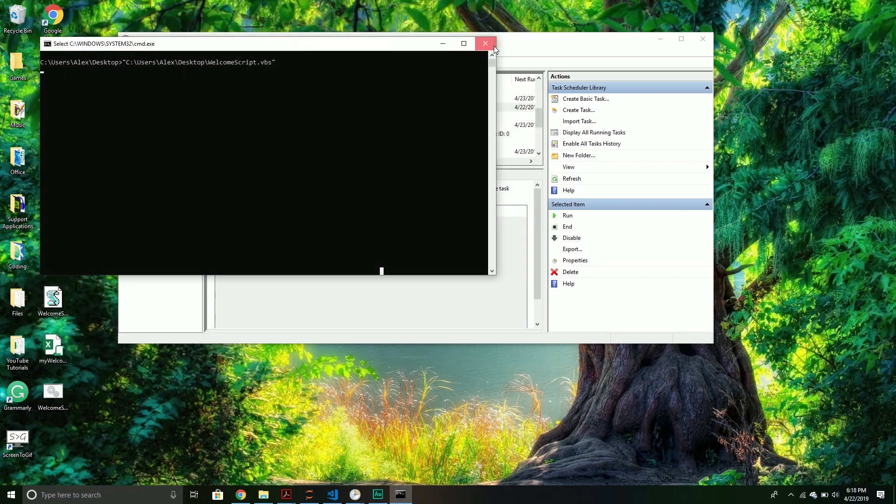
click(486, 44)
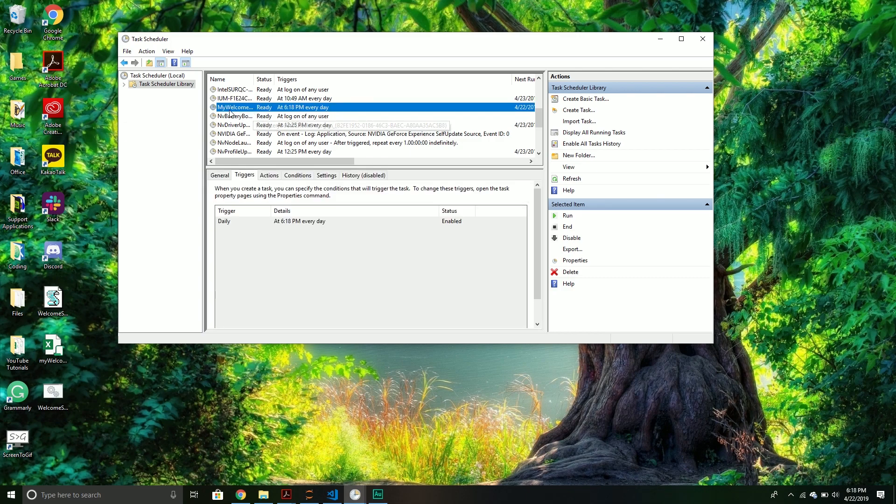
mouse_move(241, 159)
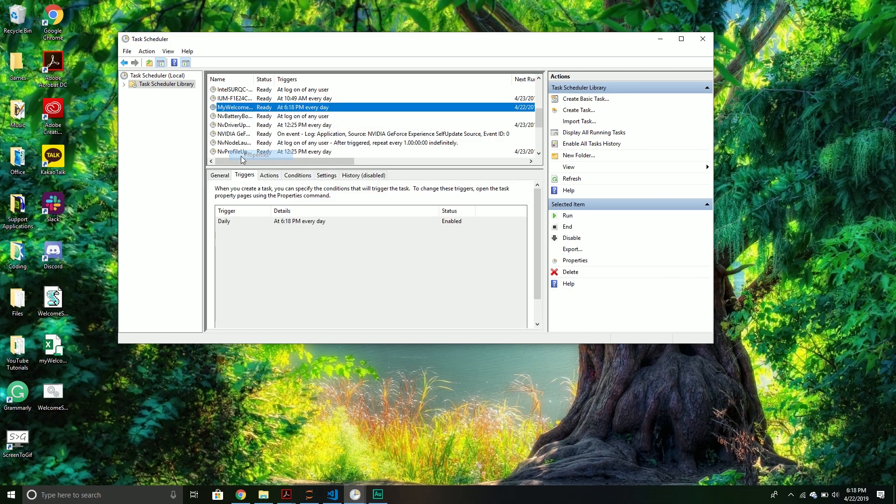
Step: Review the daily 6:18 PM trigger in its editor and cancel without changing it
click(575, 260)
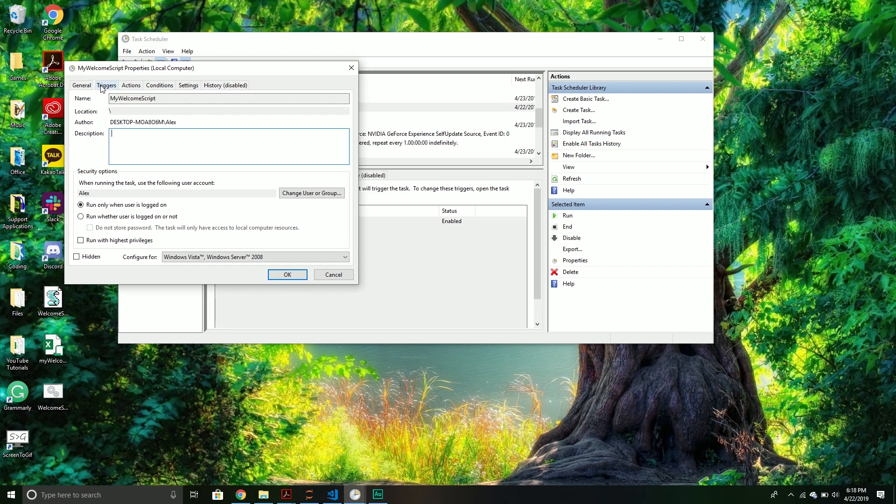
click(107, 85)
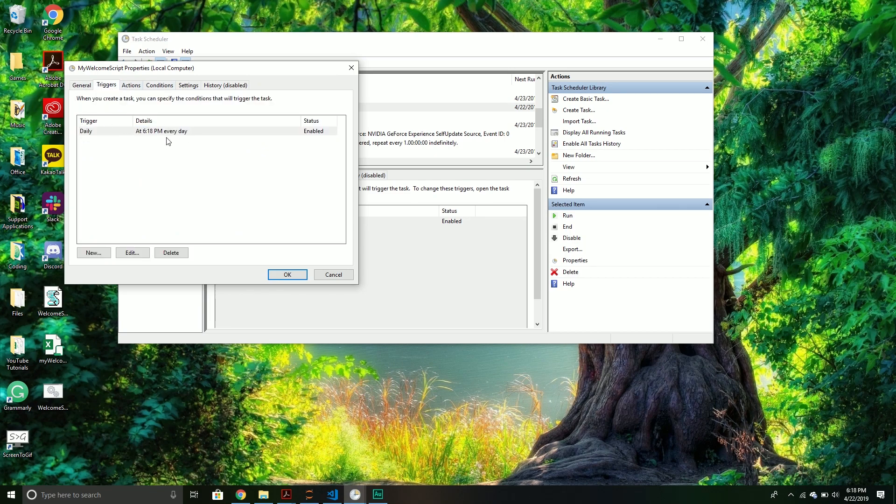
mouse_move(132, 253)
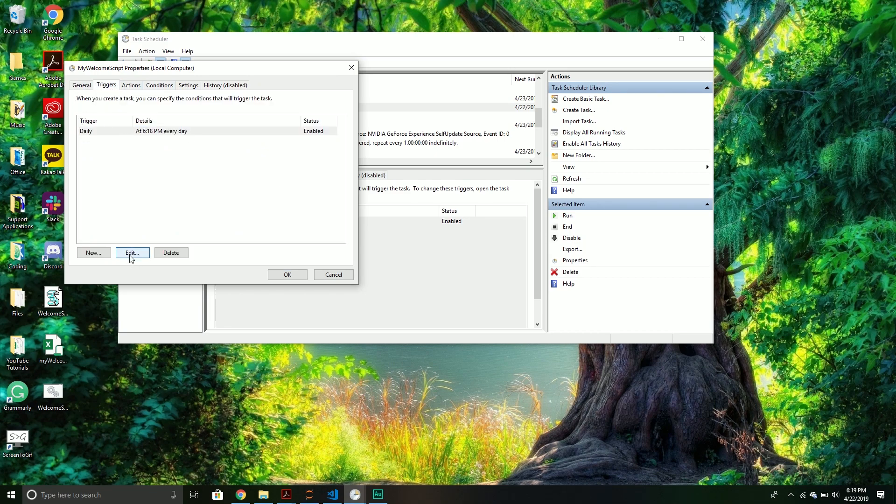
click(132, 253)
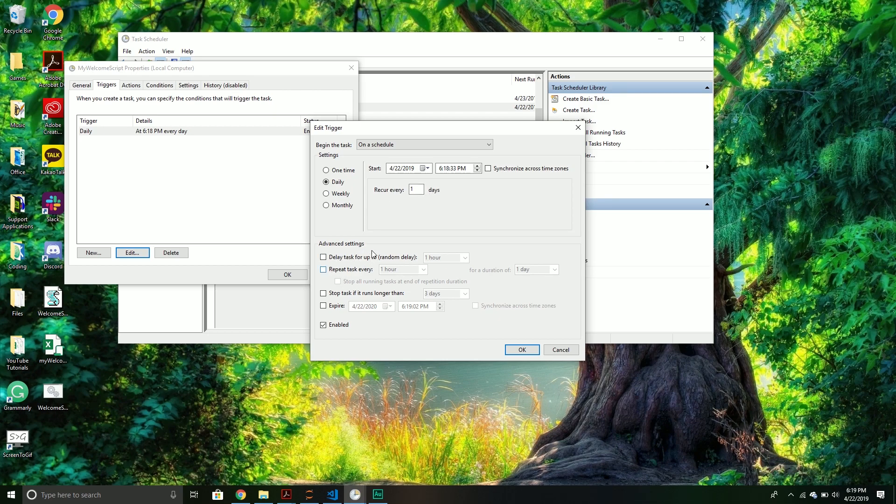
mouse_move(376, 210)
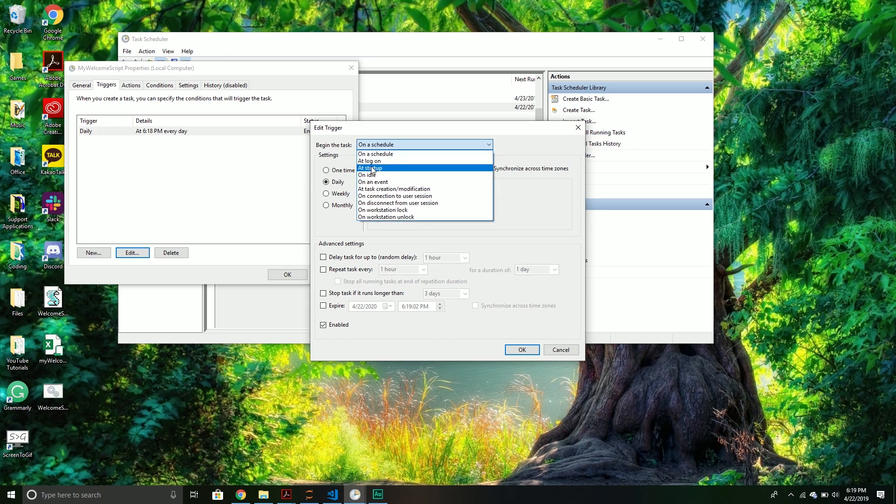
mouse_move(397, 216)
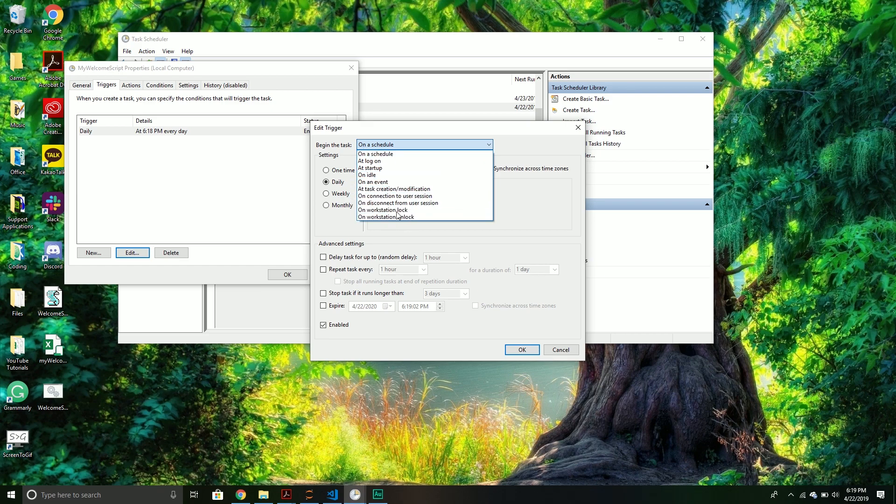
click(375, 154)
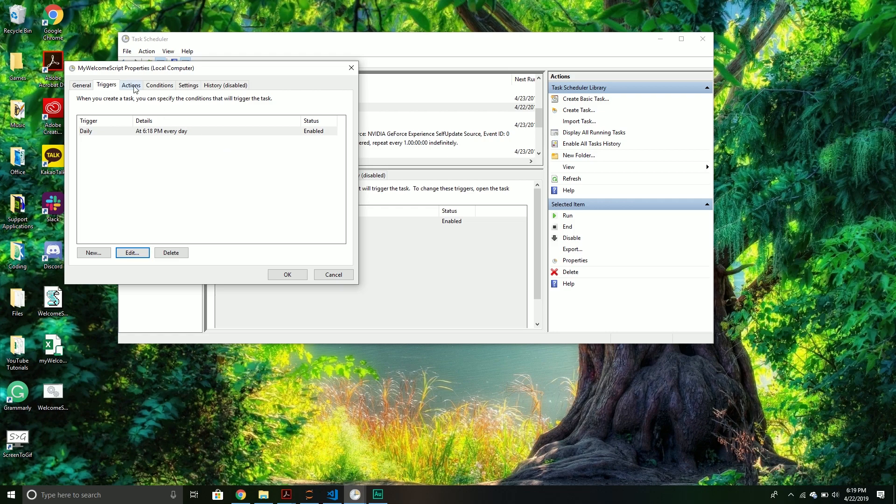
Step: Inspect the Start a program action for WelcomeScript.bat and its Start in folder, then cancel unchanged
click(131, 85)
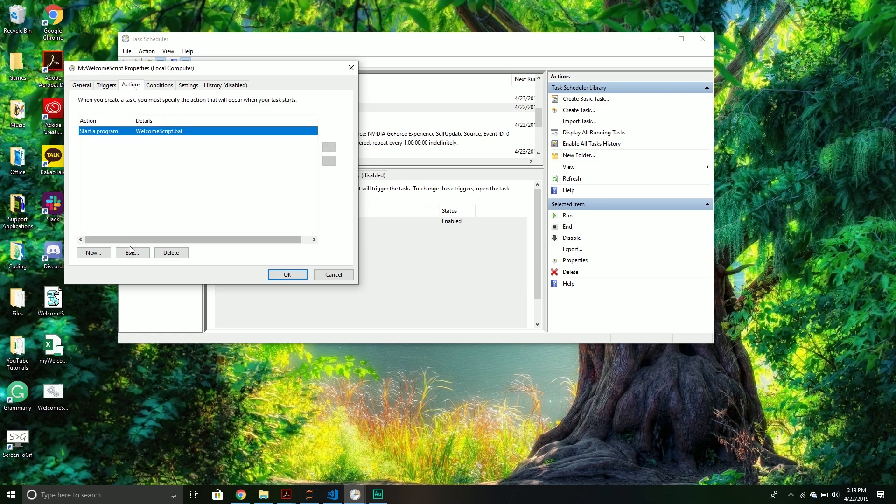
click(132, 253)
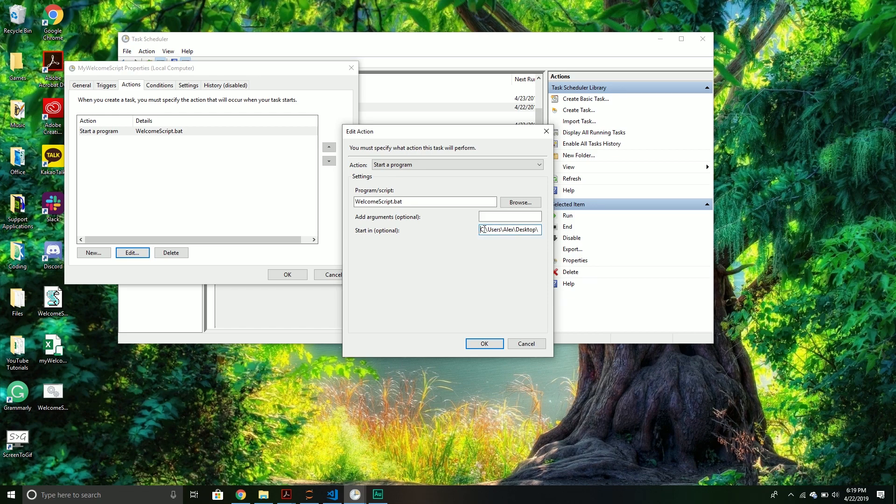
triple_click(510, 229)
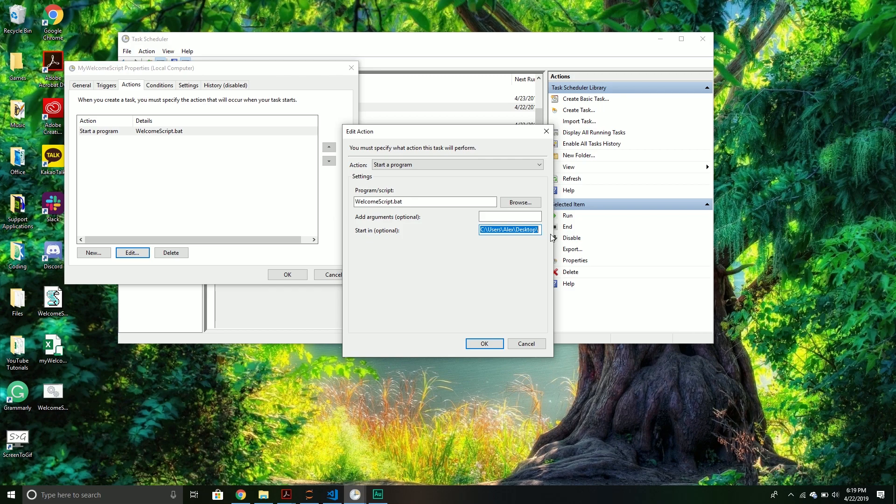
mouse_move(373, 234)
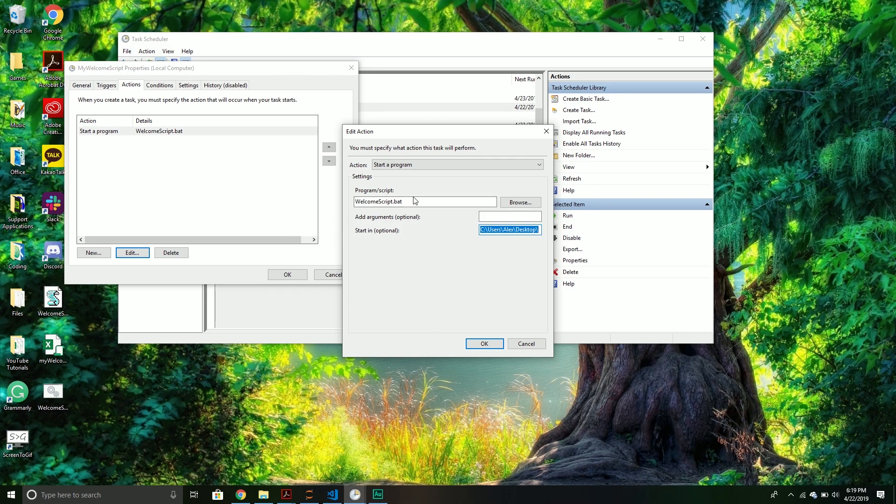
click(424, 201)
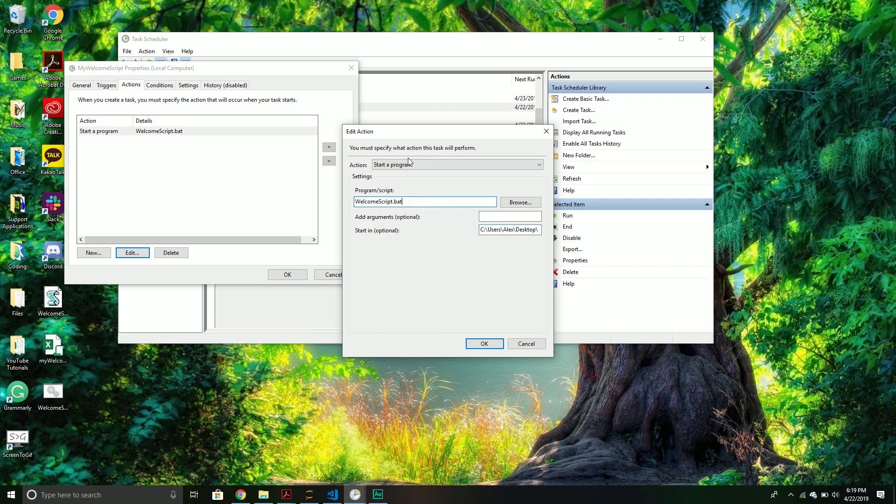
click(538, 164)
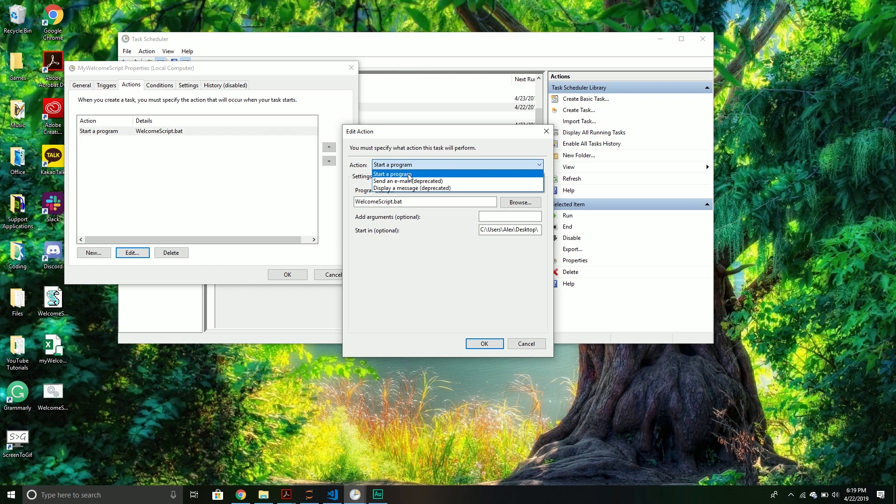
mouse_move(412, 187)
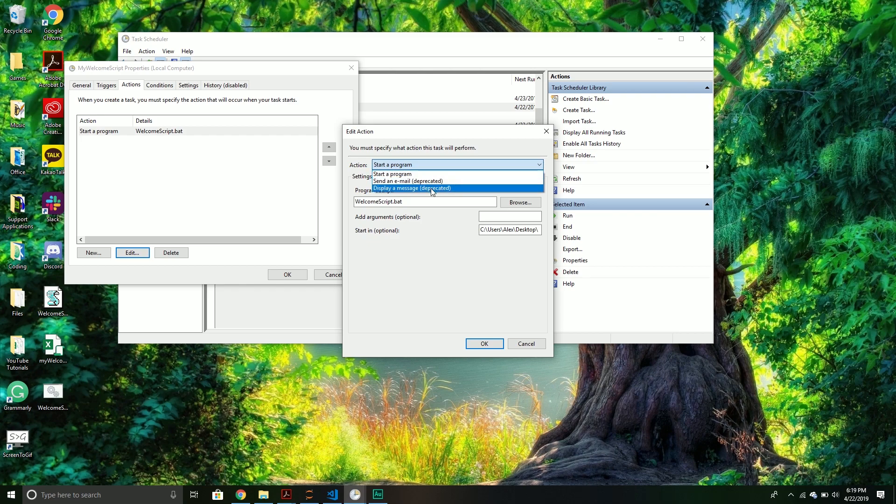
click(393, 173)
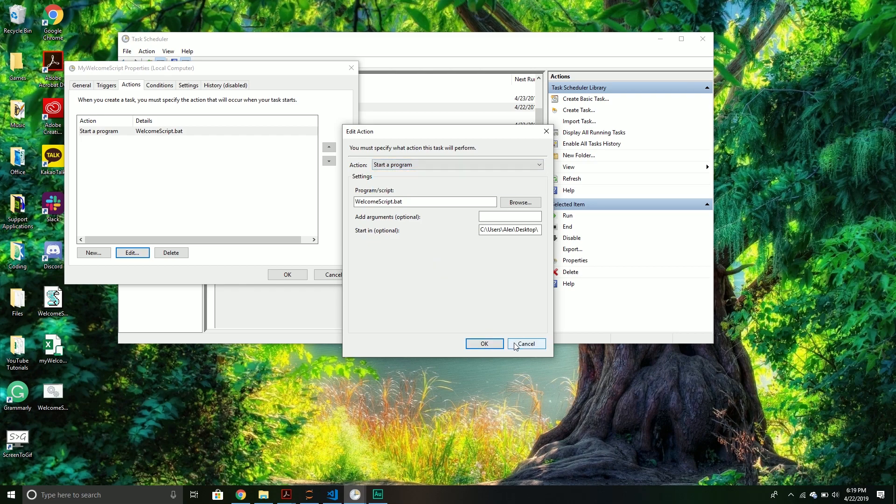
click(525, 343)
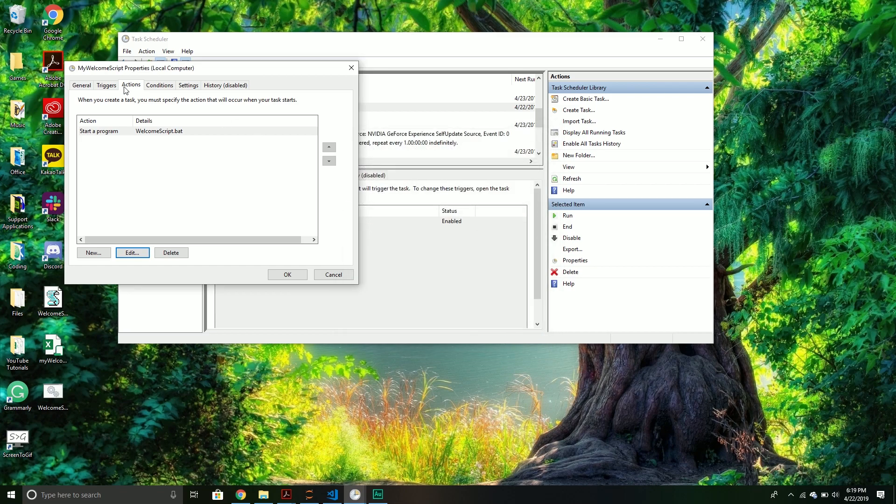
Step: Toggle 'Start the task only if the computer is on AC power' in Conditions, leaving it unchecked
click(159, 85)
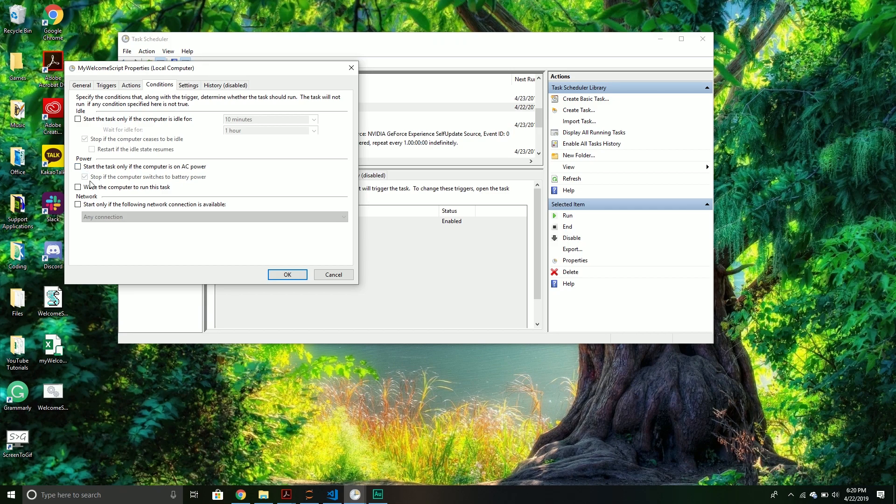
click(78, 166)
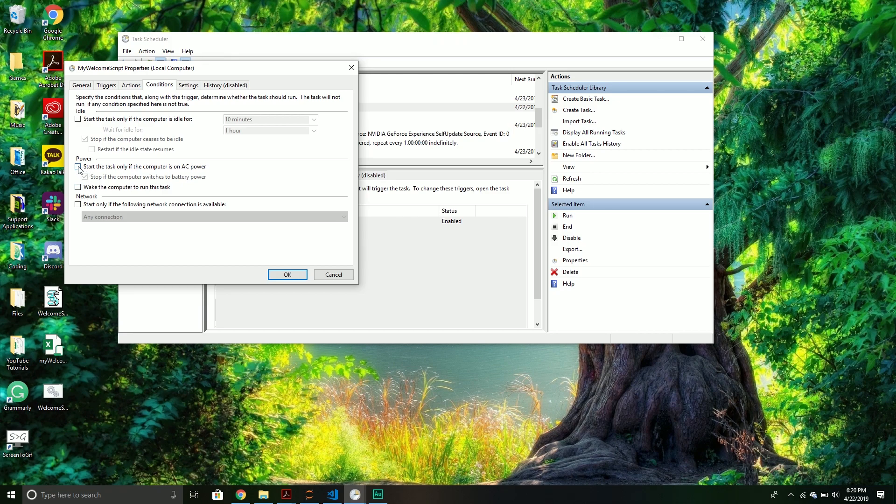
click(78, 166)
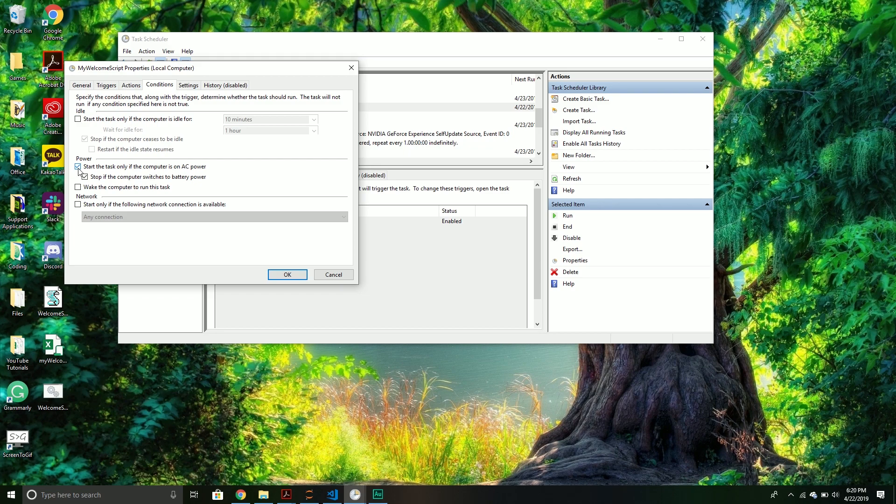
click(78, 166)
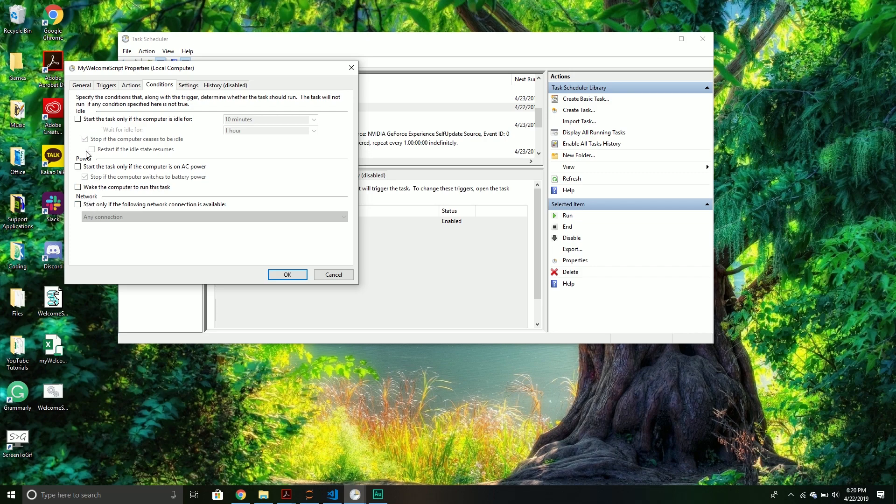
mouse_move(134, 200)
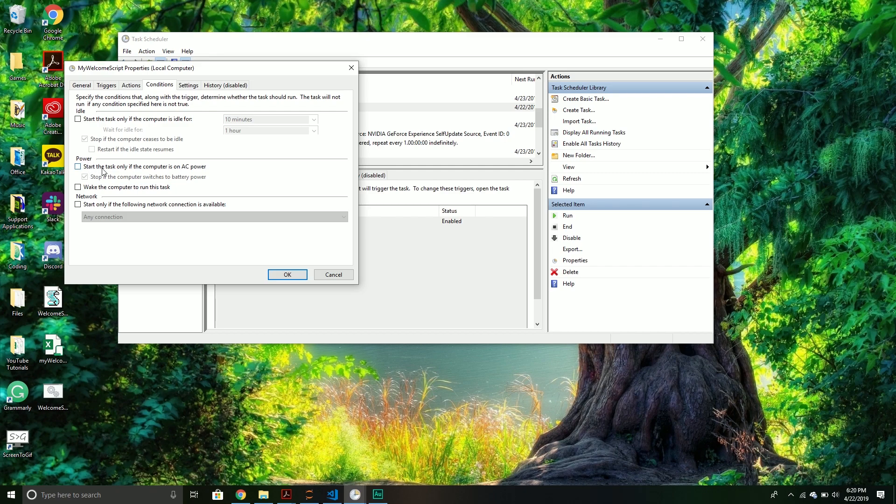
click(78, 166)
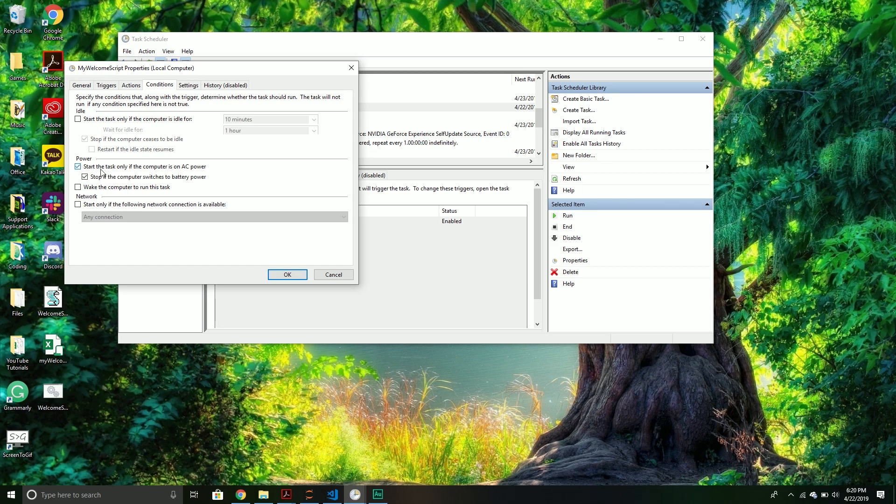
click(78, 166)
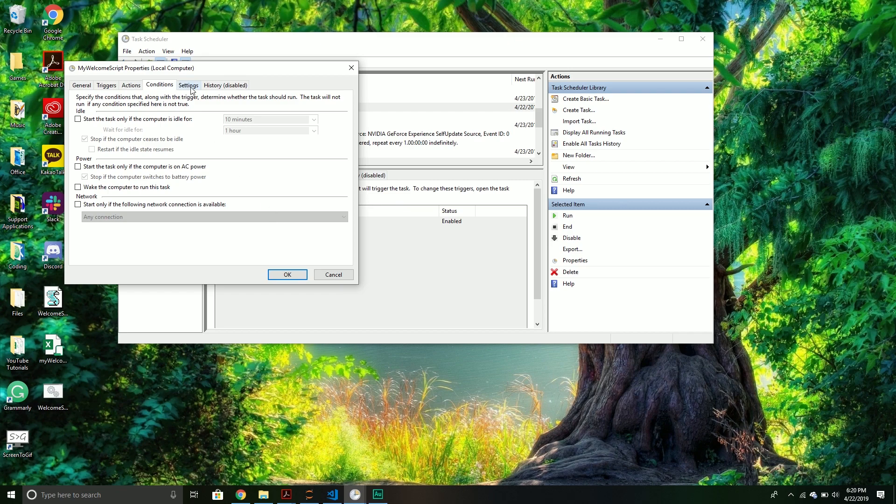
Step: Review Settings and History, confirm the MyWelcomeScript properties with OK, and minimise Task Scheduler
click(187, 85)
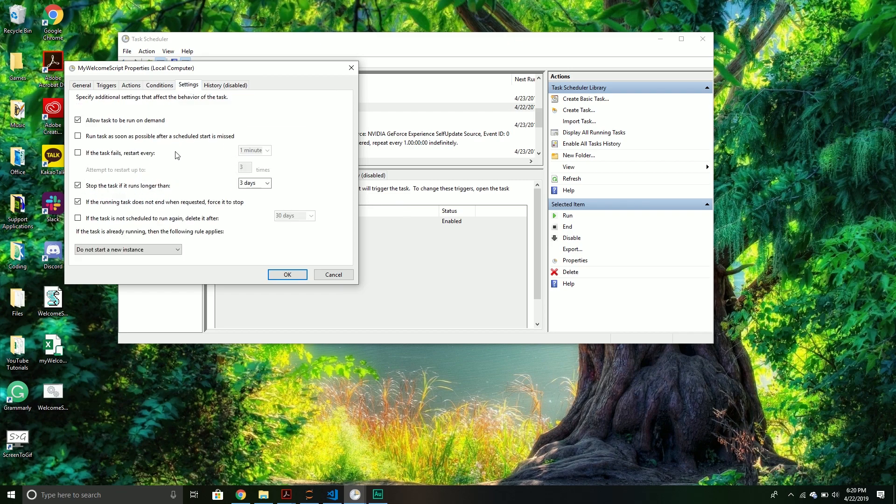
click(225, 85)
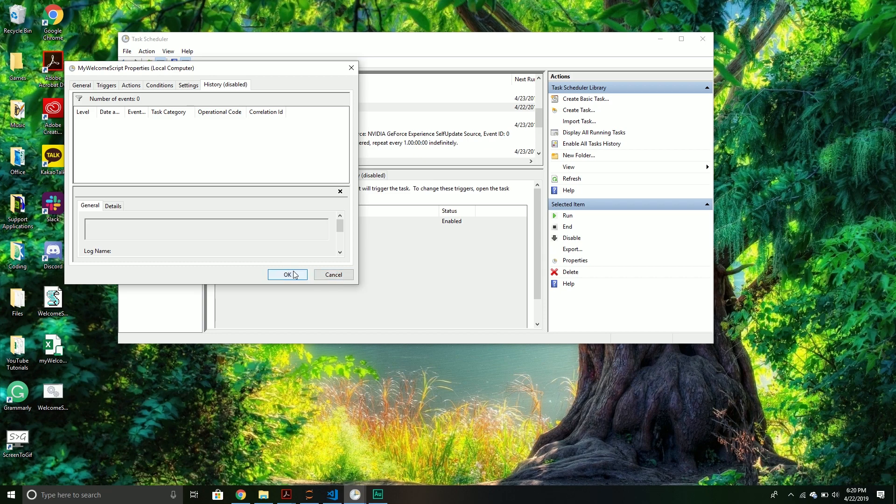
click(287, 274)
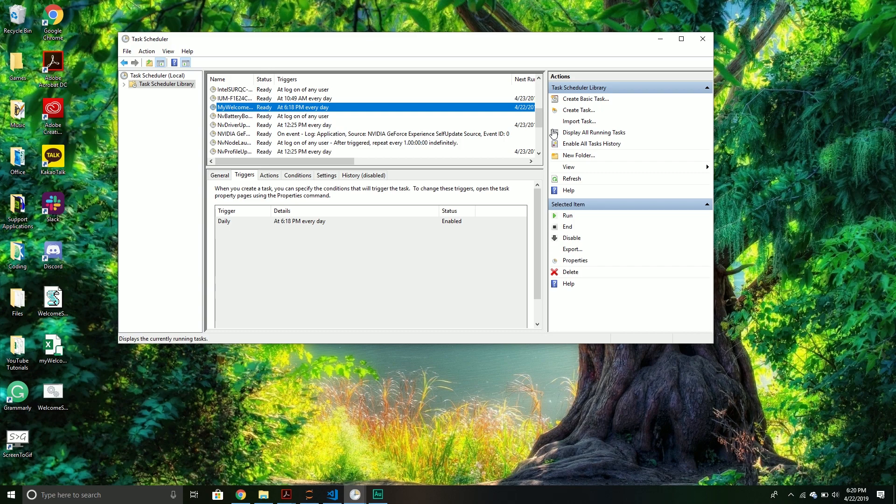
click(702, 39)
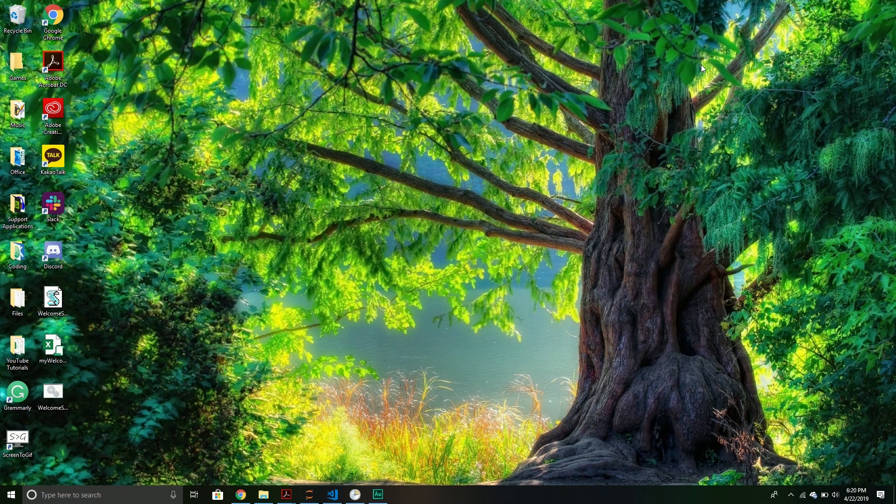